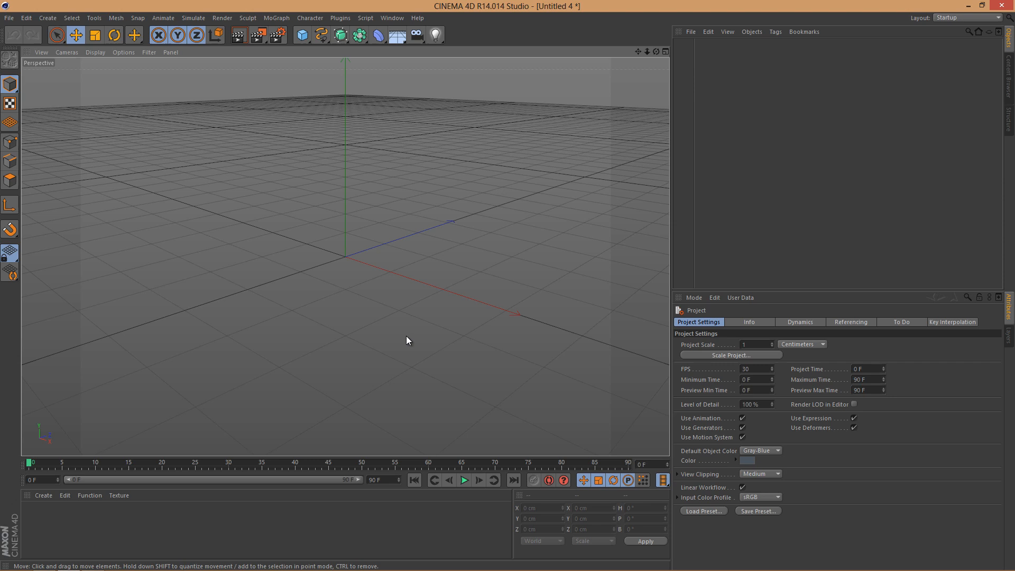
mouse_move(404, 336)
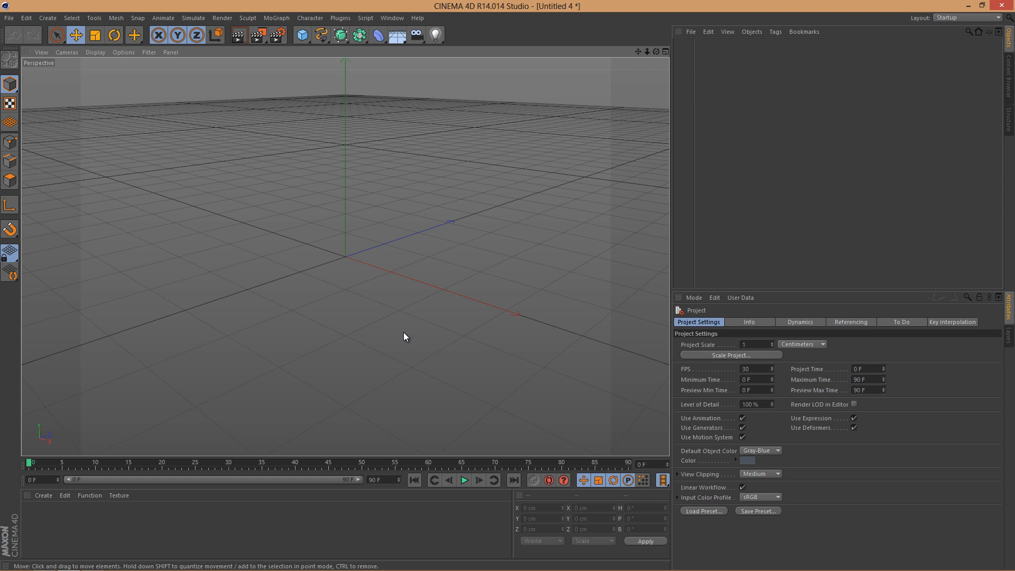
mouse_move(355, 80)
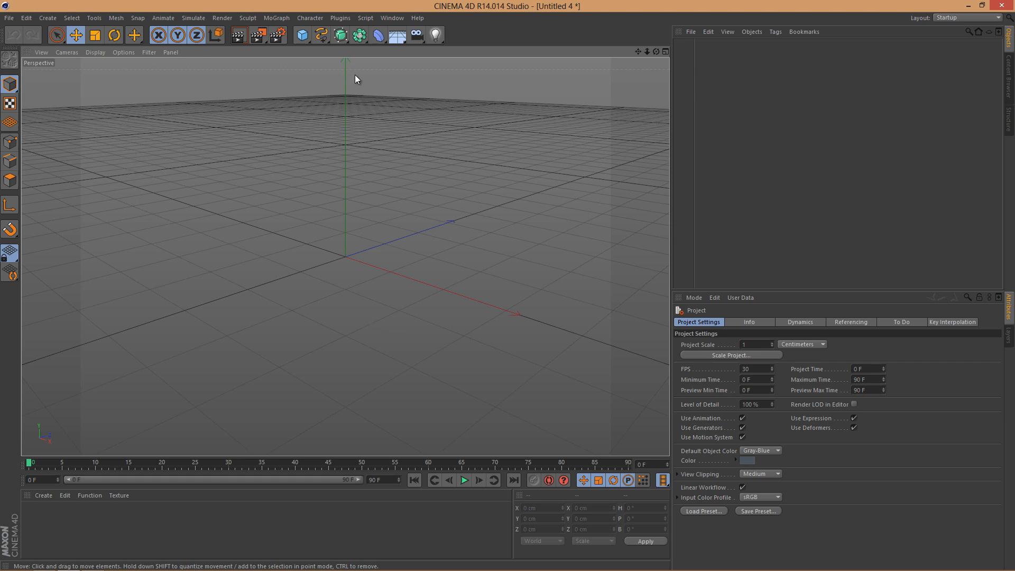
mouse_move(101, 100)
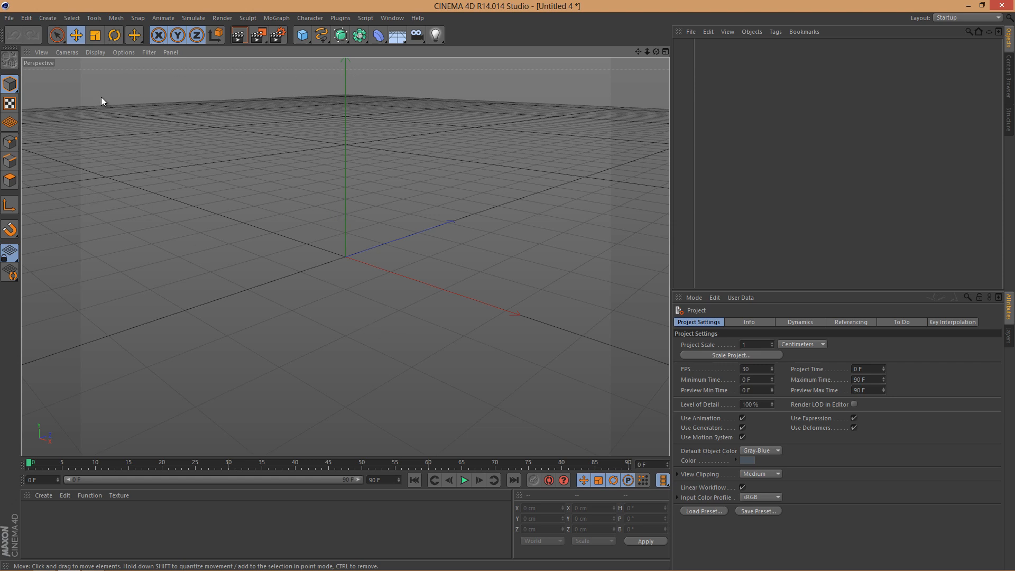
mouse_move(471, 382)
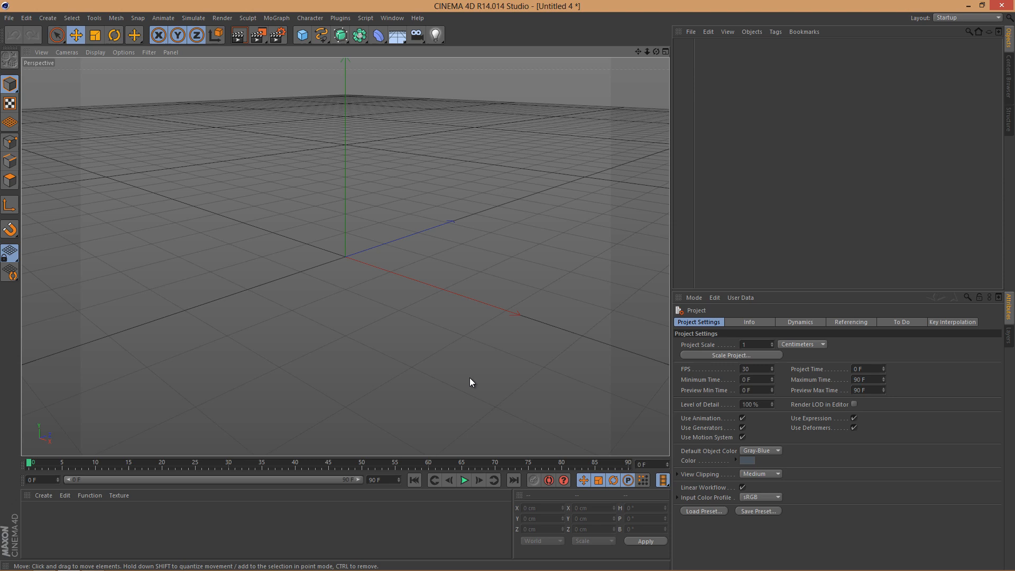
mouse_move(472, 381)
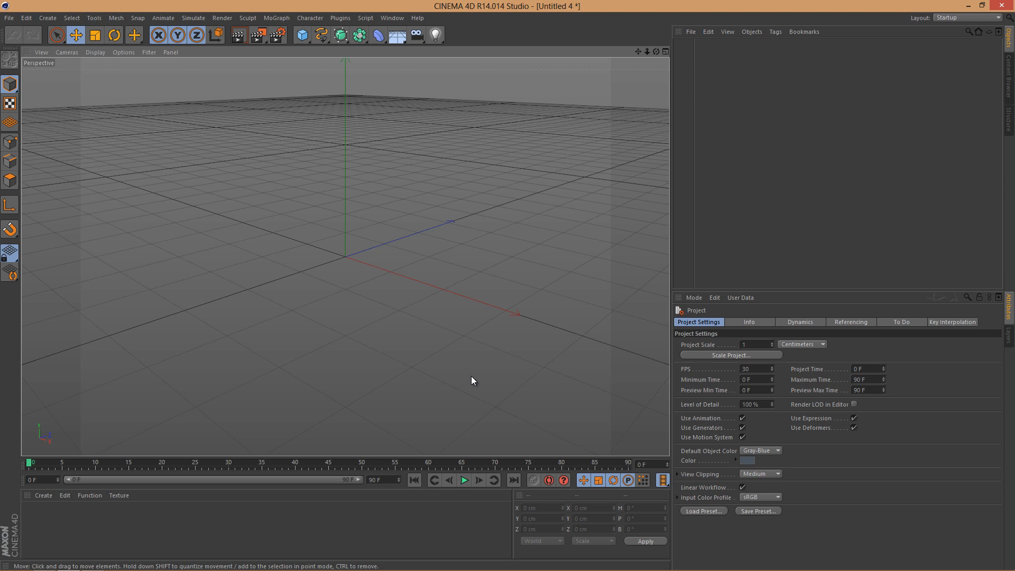
mouse_move(472, 377)
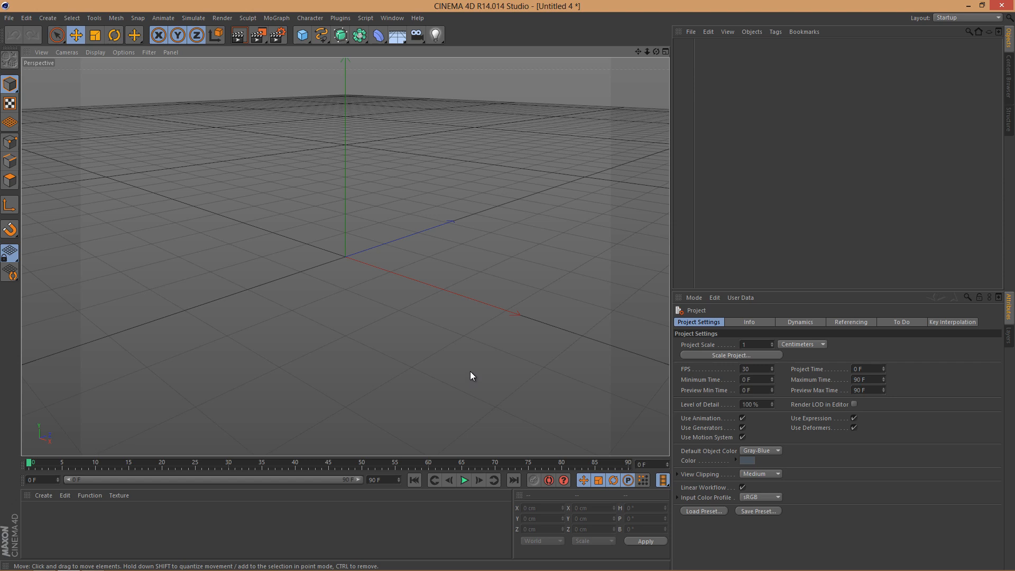
mouse_move(460, 330)
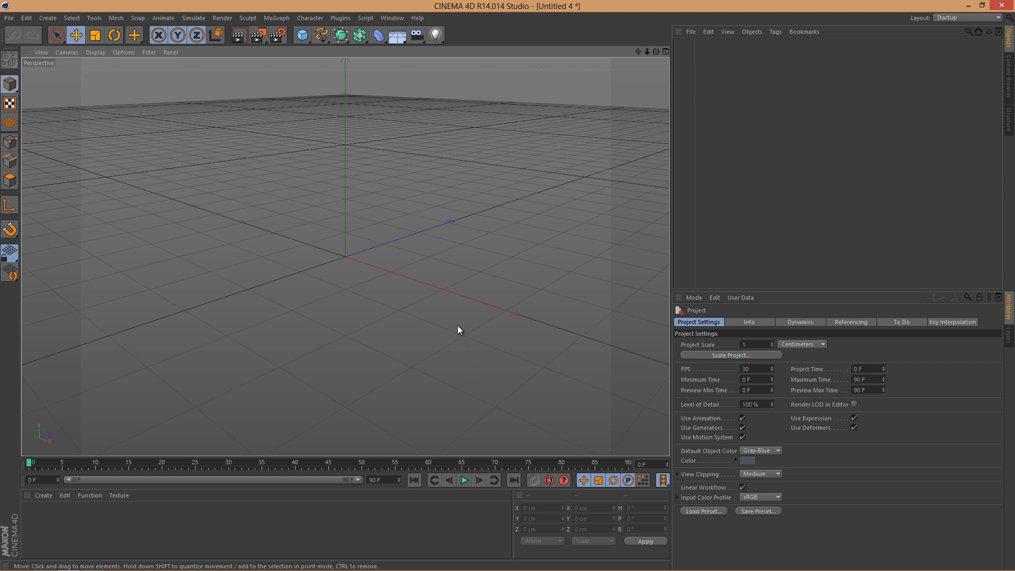
mouse_move(462, 325)
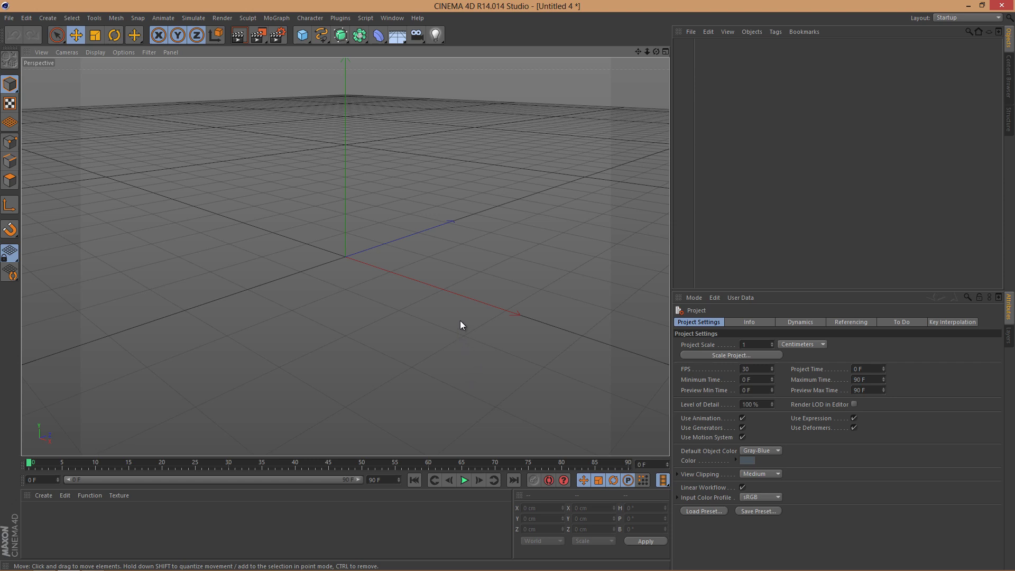
mouse_move(425, 145)
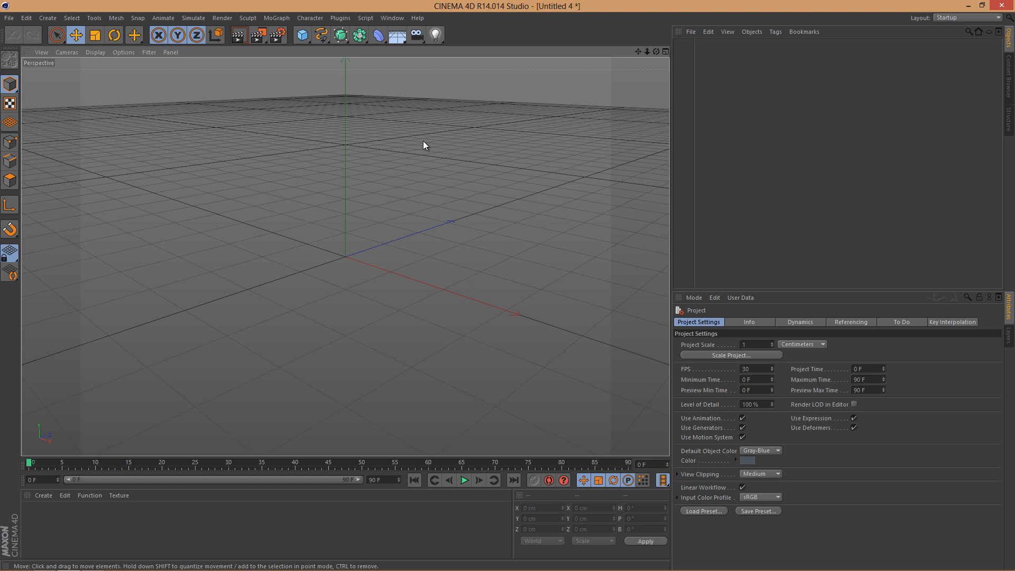
Step: Browse the Script menu without choosing a command
left_click(366, 17)
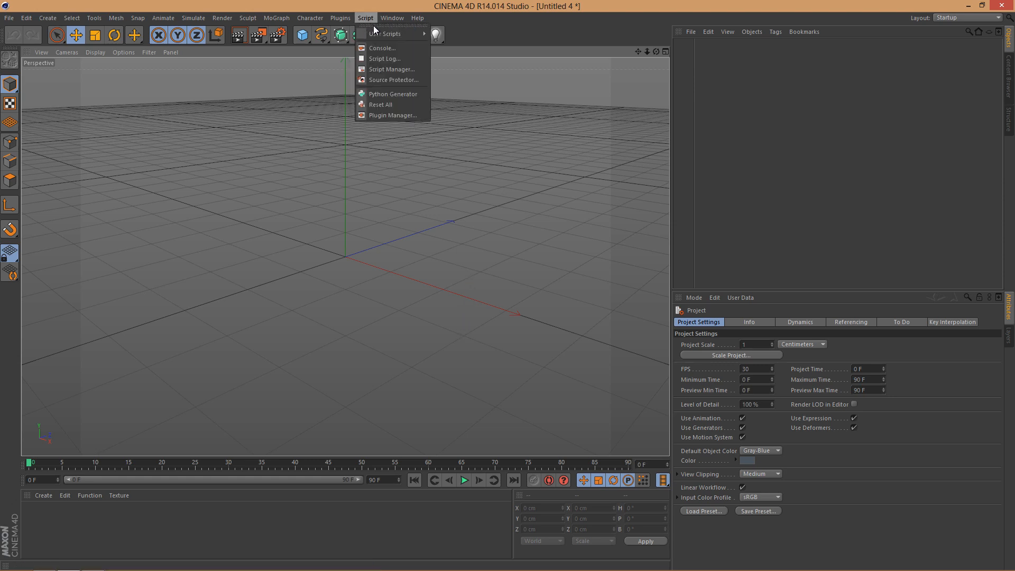
mouse_move(389, 32)
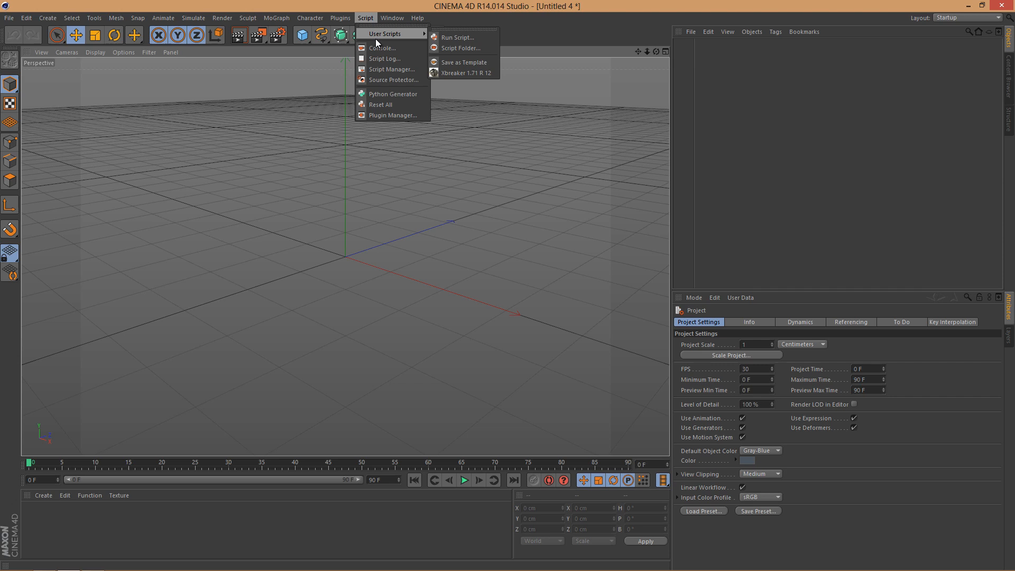
mouse_move(387, 98)
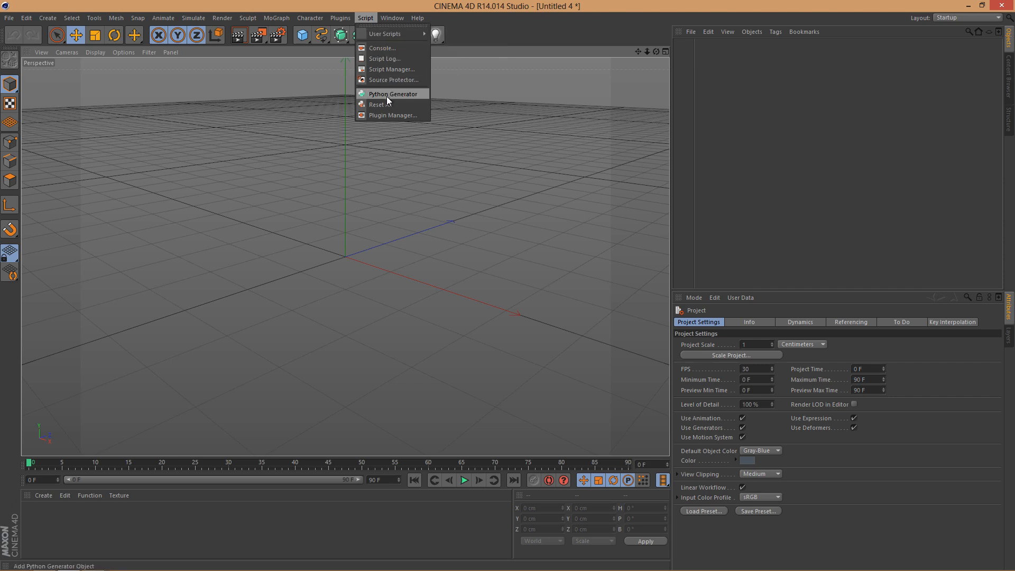
mouse_move(379, 34)
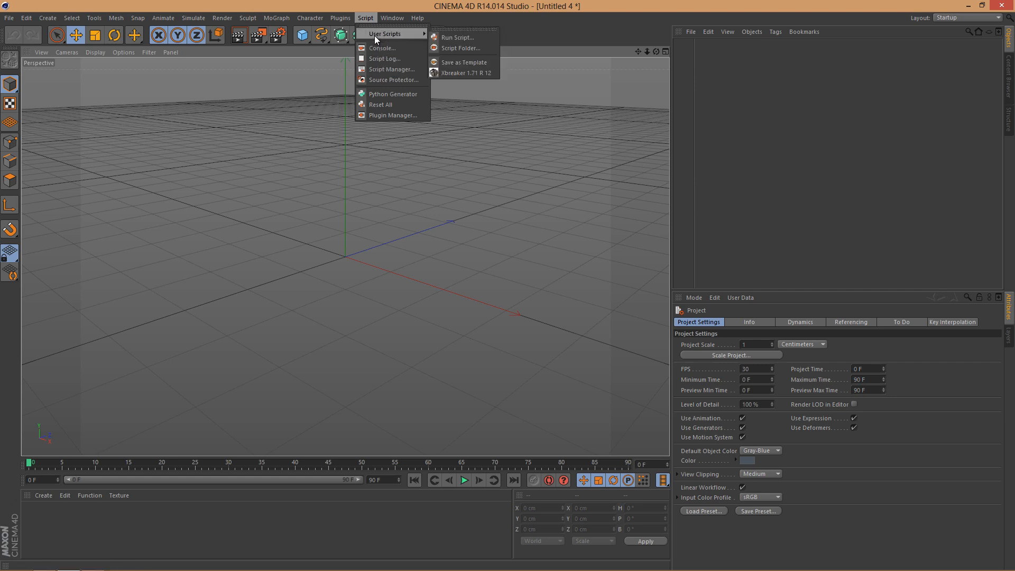
left_click(412, 208)
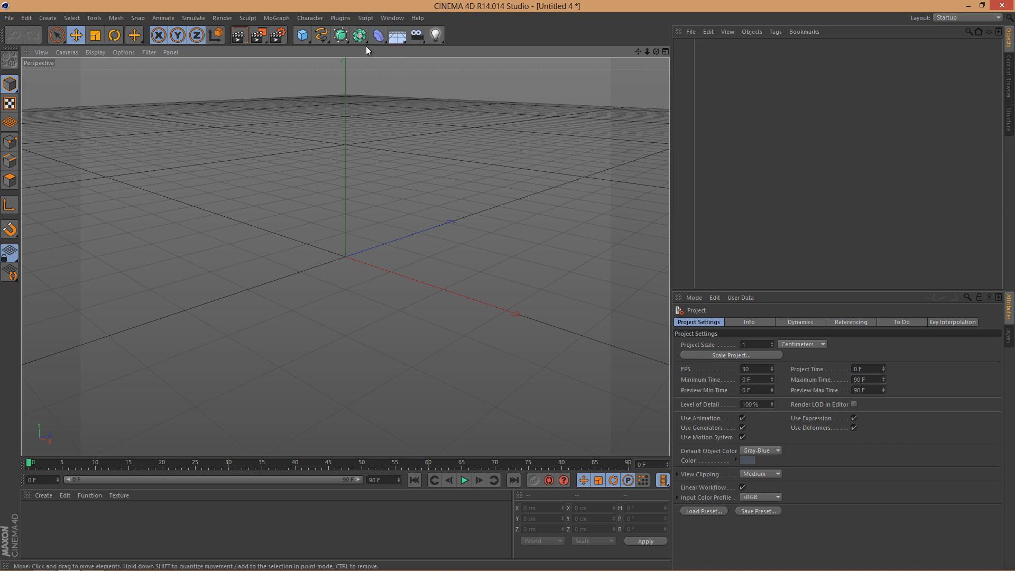
left_click(340, 17)
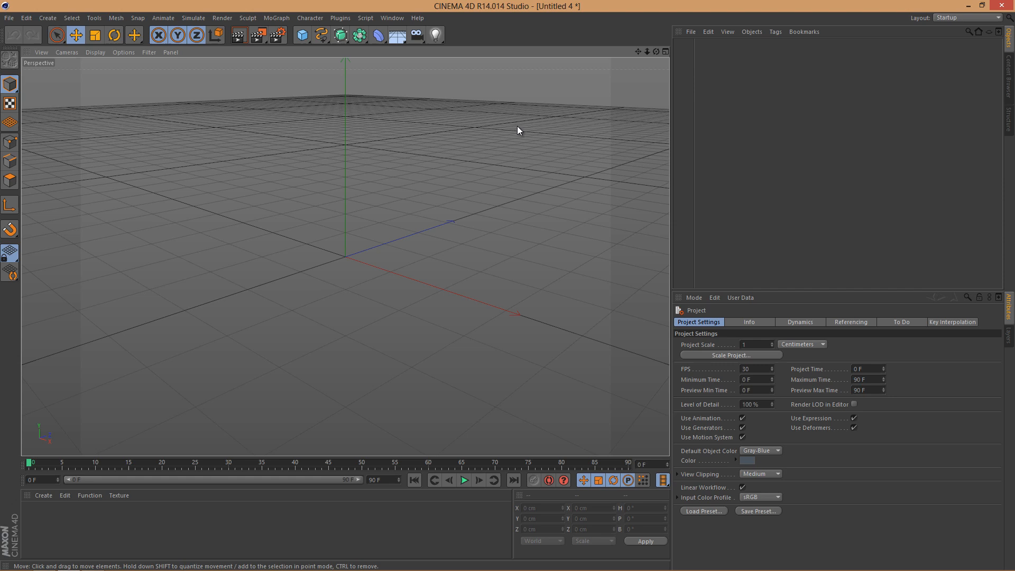
mouse_move(269, 73)
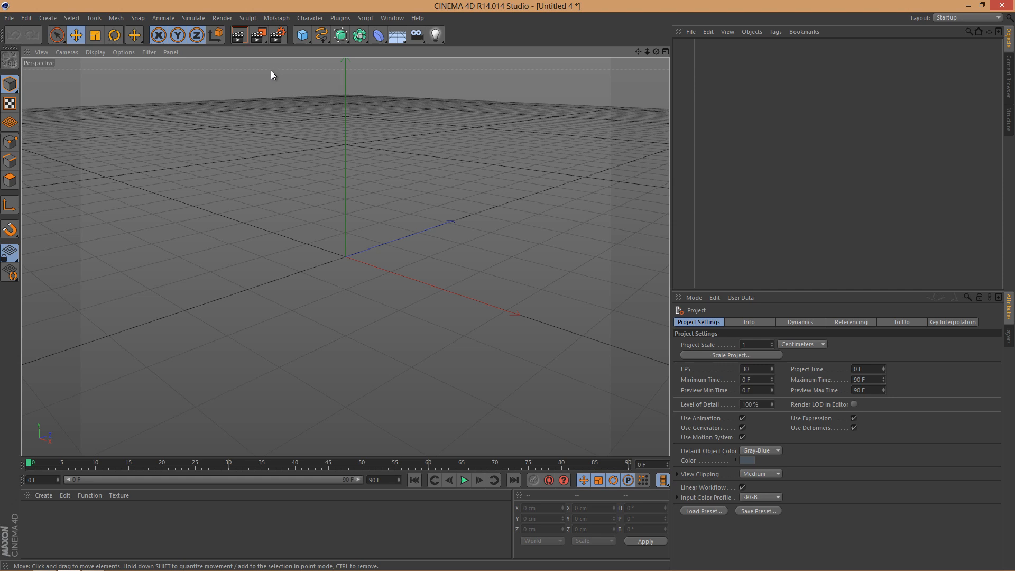
mouse_move(277, 19)
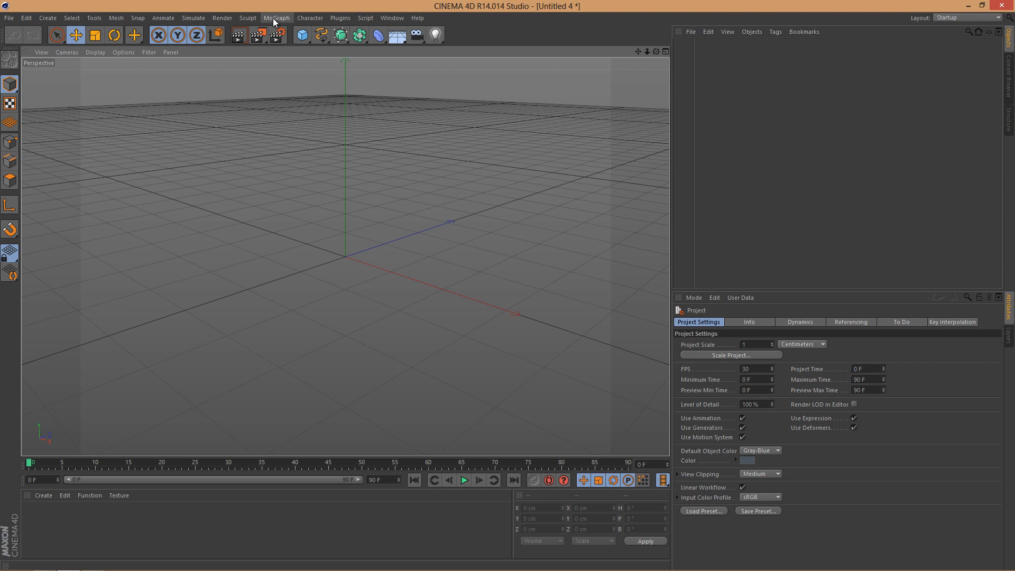
Step: Add a MoGraph MoText object and change its text to 'VFXON'
left_click(275, 17)
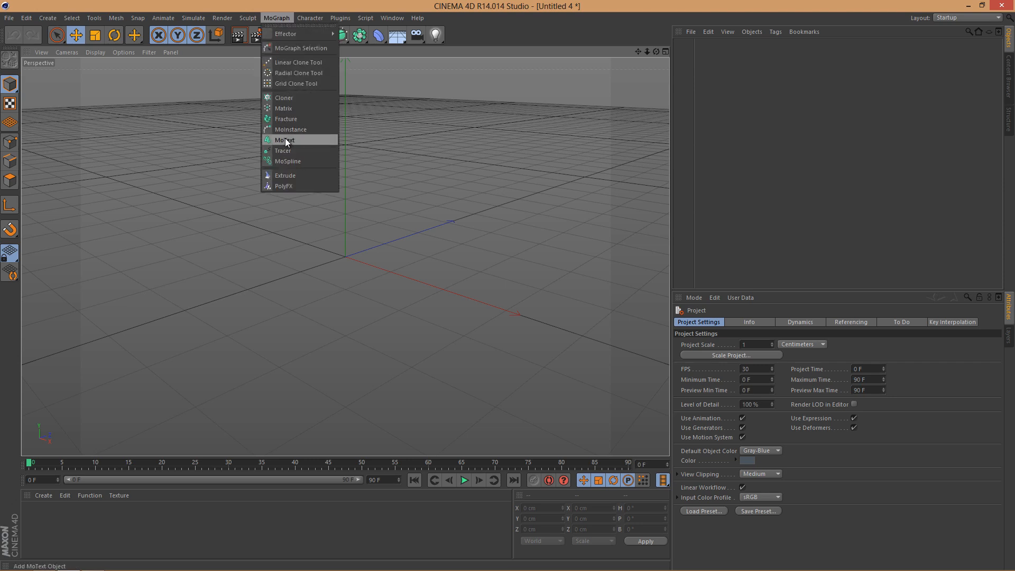
left_click(285, 139)
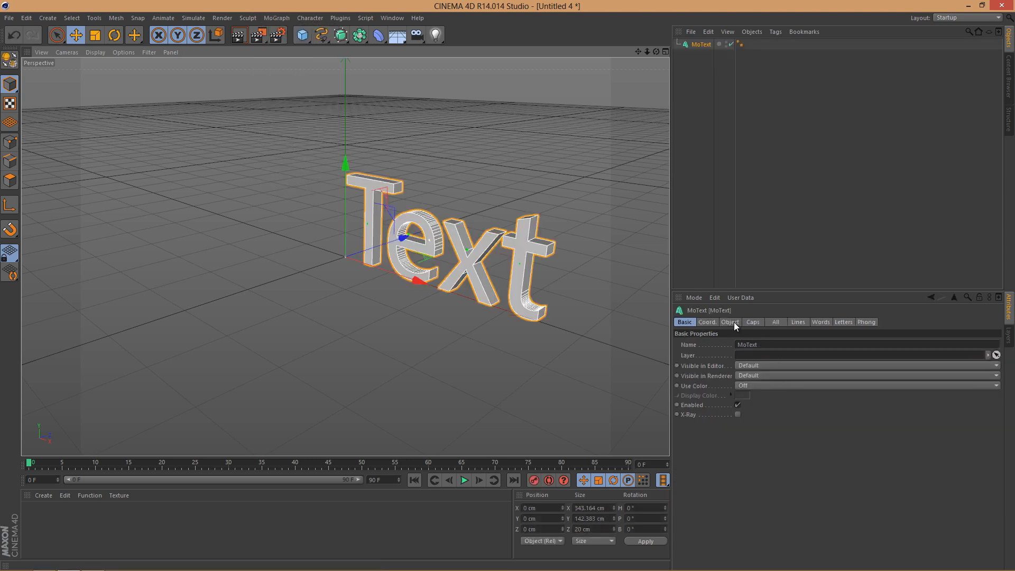
left_click(730, 322)
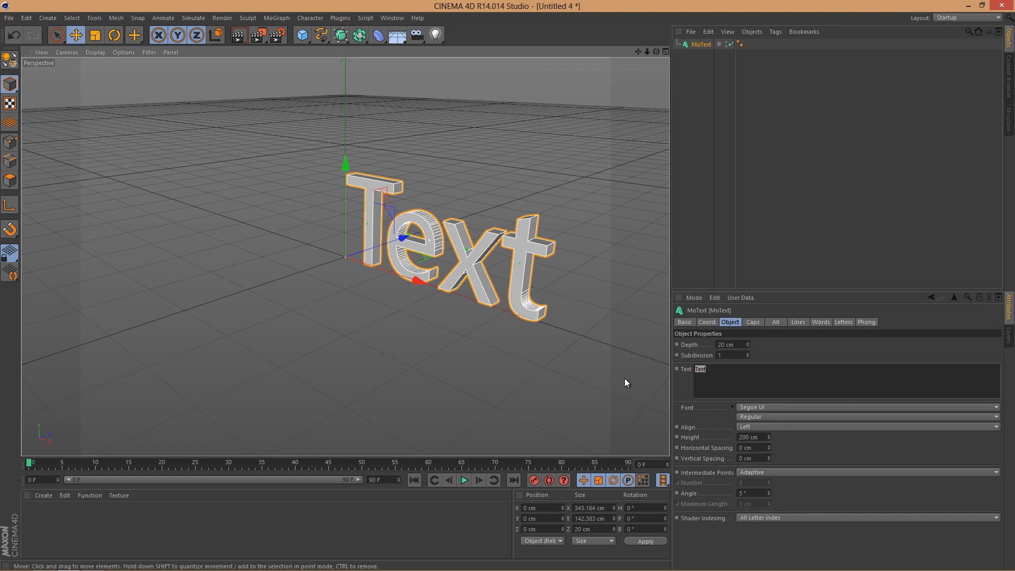
left_click(705, 368)
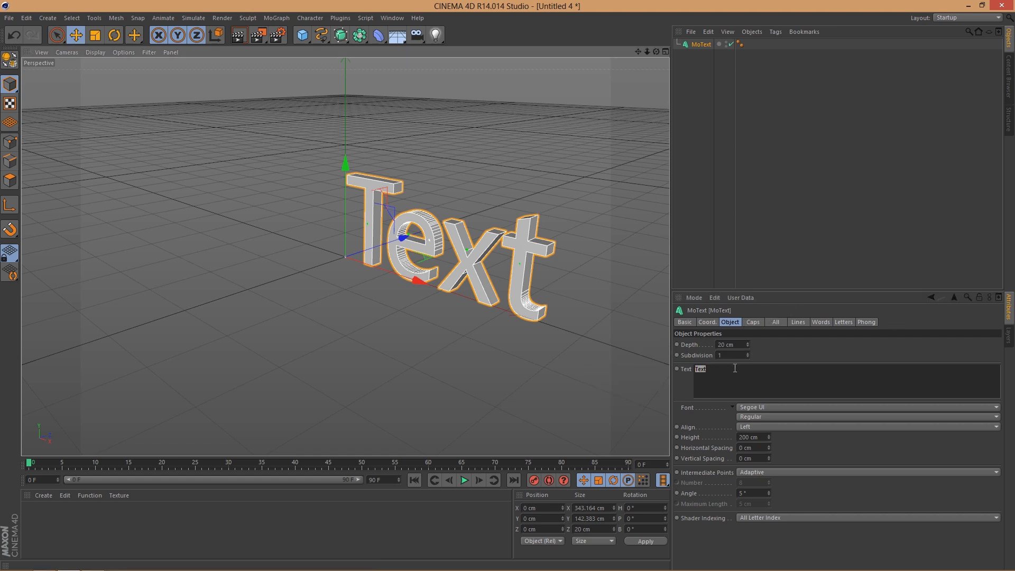
type("V")
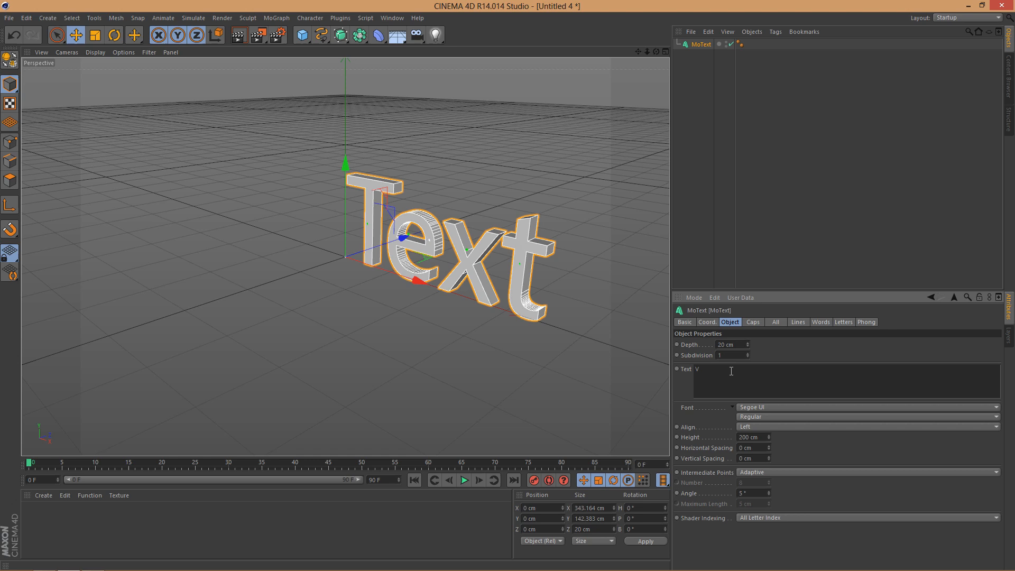
type("FXON")
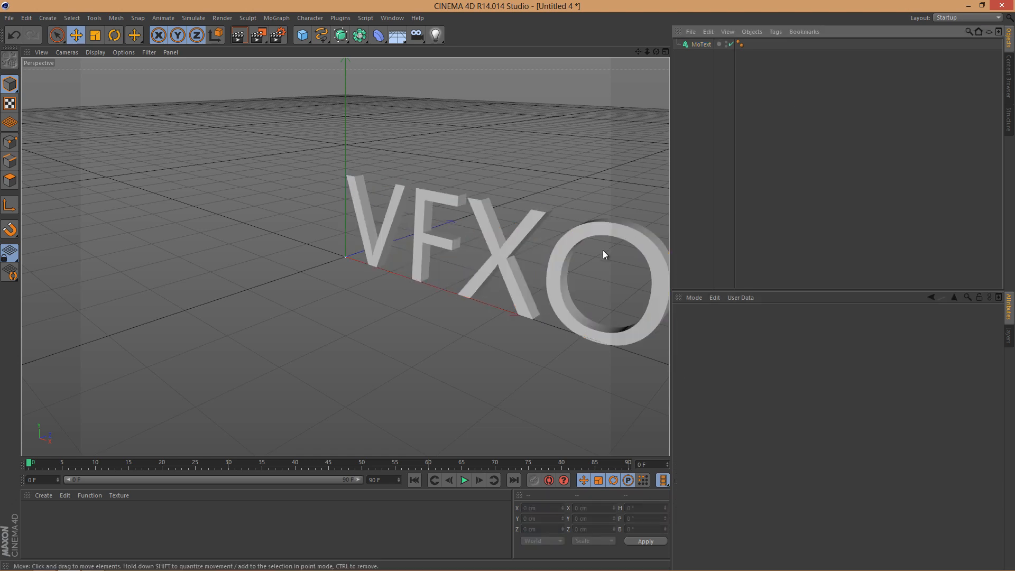
left_click(698, 43)
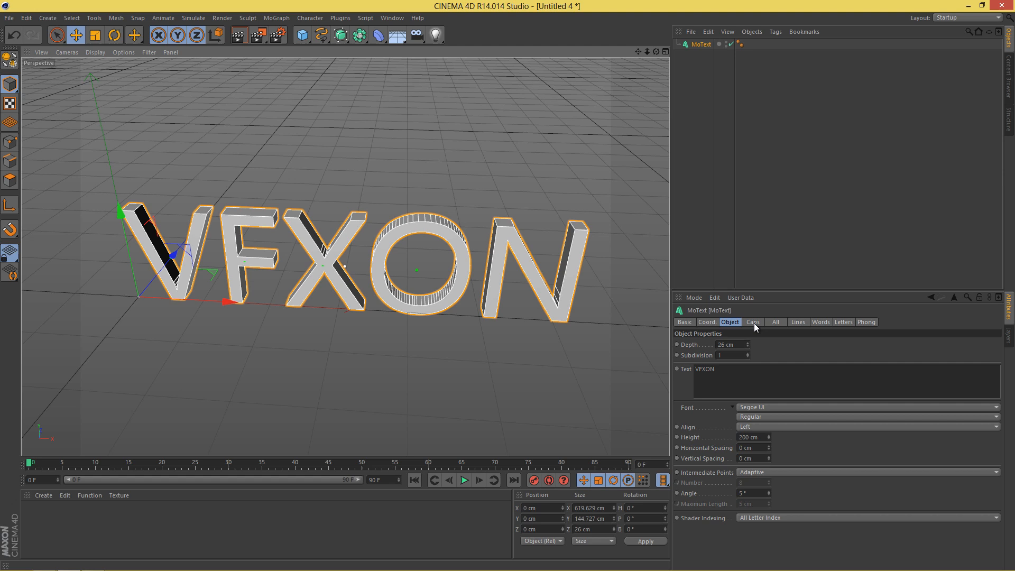
Step: Set the MoText caps to Fillet Cap to round the letter edges
left_click(753, 322)
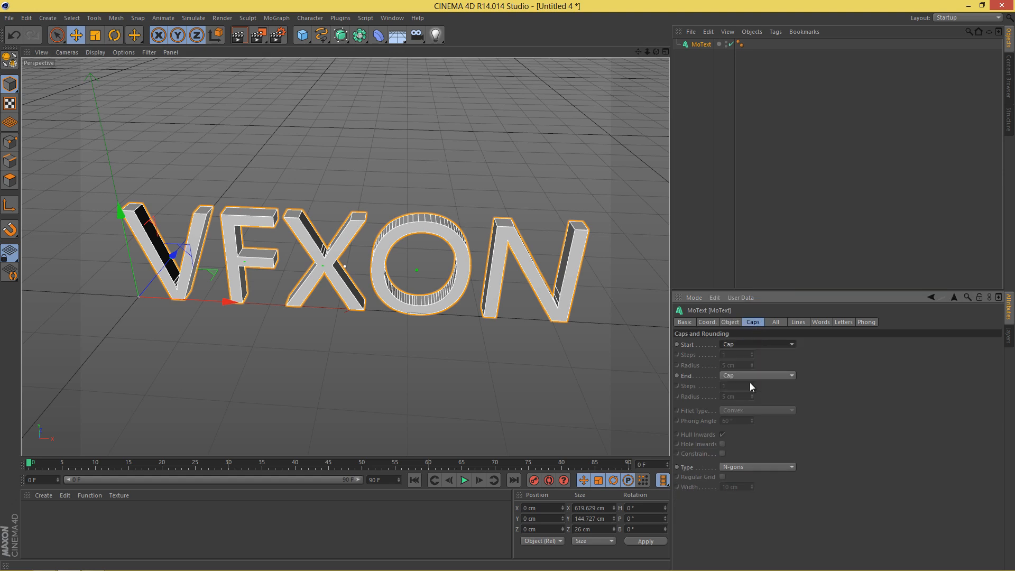
left_click(758, 345)
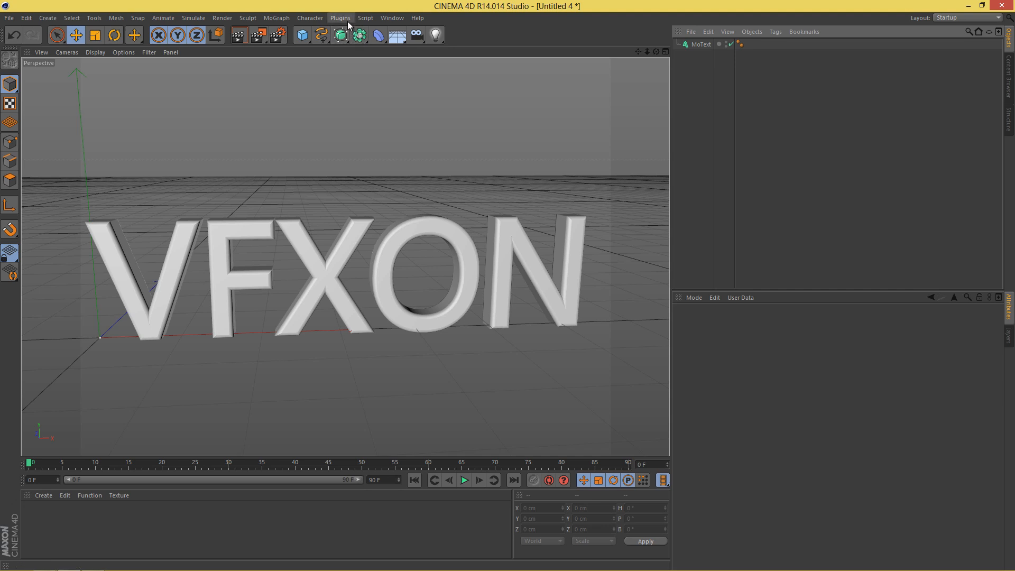
Step: Launch the Ivy Grower plugin and show its Birth settings with leaf and branch materials
left_click(348, 16)
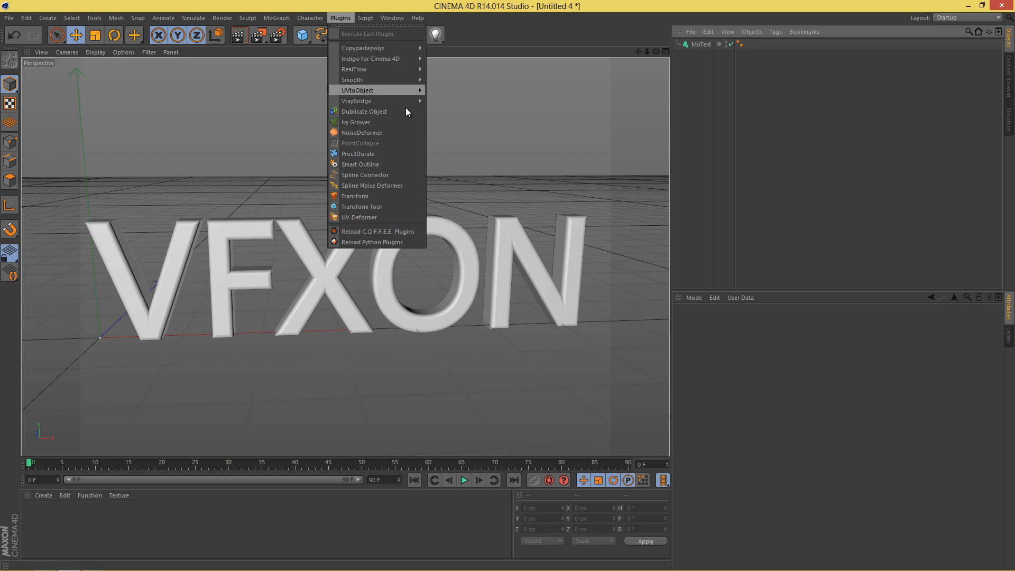
left_click(355, 123)
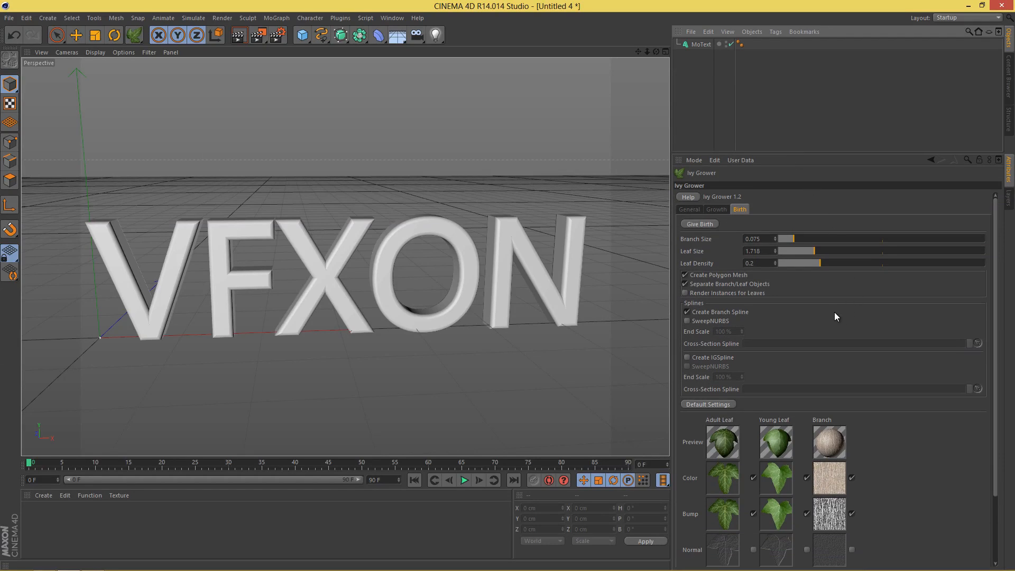
scroll("down", 3)
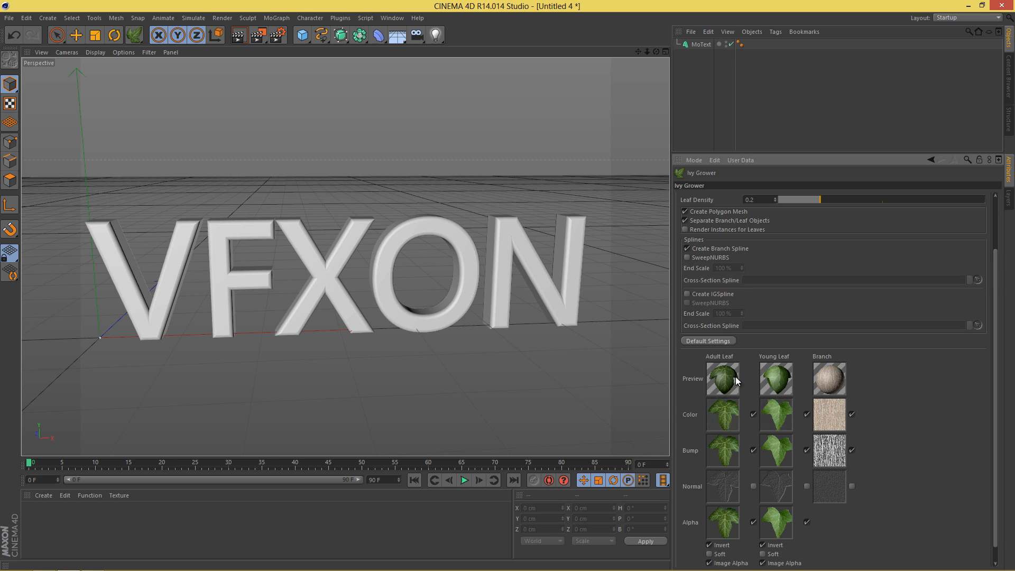
left_click(716, 209)
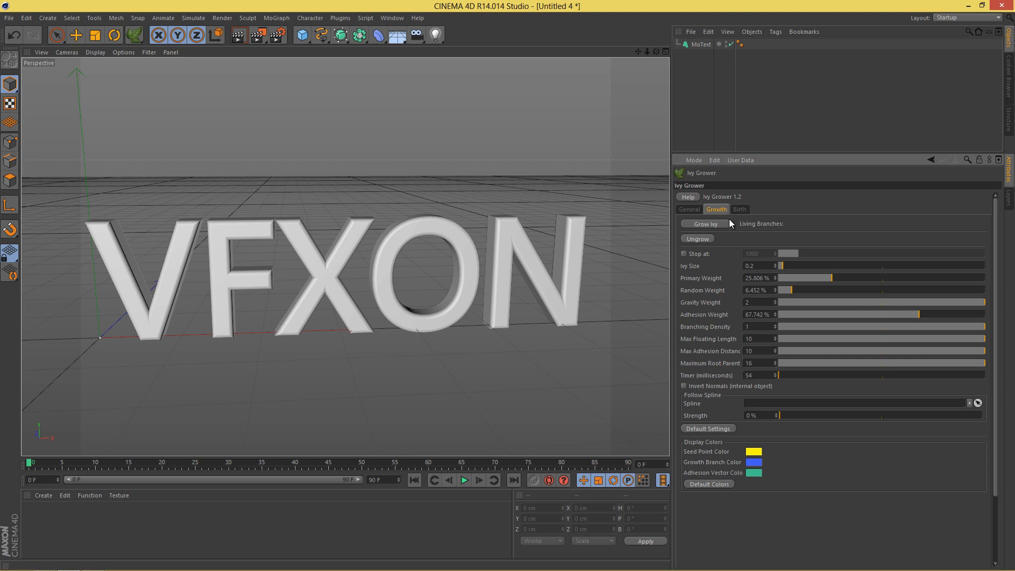
mouse_move(717, 220)
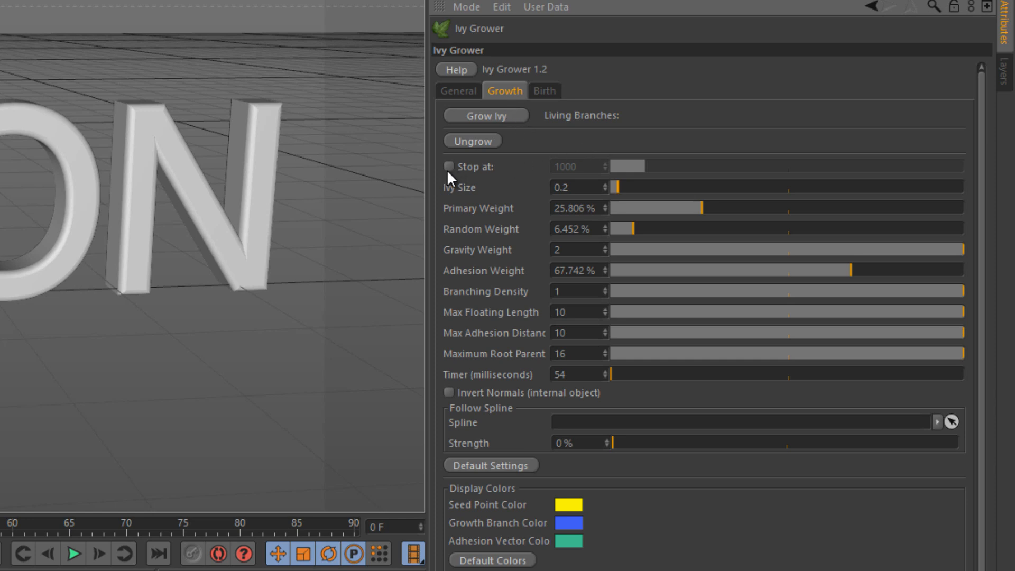
Step: Enable Stop at with a limit of 150 and start editing the Primary Weight value
left_click(449, 167)
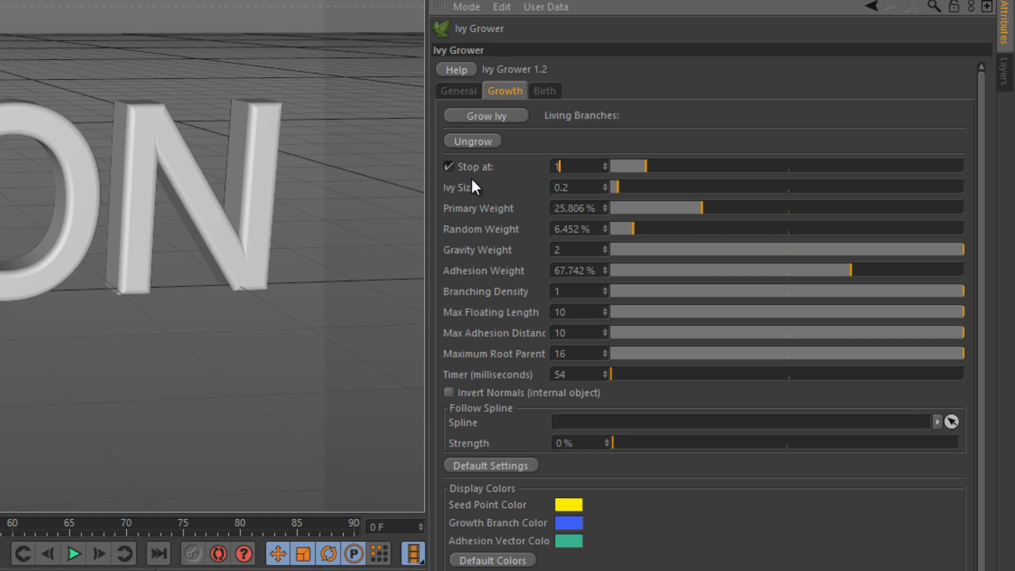
type("150")
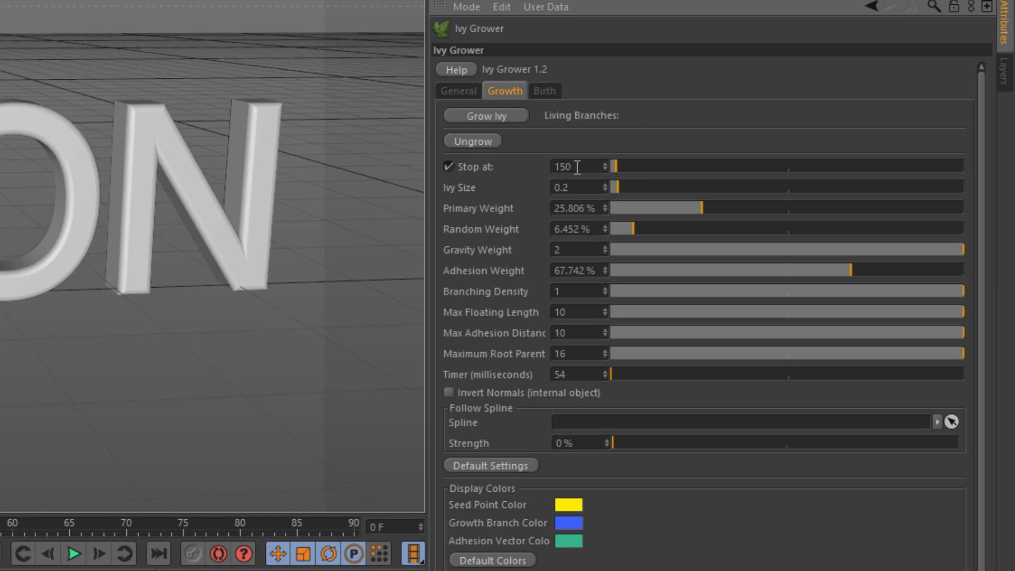
mouse_move(650, 185)
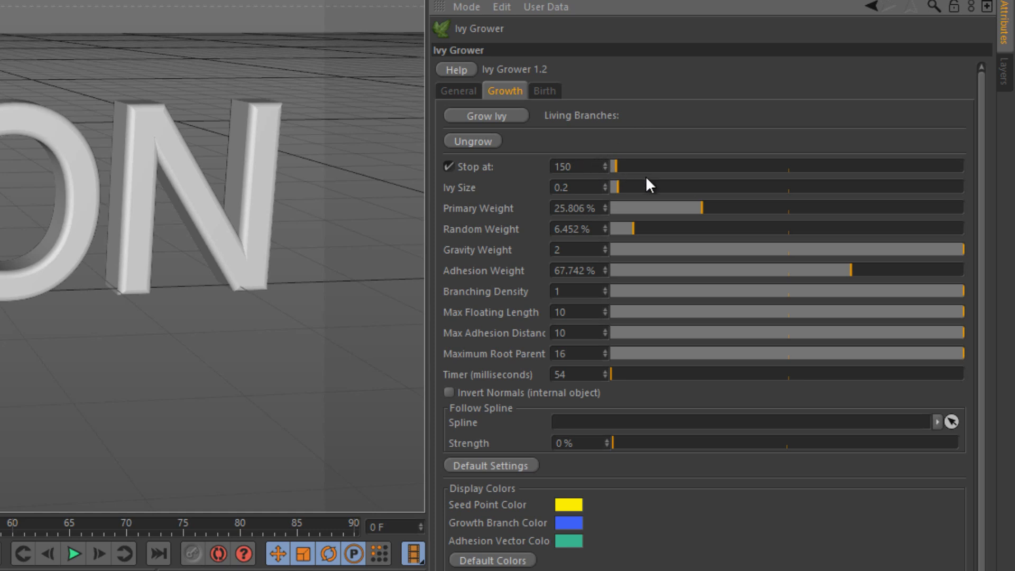
mouse_move(499, 197)
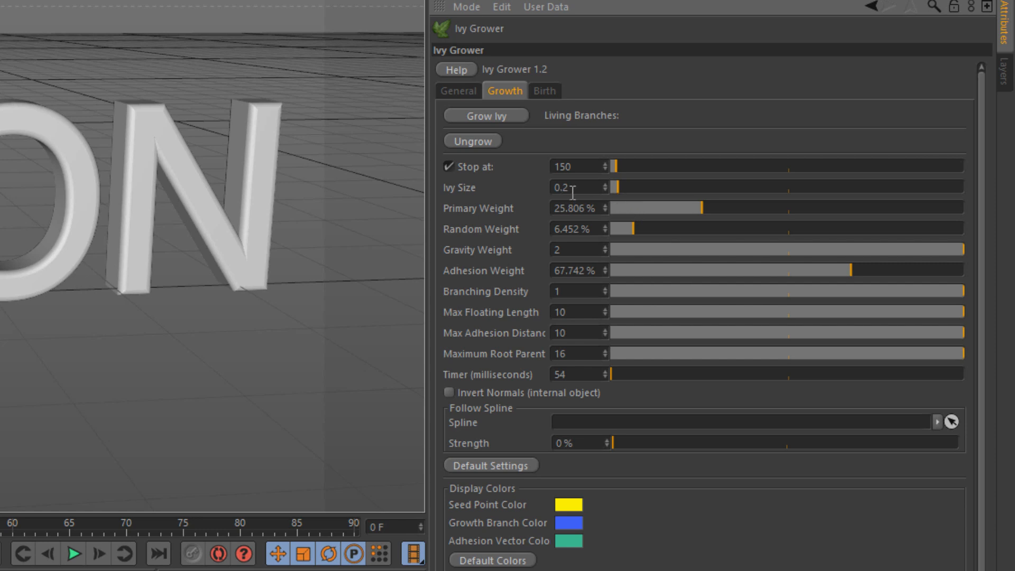
mouse_move(496, 199)
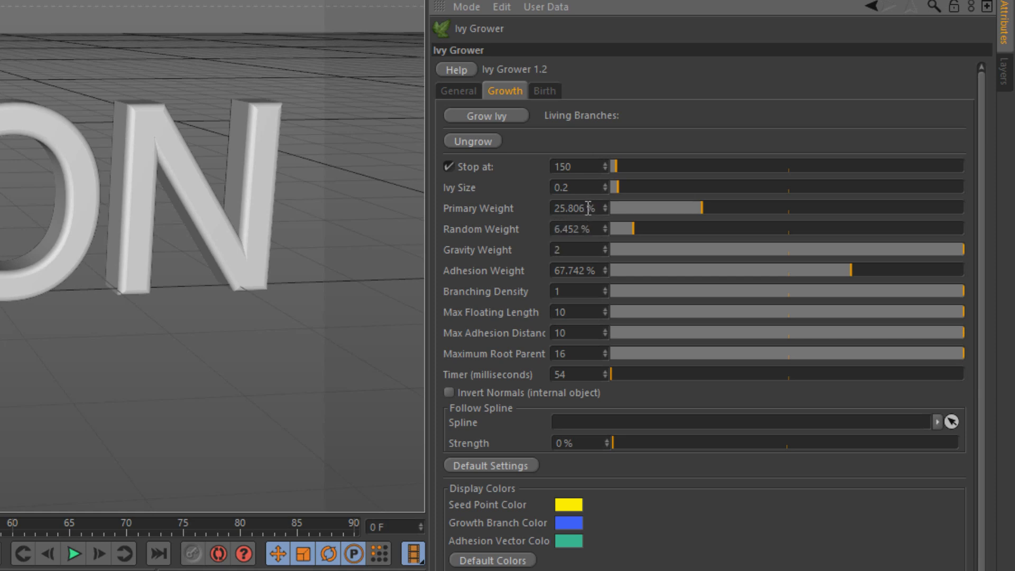
double_click(576, 208)
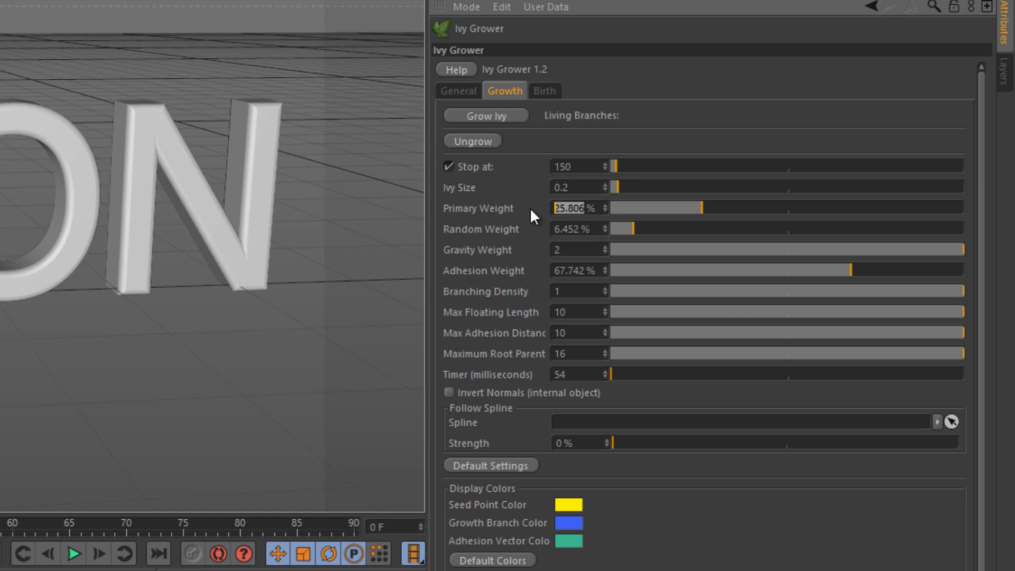
mouse_move(628, 281)
type("28")
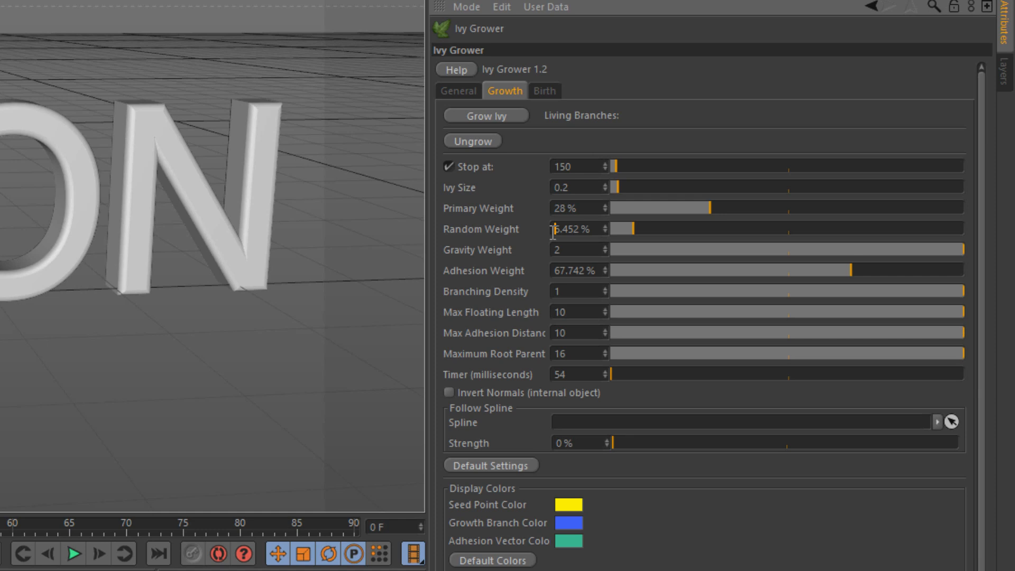
mouse_move(572, 248)
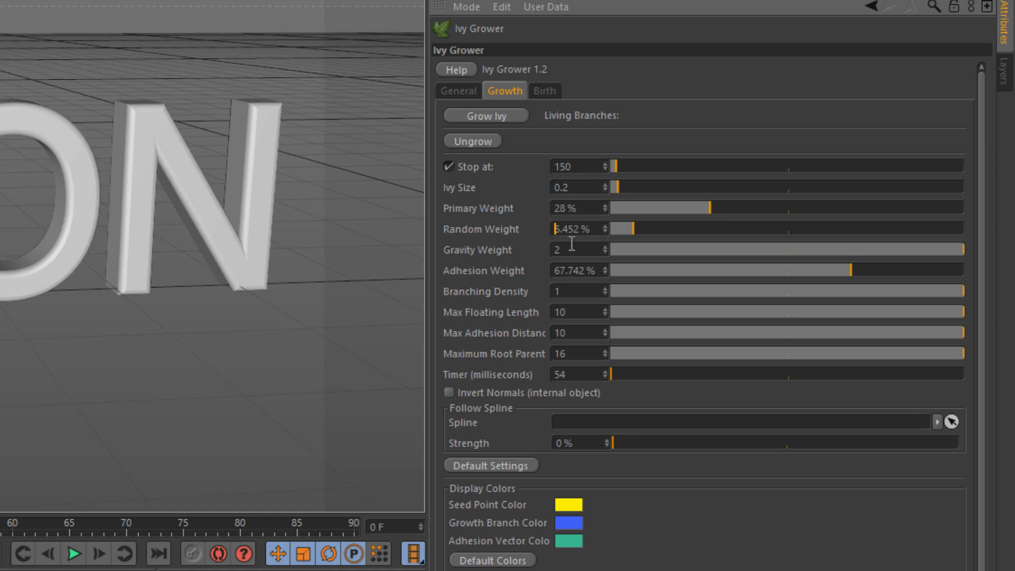
mouse_move(529, 225)
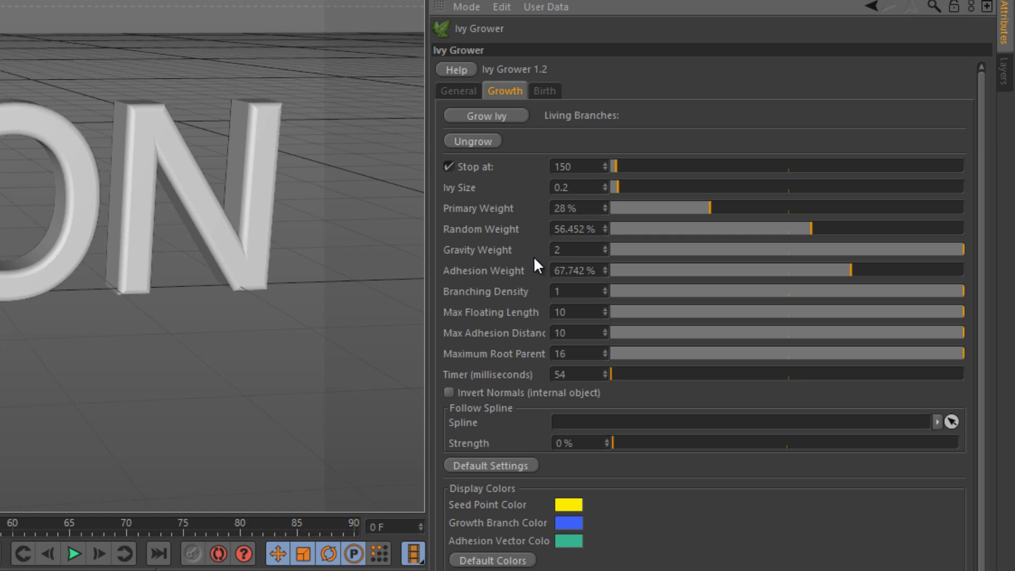
mouse_move(729, 263)
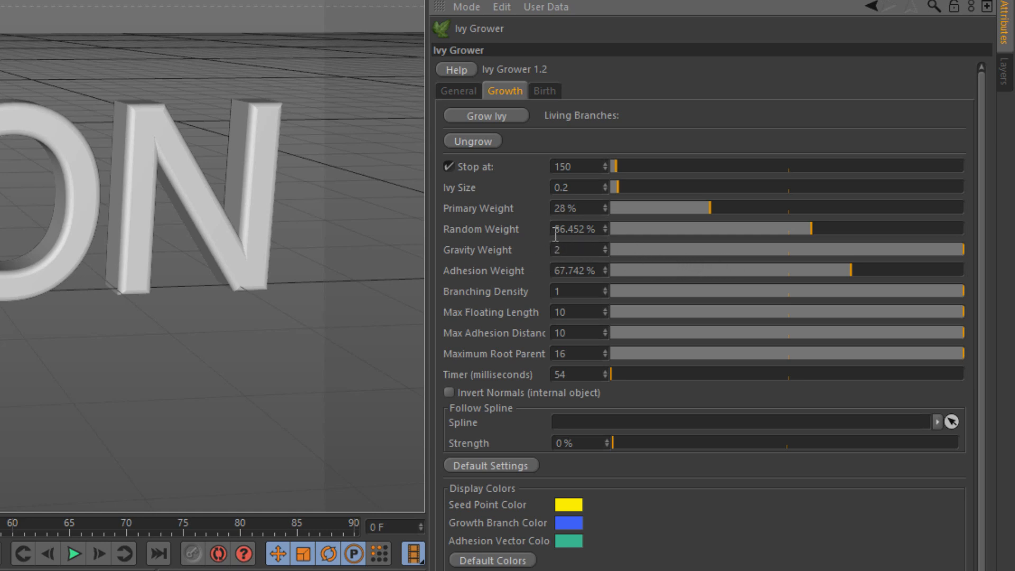
mouse_move(577, 250)
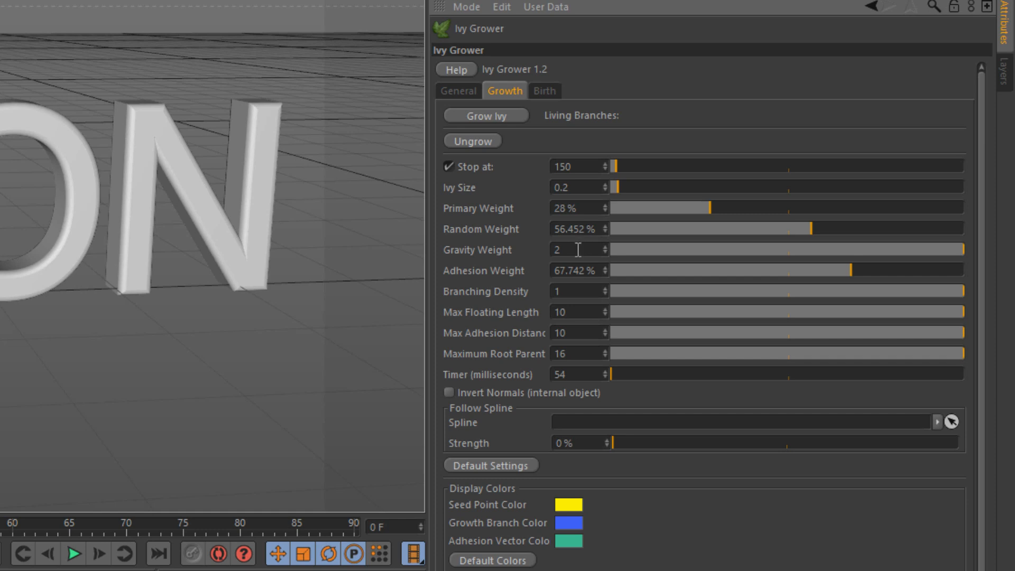
mouse_move(496, 236)
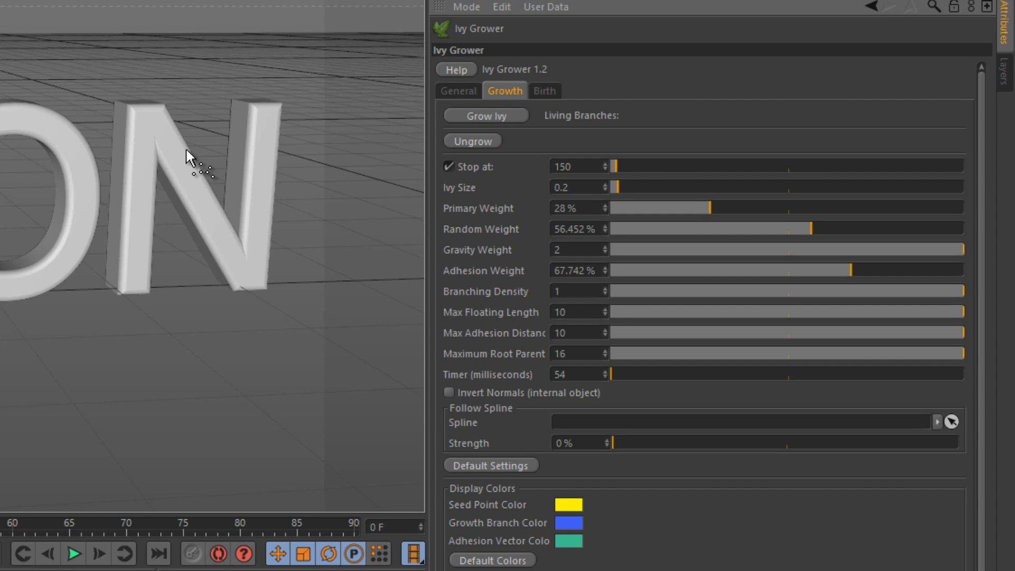
mouse_move(968, 272)
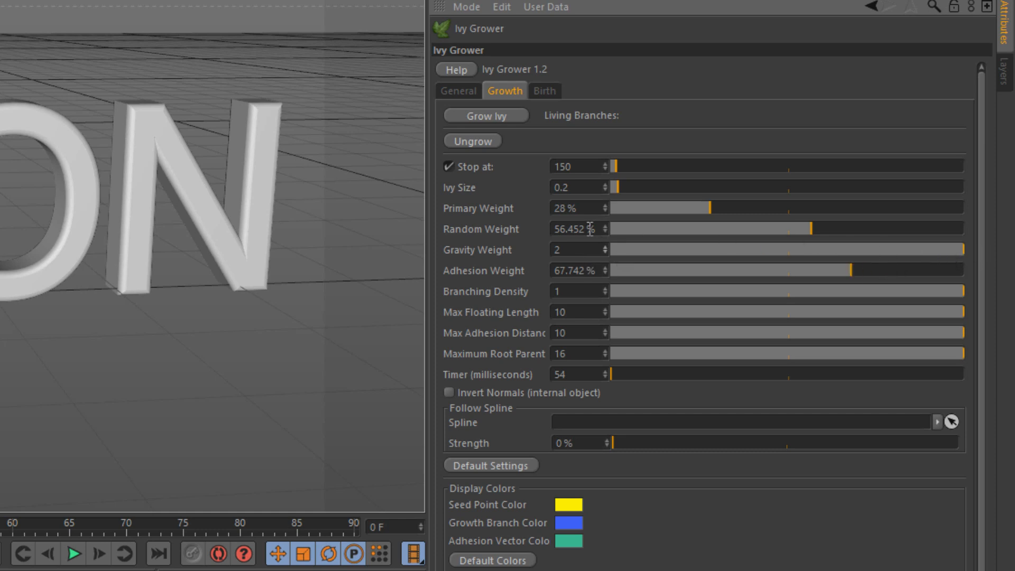
mouse_move(216, 175)
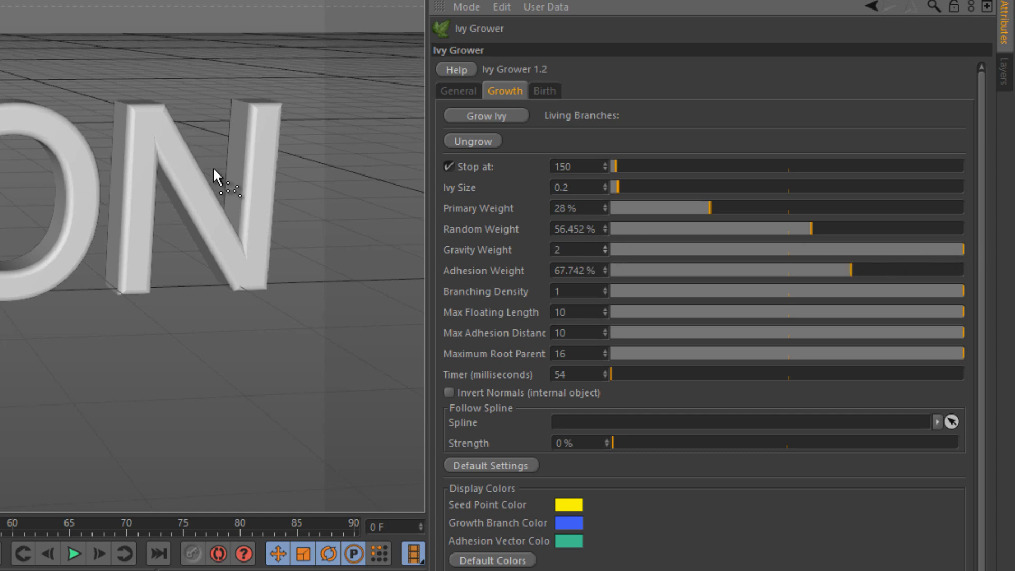
mouse_move(595, 254)
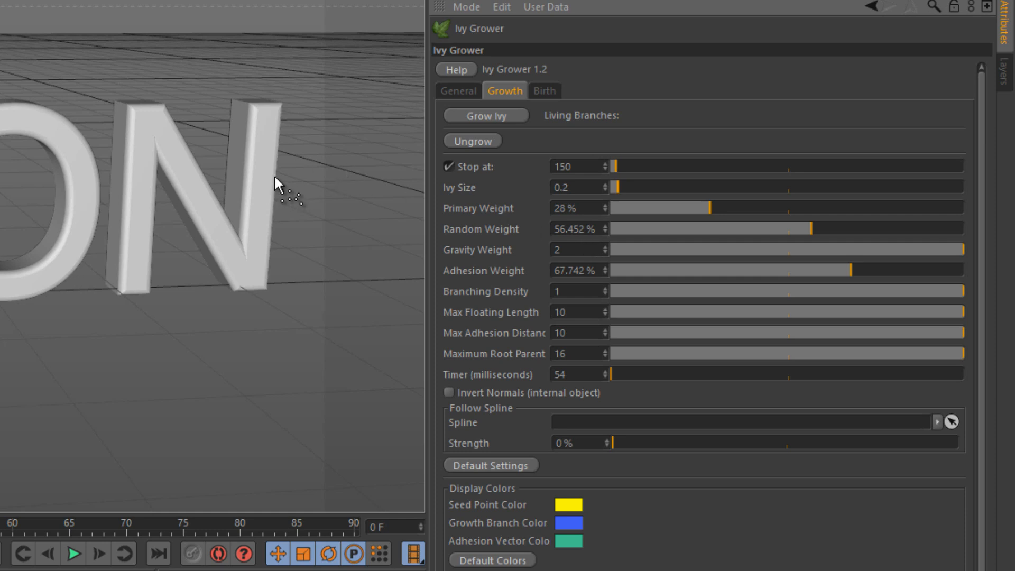
mouse_move(170, 125)
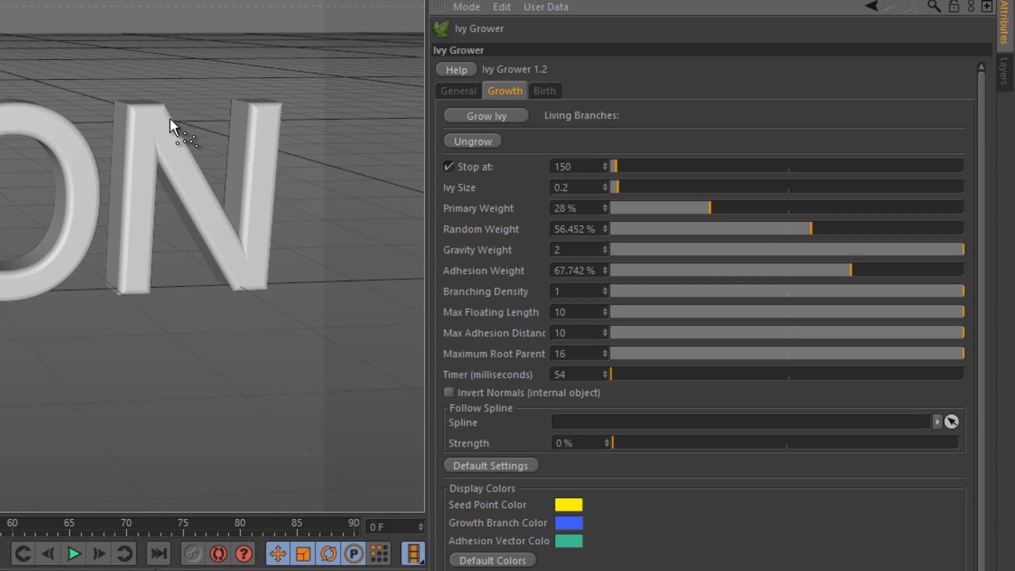
mouse_move(148, 144)
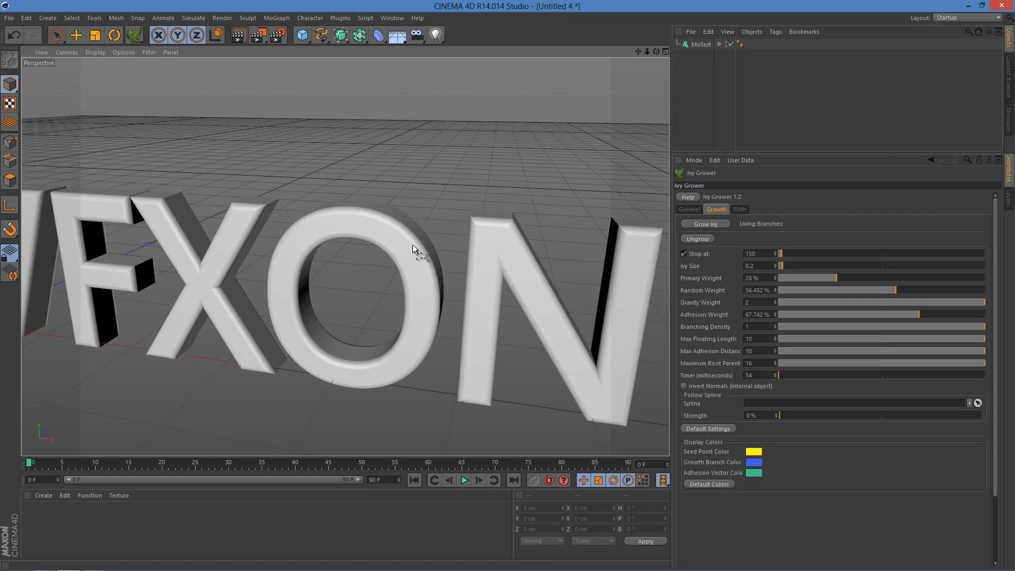
left_click_drag(415, 250, 443, 280)
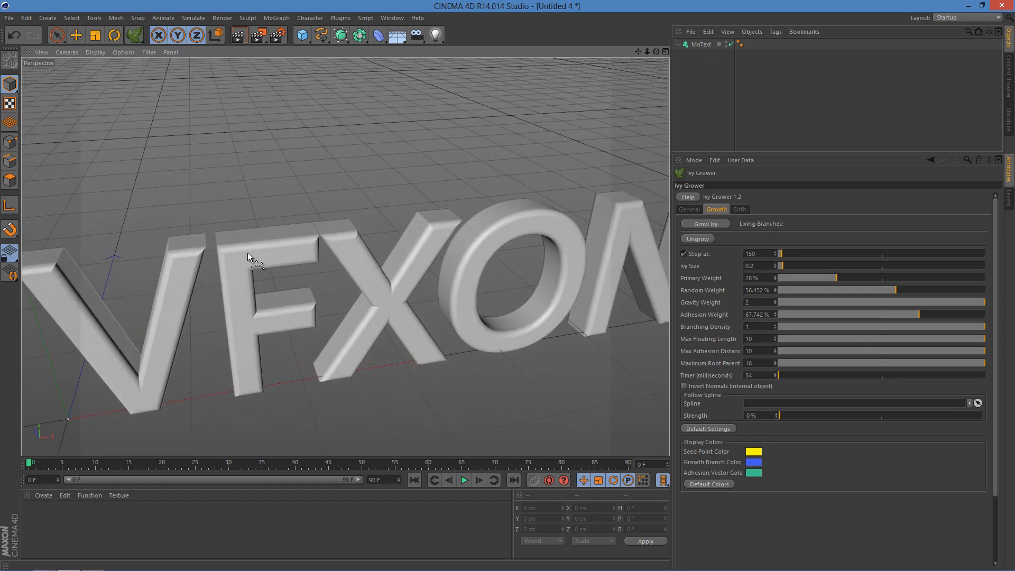
mouse_move(434, 233)
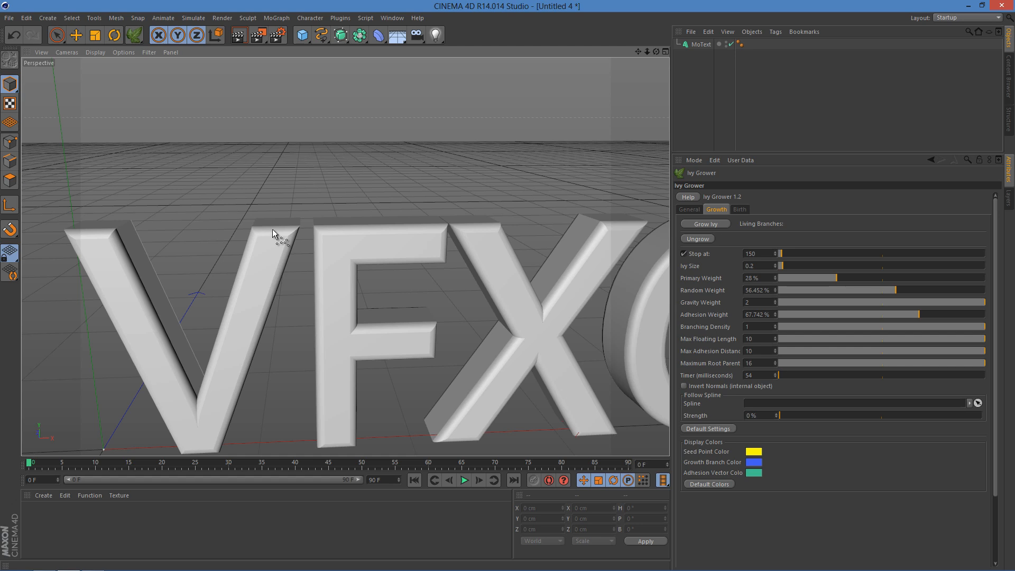
mouse_move(273, 249)
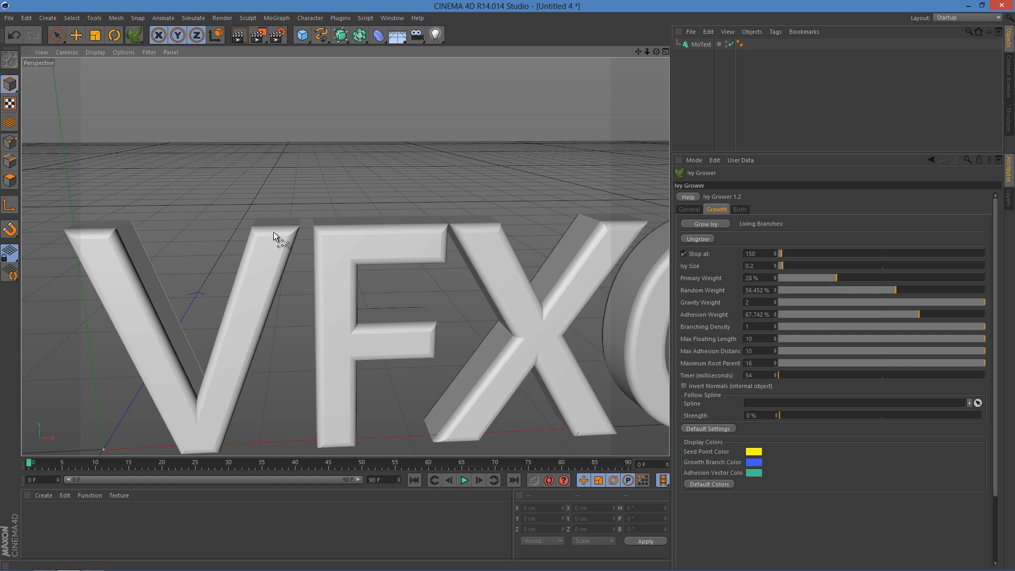
left_click(698, 46)
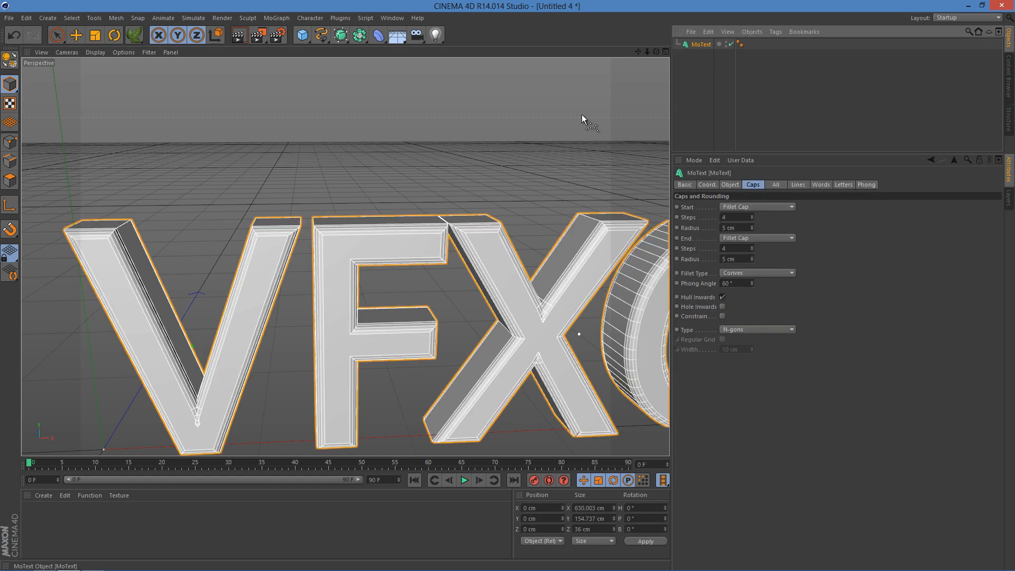
mouse_move(274, 251)
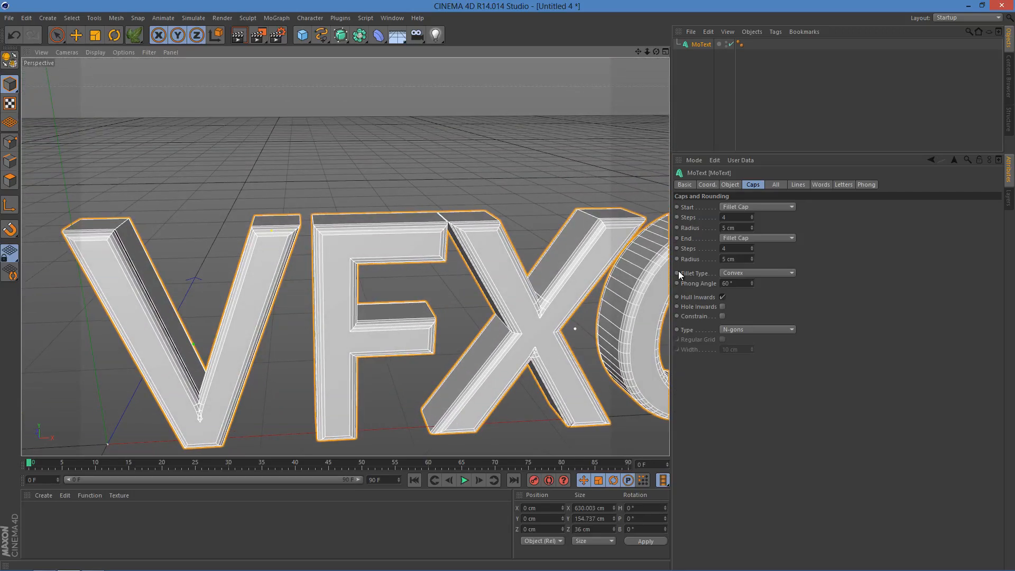
mouse_move(804, 188)
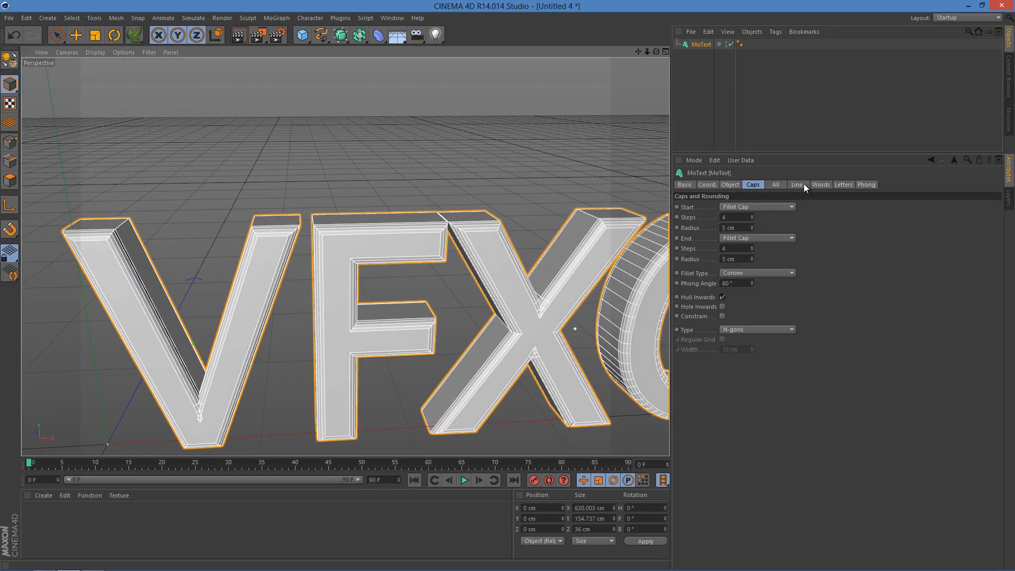
left_click(686, 184)
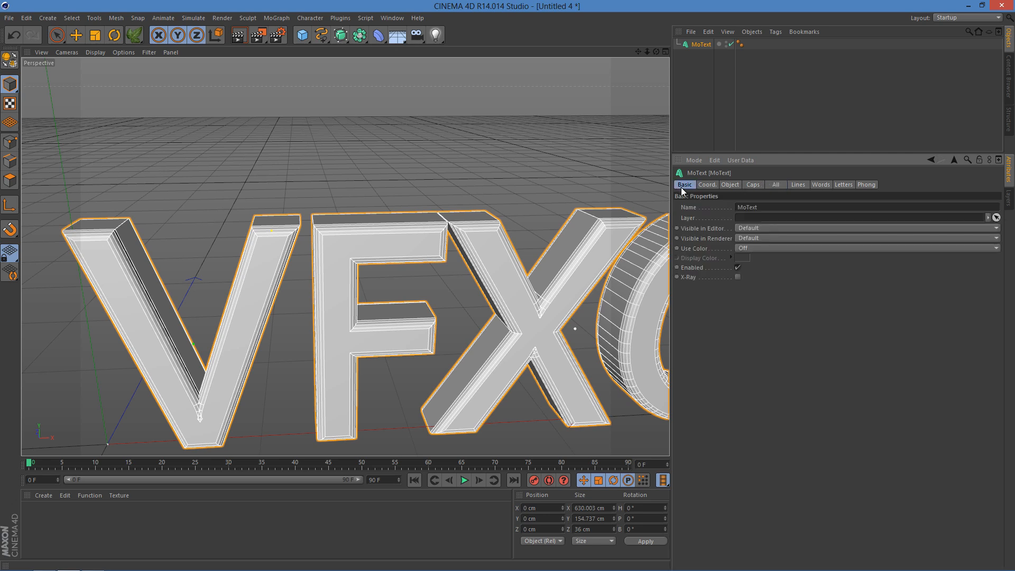
left_click(866, 184)
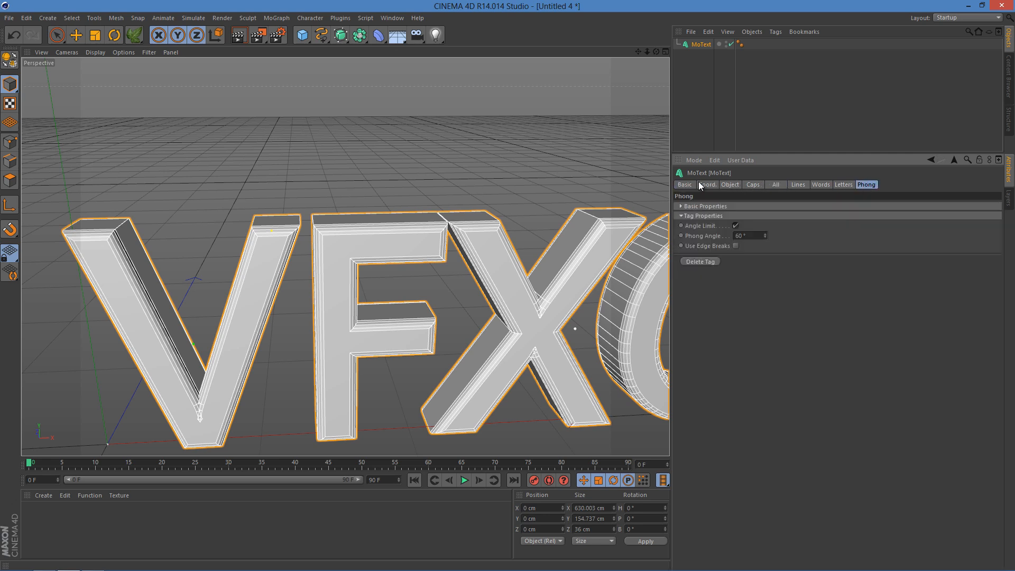
left_click(685, 185)
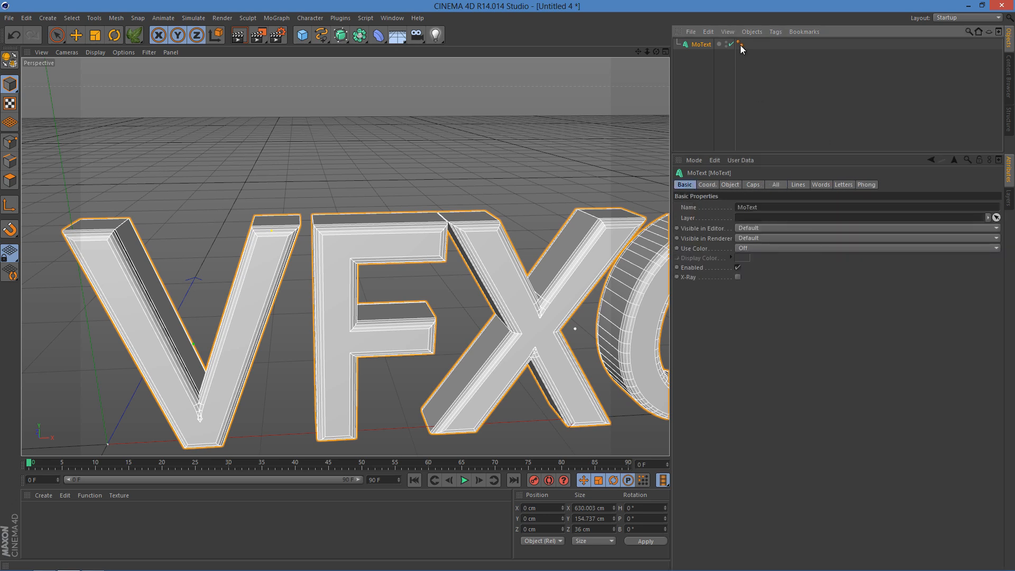
left_click(743, 45)
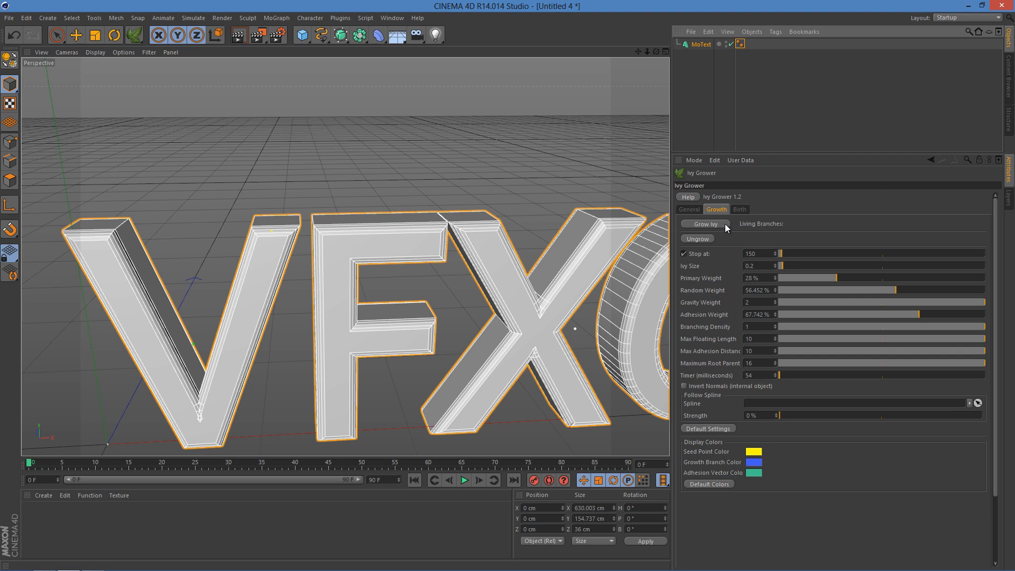
mouse_move(717, 227)
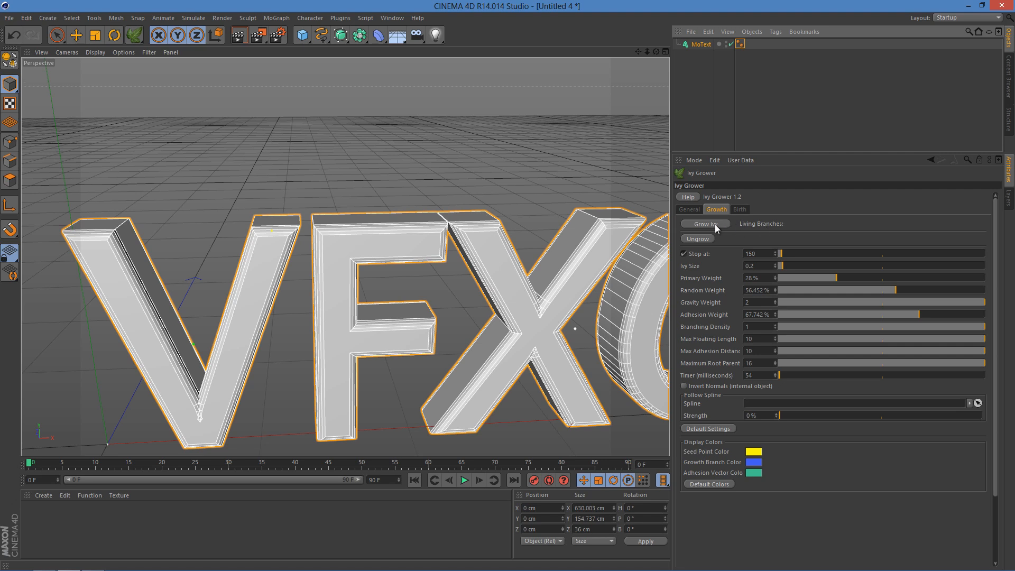
Step: Grow ivy over the V and F, stop it, and show the leaf and branch birth settings
left_click(705, 224)
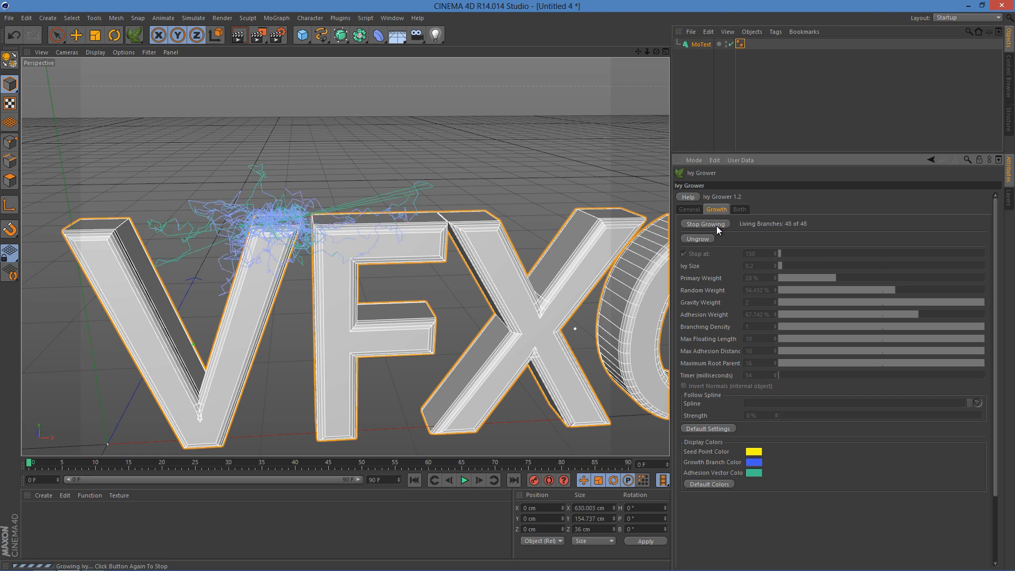
left_click(704, 224)
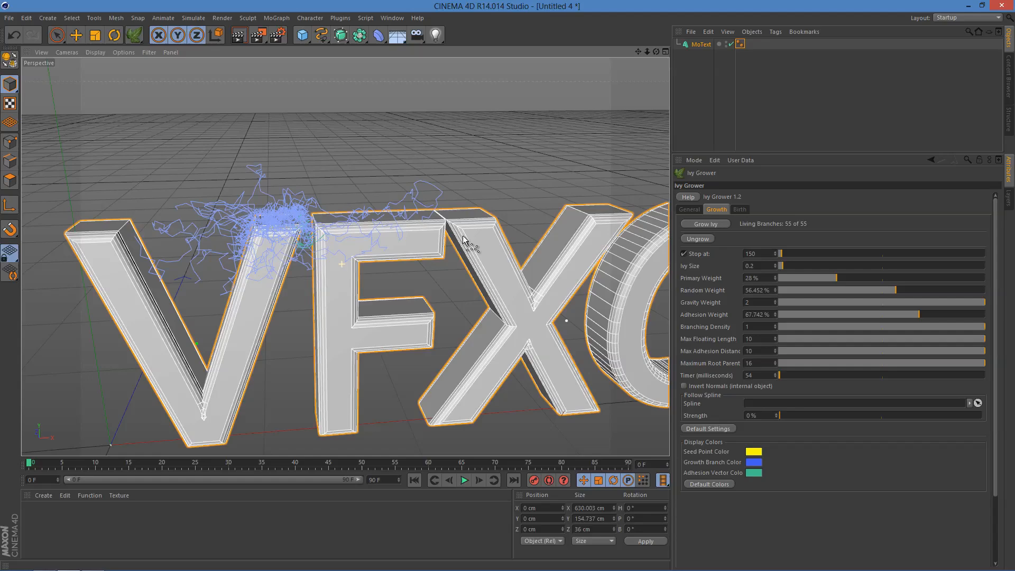
left_click_drag(466, 243, 301, 308)
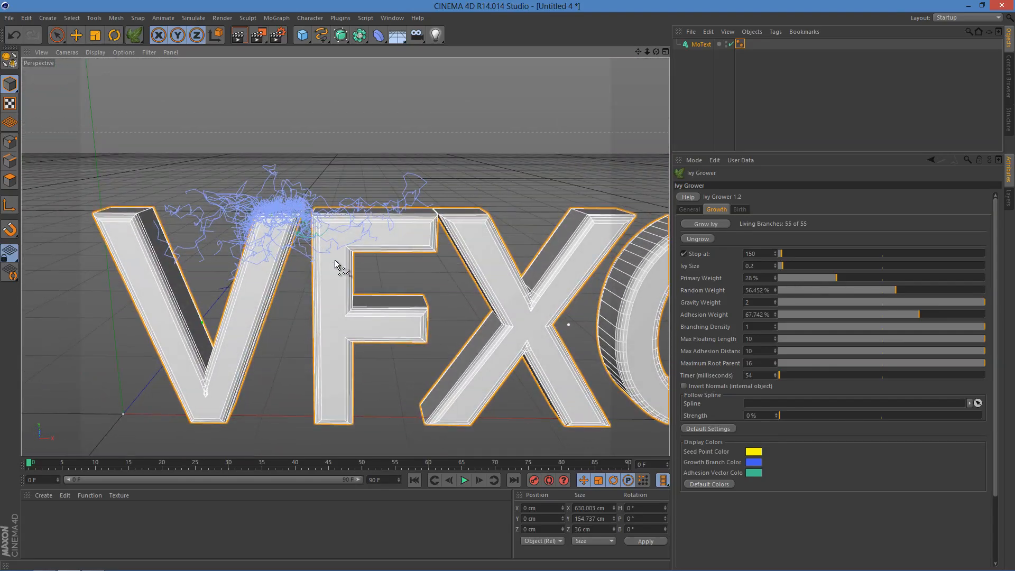
left_click(740, 210)
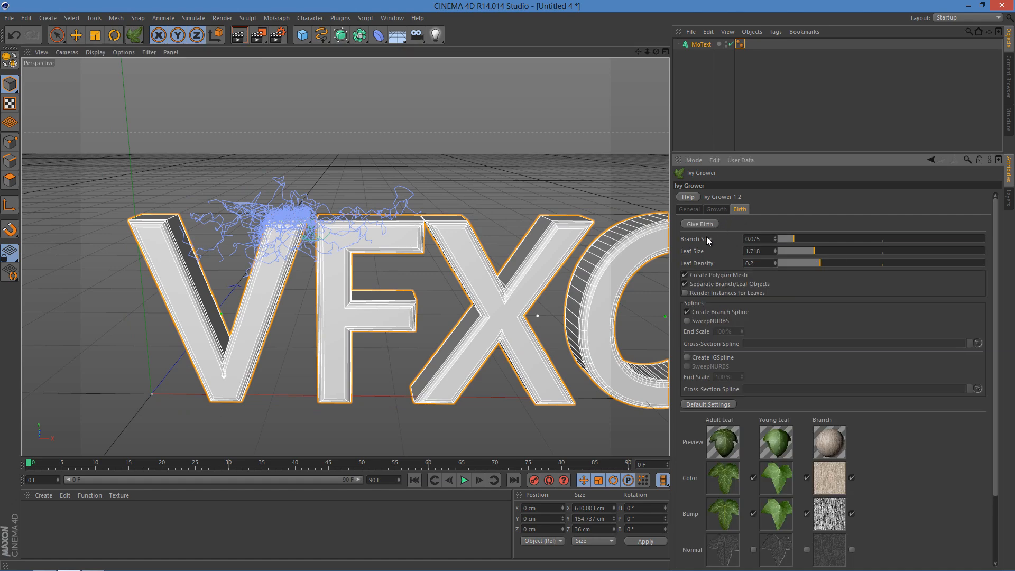
Step: Set Branch Size to 0.037, Leaf Size to 1.667 and Leaf Density to 0.172
left_click(700, 224)
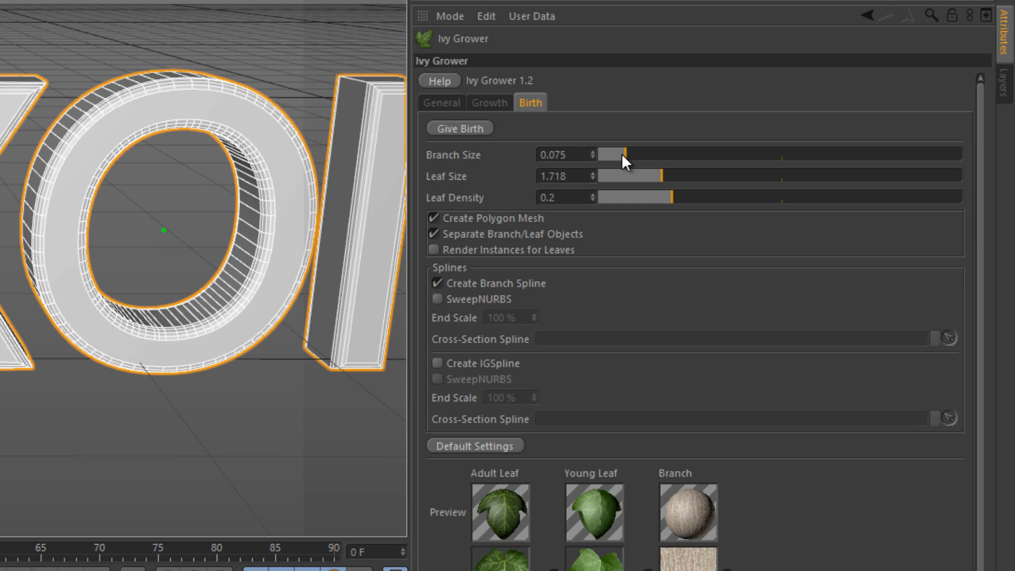
left_click_drag(641, 154, 612, 155)
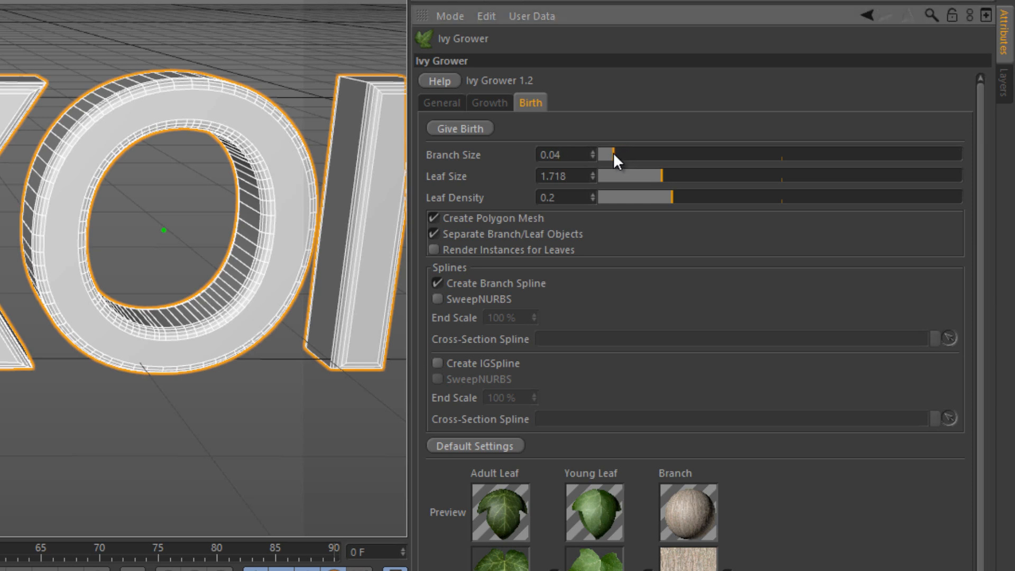
left_click_drag(610, 155, 605, 155)
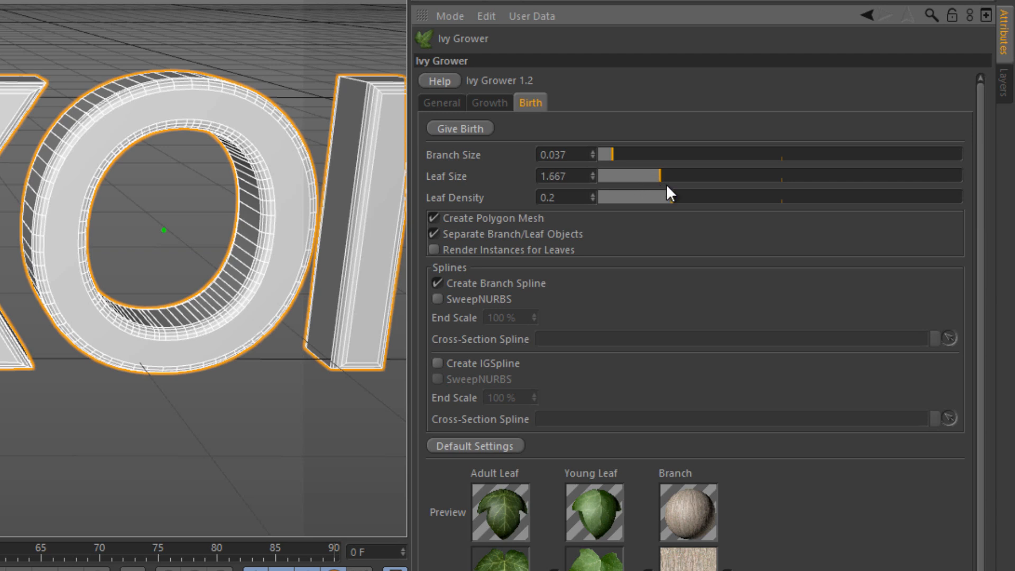
left_click_drag(669, 198, 684, 204)
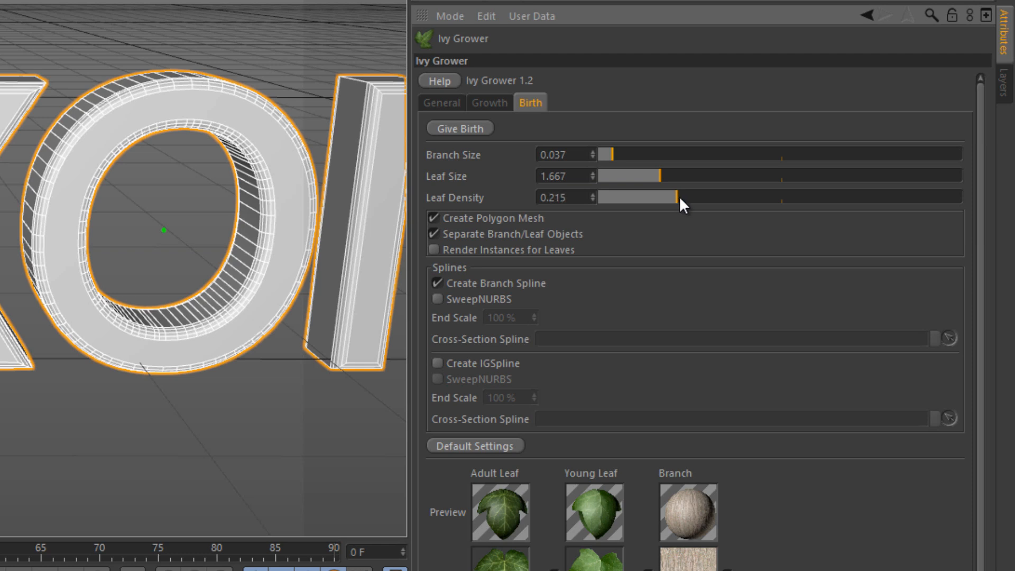
left_click_drag(681, 198, 705, 197)
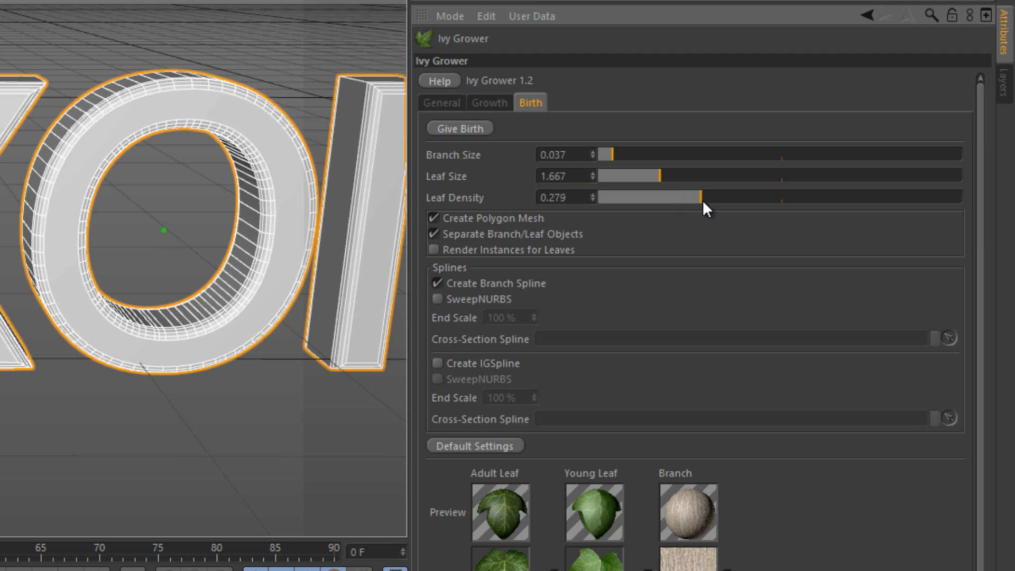
left_click_drag(706, 208, 660, 202)
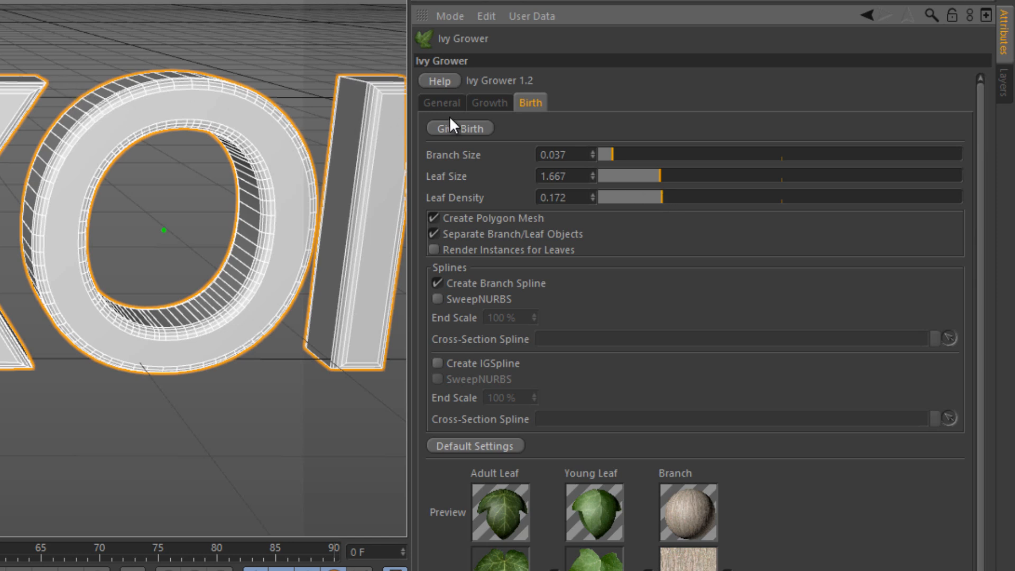
Step: Give birth to leaves on the V-F ivy and raise Primary Weight to 40%
left_click(488, 103)
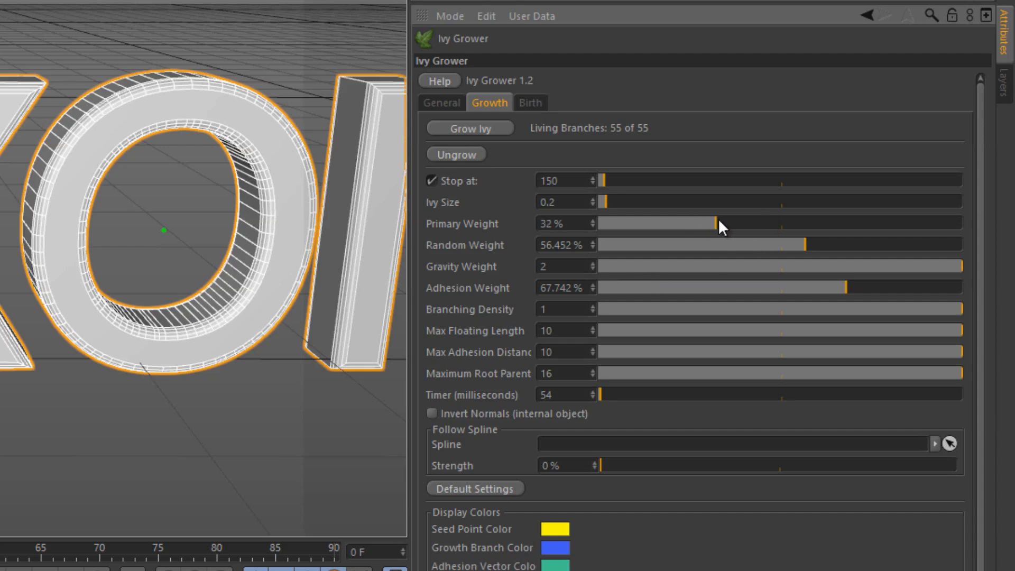
left_click_drag(716, 223, 745, 223)
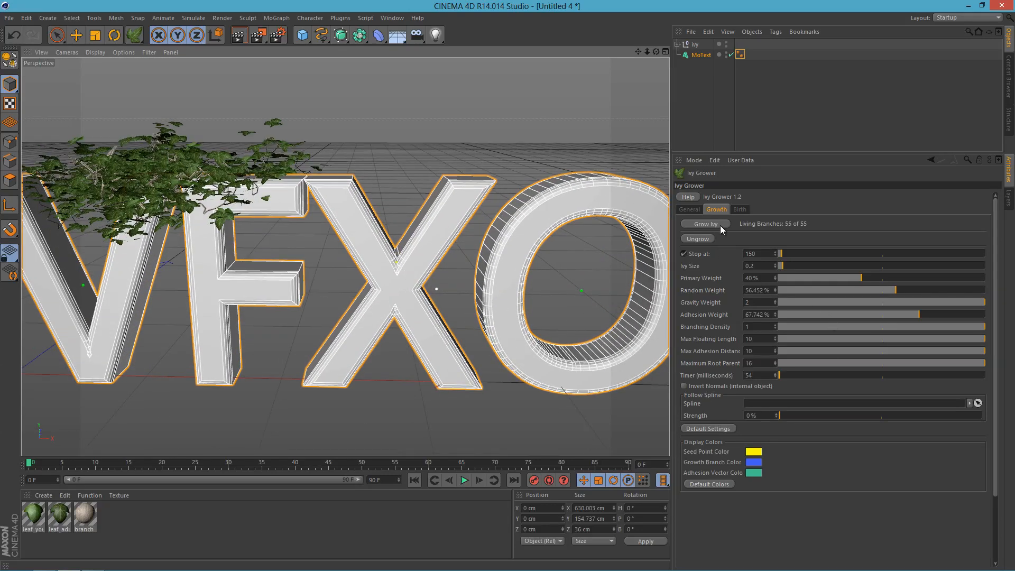
Step: Grow and stop a second ivy over the X, then show its birth settings
left_click(705, 225)
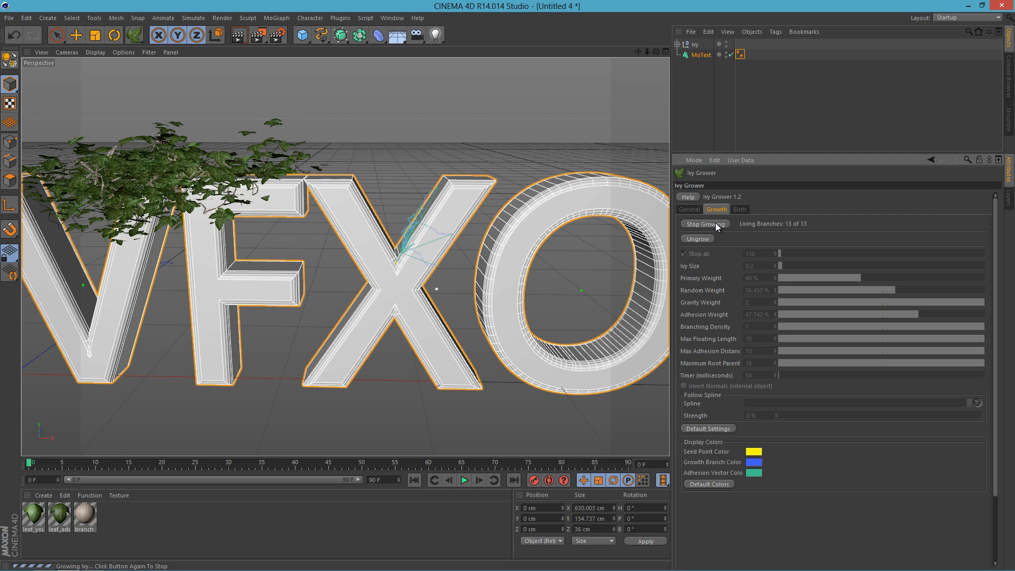
left_click(705, 225)
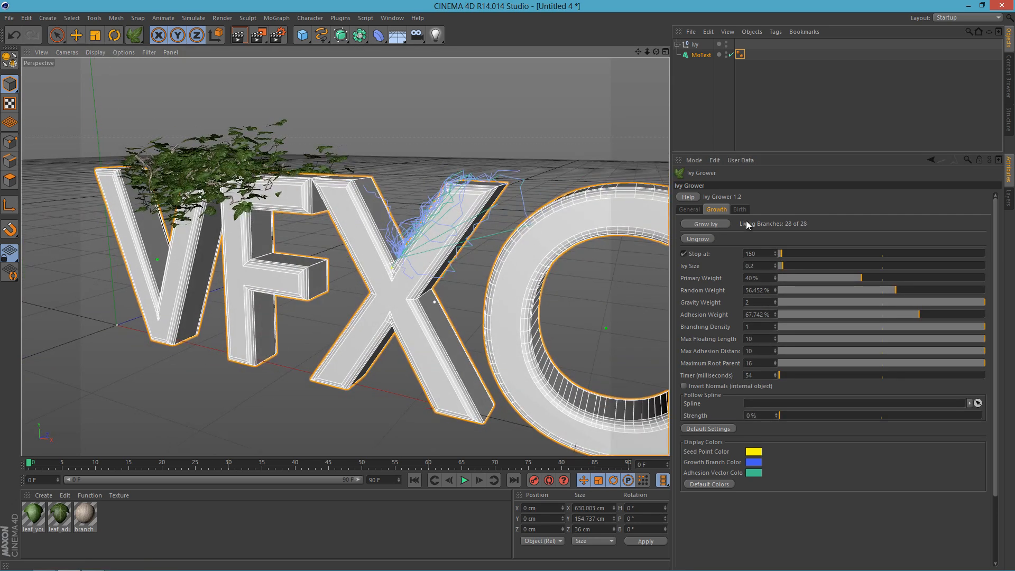
left_click(706, 224)
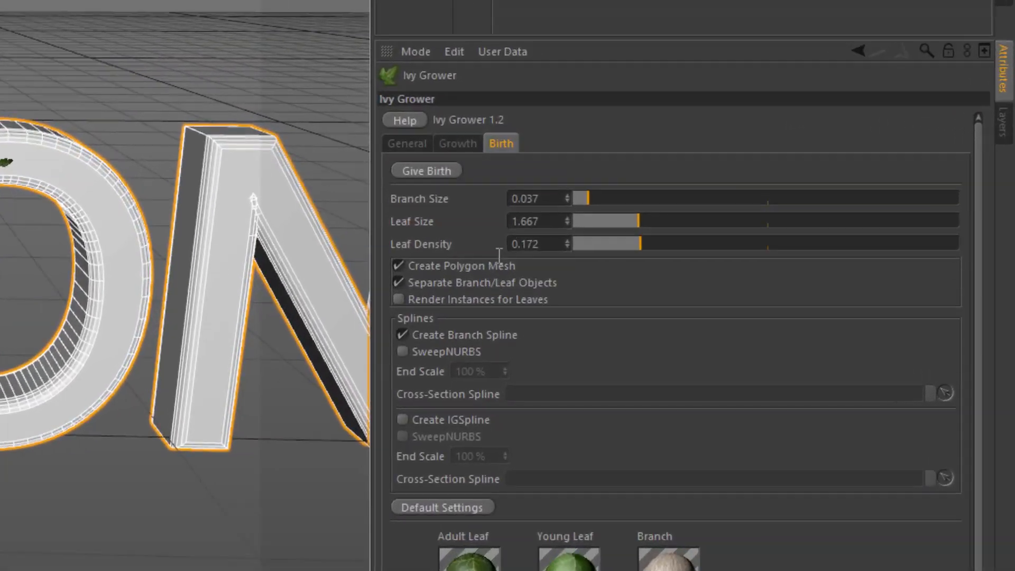
Step: Set the X ivy's Branch Size to 0.052 and Leaf Density to 0.238
left_click_drag(586, 198, 567, 196)
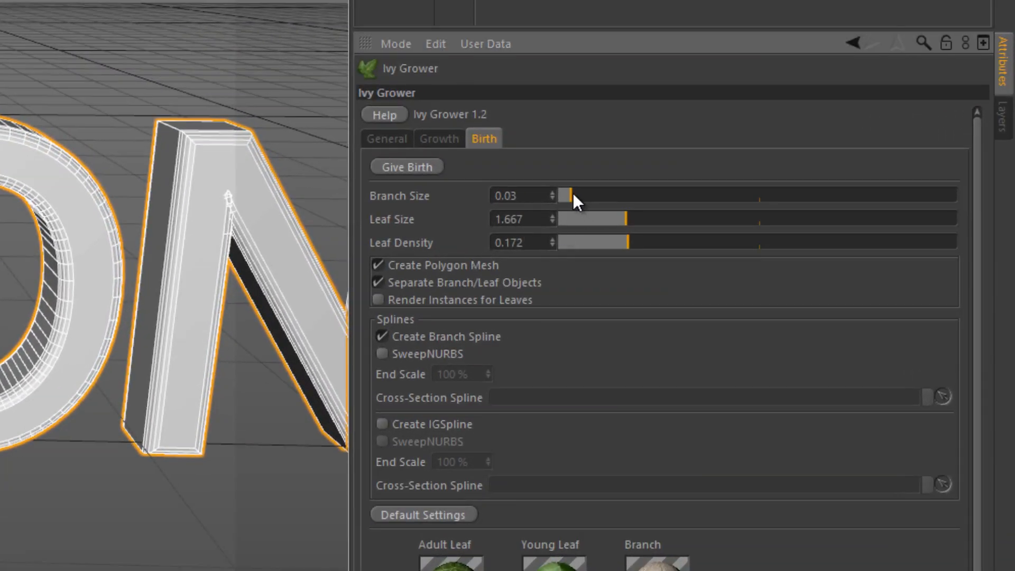
left_click_drag(563, 195, 582, 194)
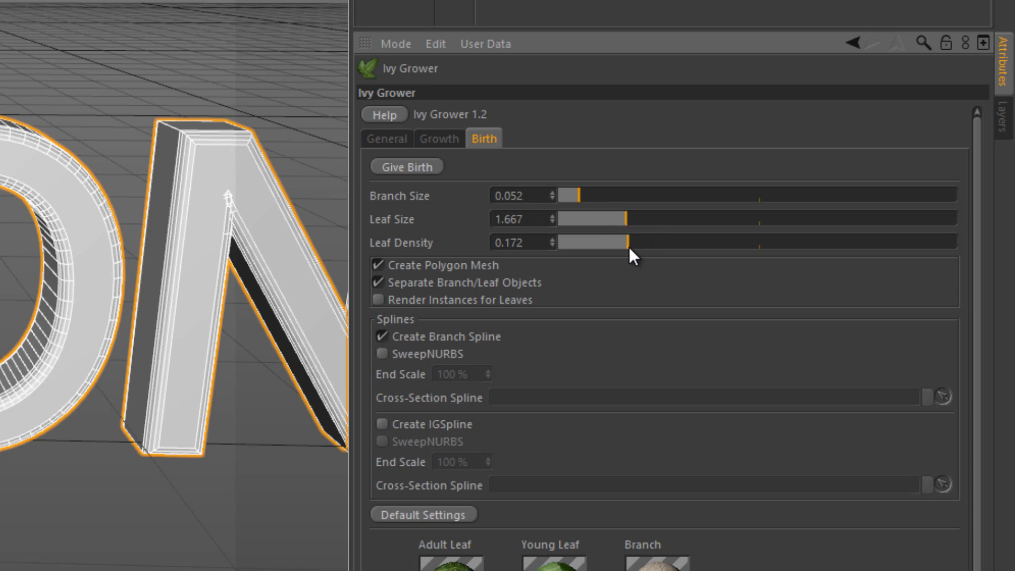
left_click_drag(627, 243, 647, 244)
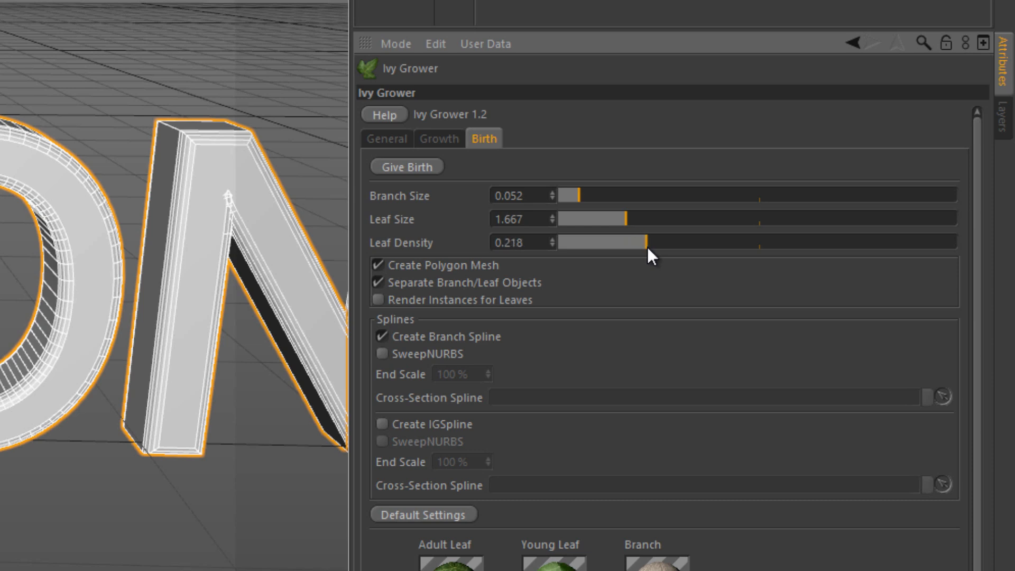
left_click_drag(641, 242, 654, 242)
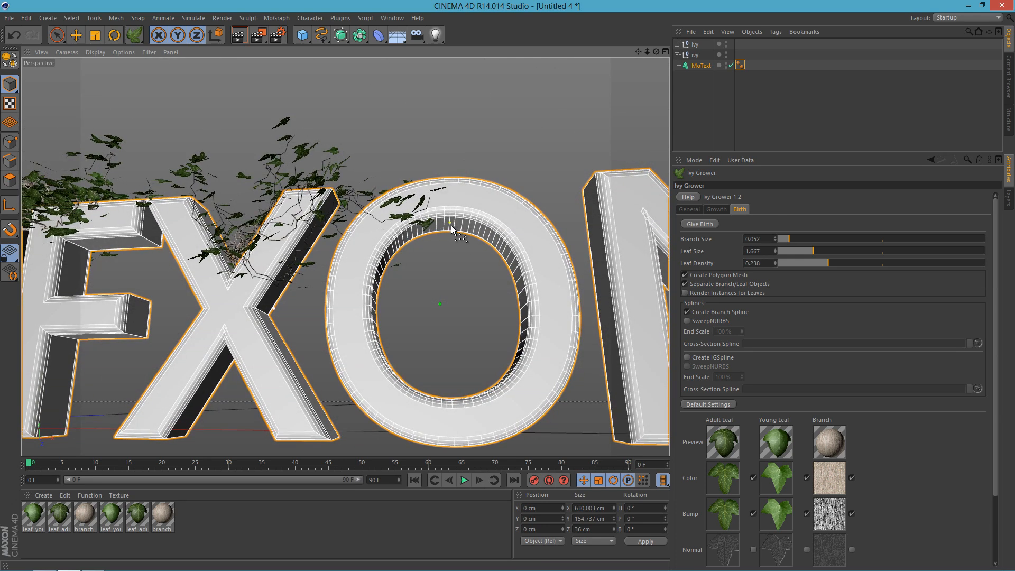
Step: Return to the Growth settings and start a new ivy growing over the O
left_click(717, 209)
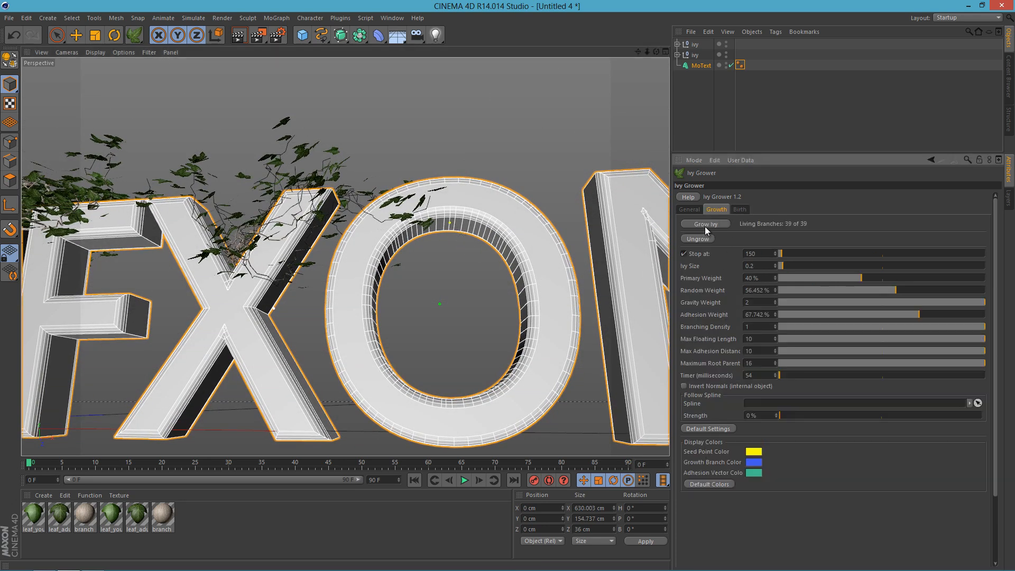
left_click(705, 224)
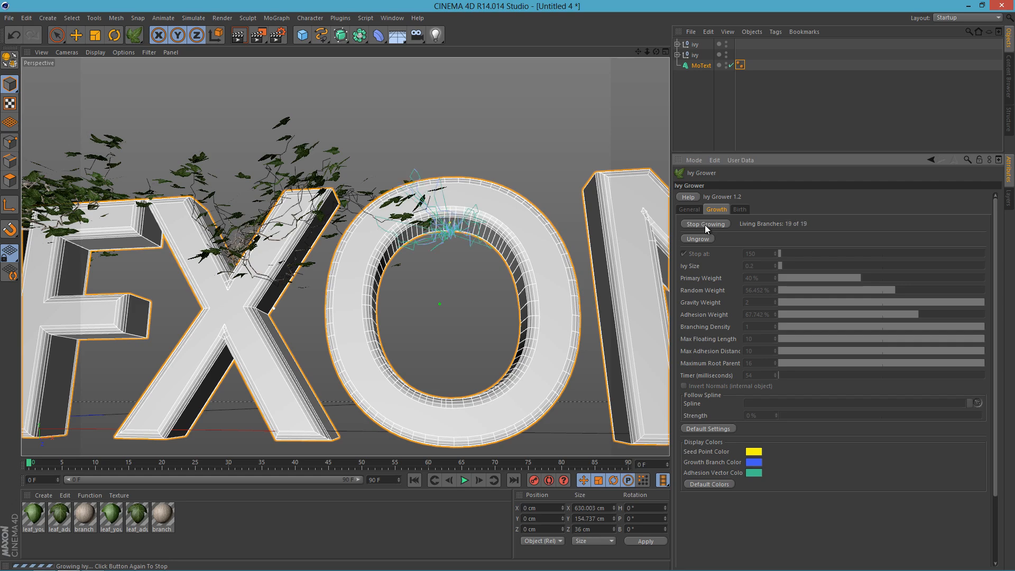
Step: Stop the O ivy and leaf it with Leaf Density 0.434 and Leaf Size 1.641
left_click(706, 224)
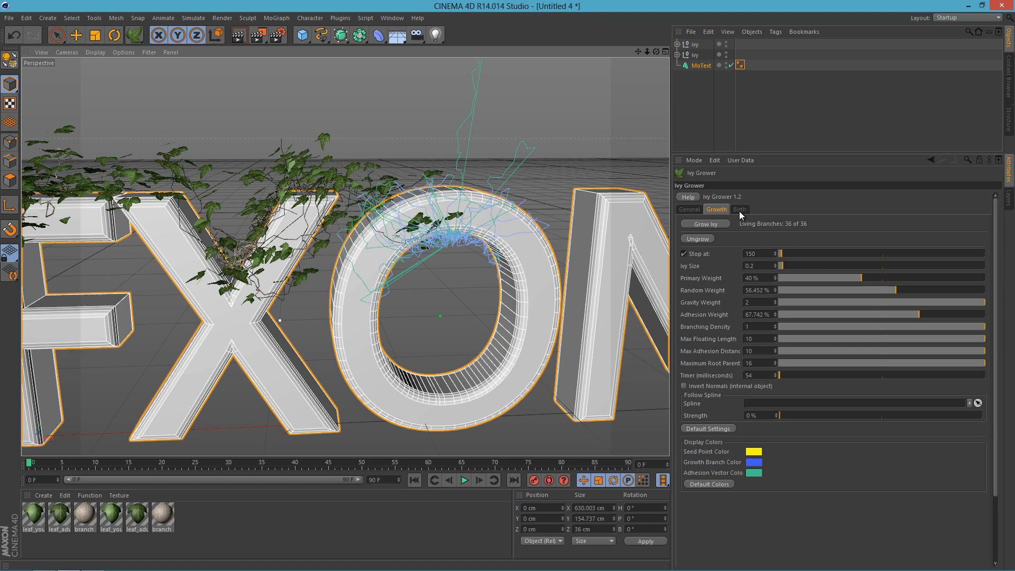
left_click(741, 208)
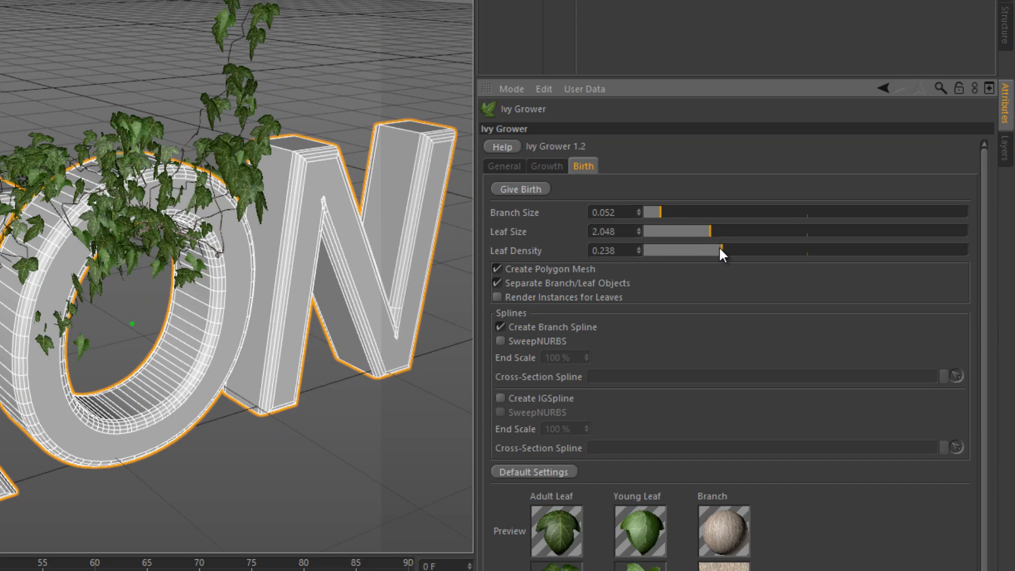
left_click_drag(721, 251, 763, 250)
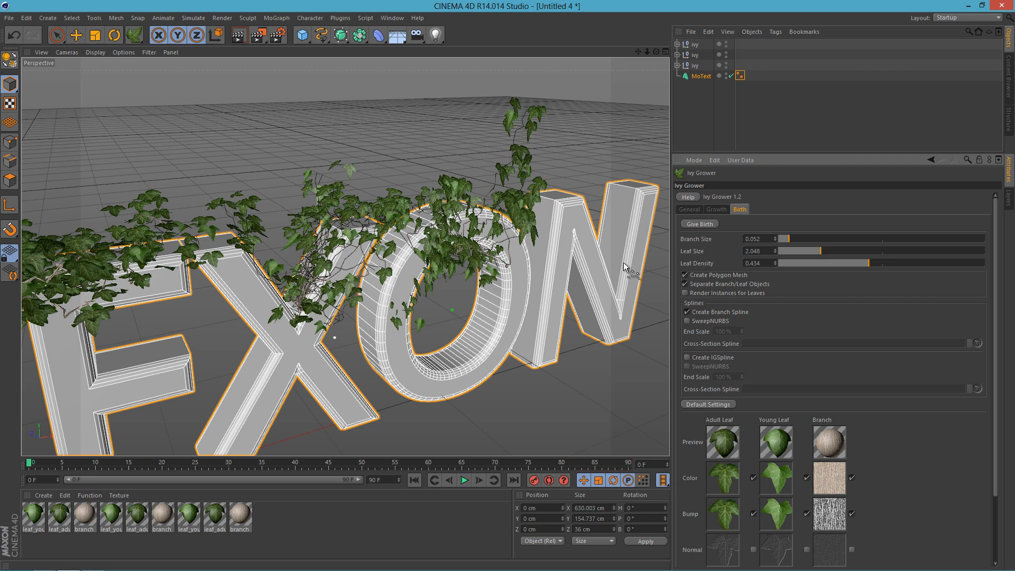
left_click_drag(842, 251, 815, 251)
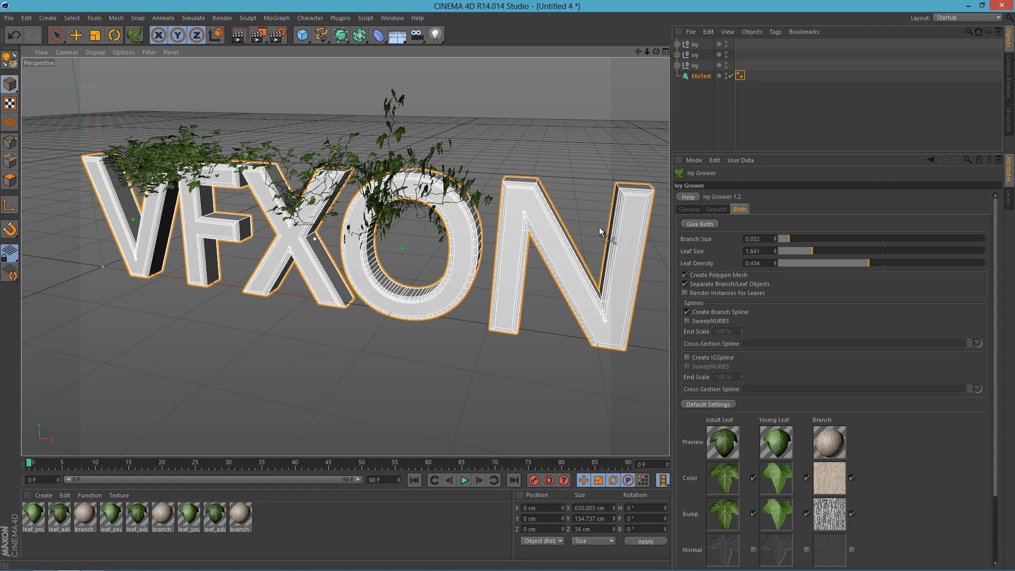
mouse_move(660, 220)
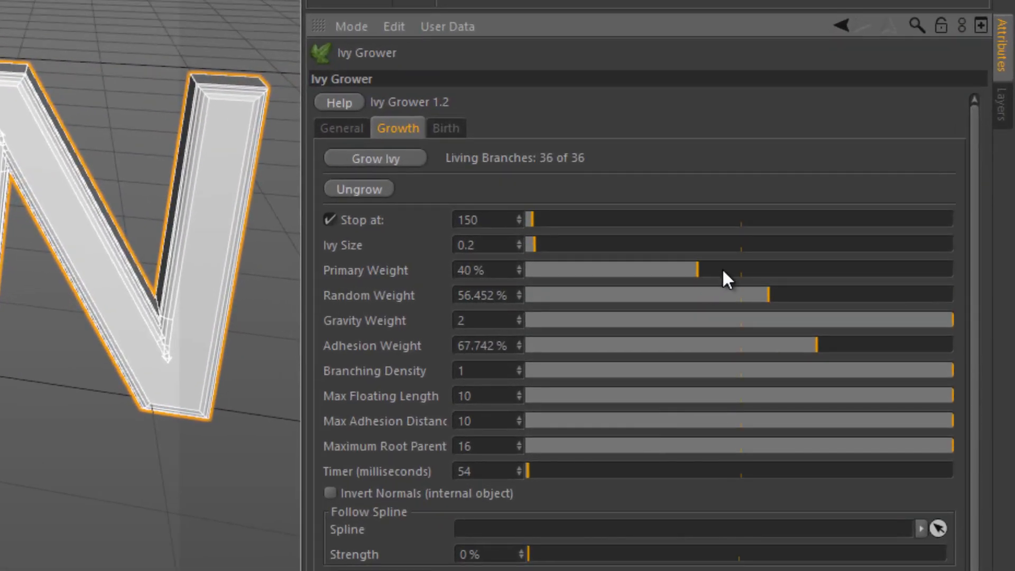
Step: Set the ivy's Primary Weight to 50% and Random Weight to 27%
left_click_drag(696, 270, 781, 269)
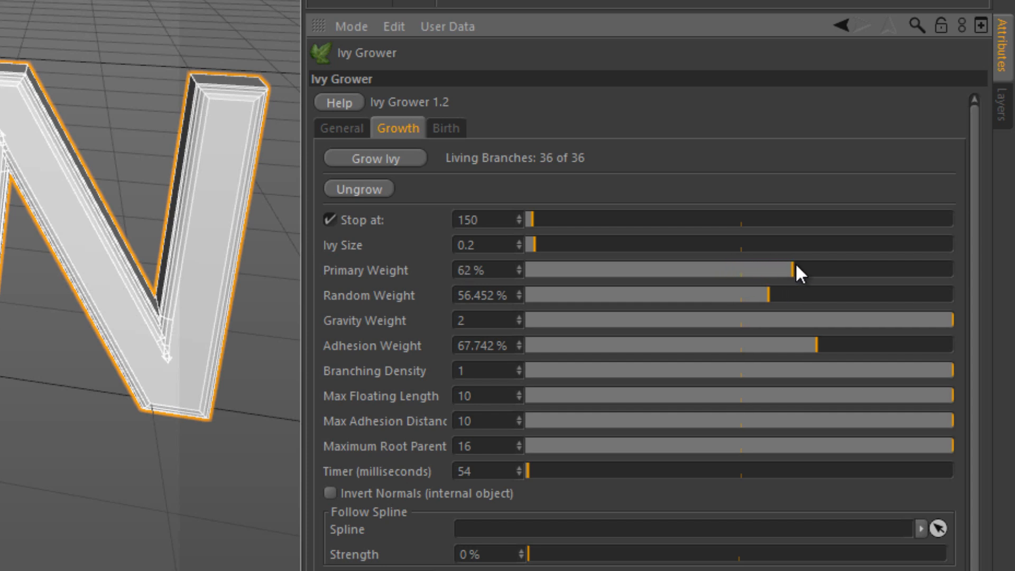
left_click_drag(793, 269, 735, 270)
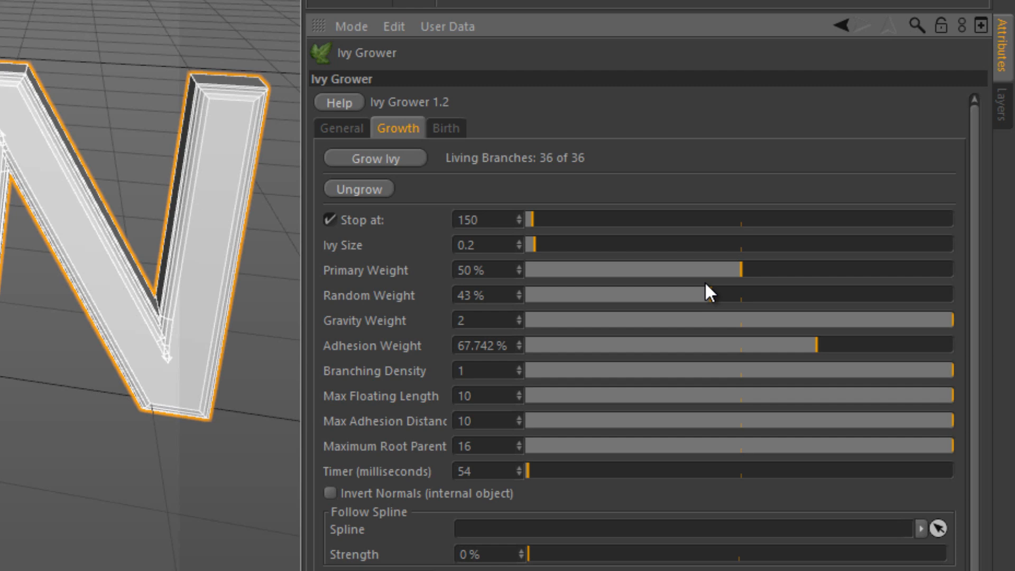
left_click_drag(710, 295, 642, 295)
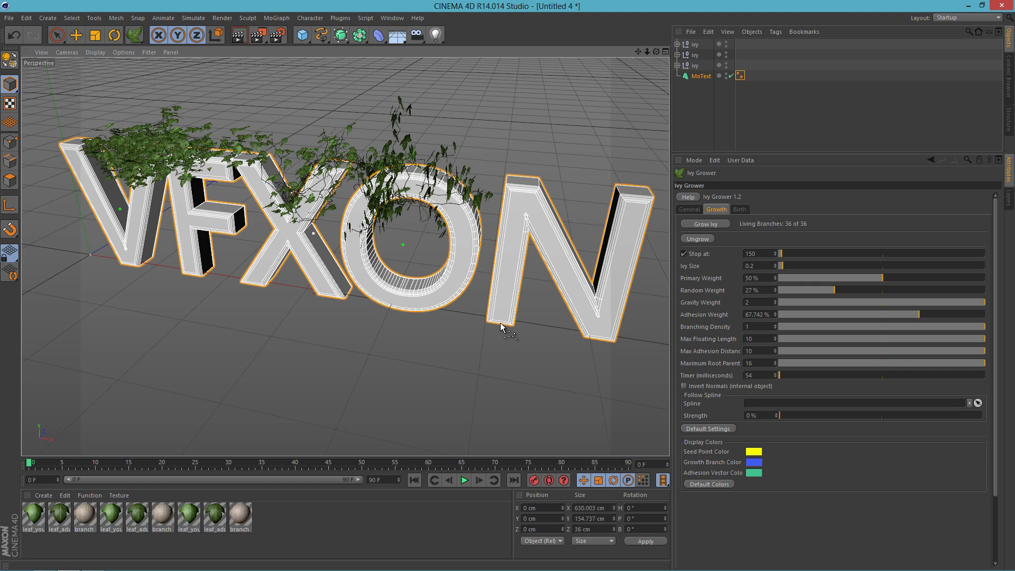
Step: Grow an ivy on the N and stop it, leaving leaf size 1.641 and density 0.324
left_click(705, 224)
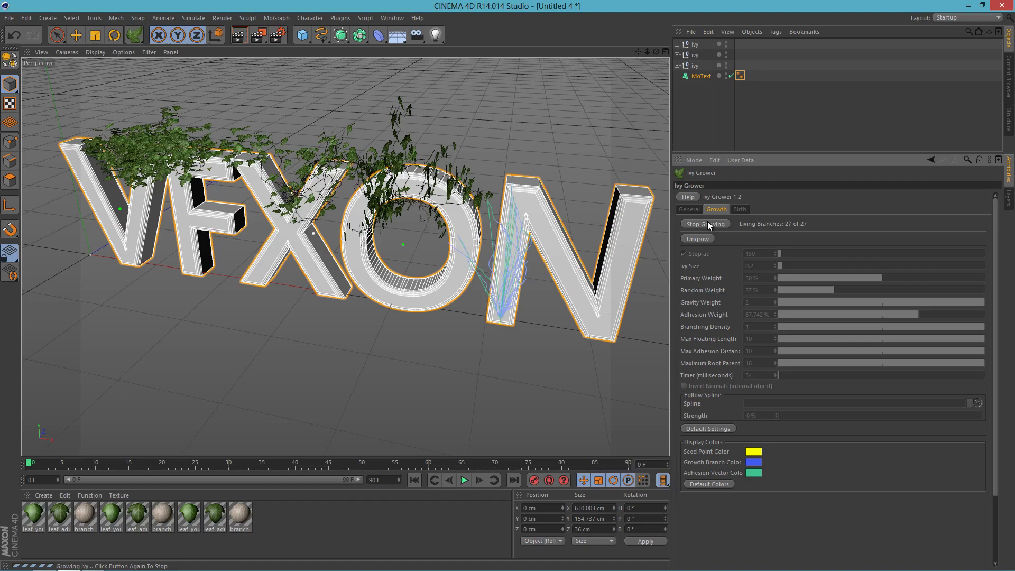
left_click(740, 210)
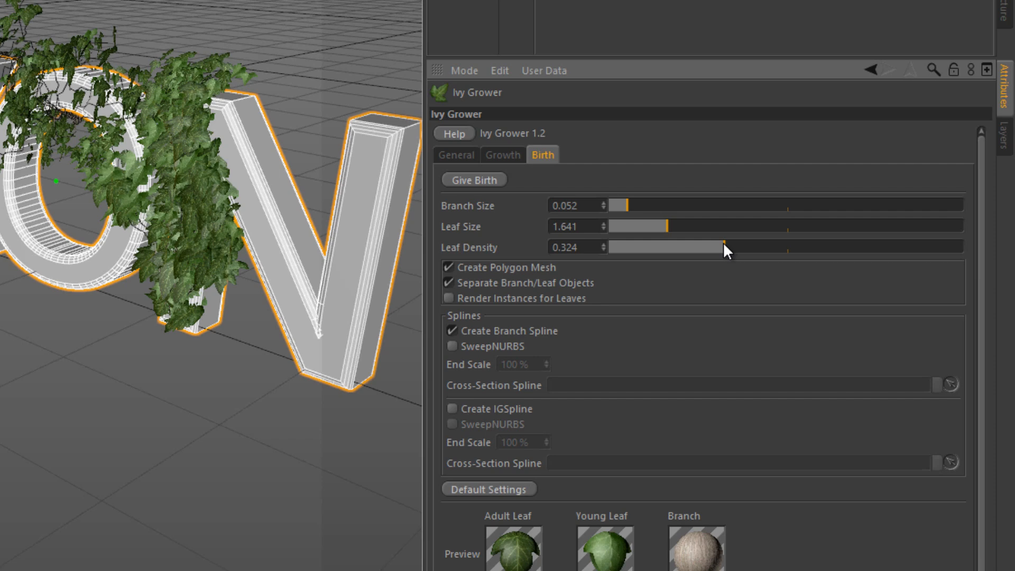
Step: Adjust the N ivy's Leaf Density down and back up to settle at 0.302
left_click_drag(725, 247, 732, 247)
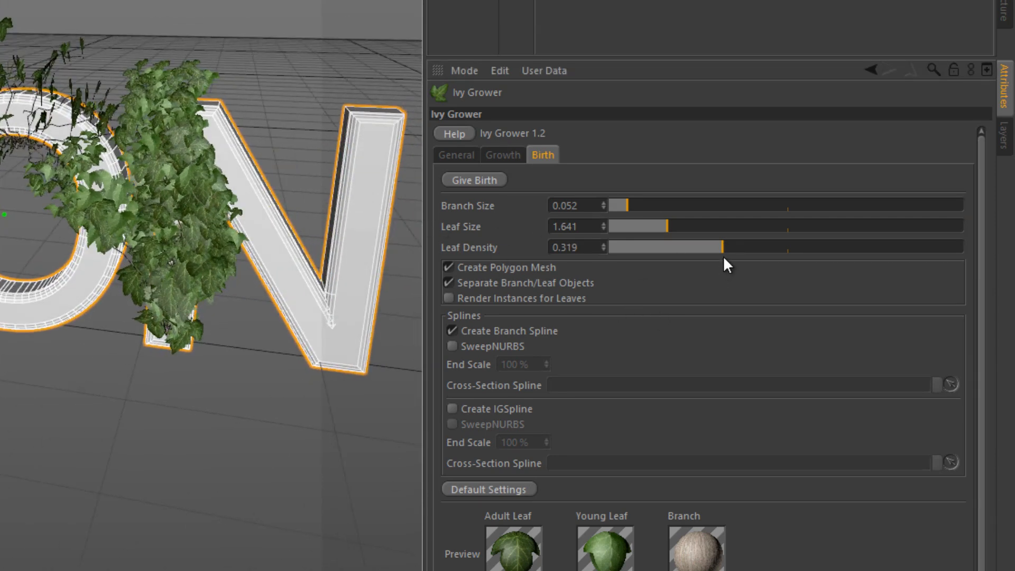
left_click_drag(719, 247, 699, 246)
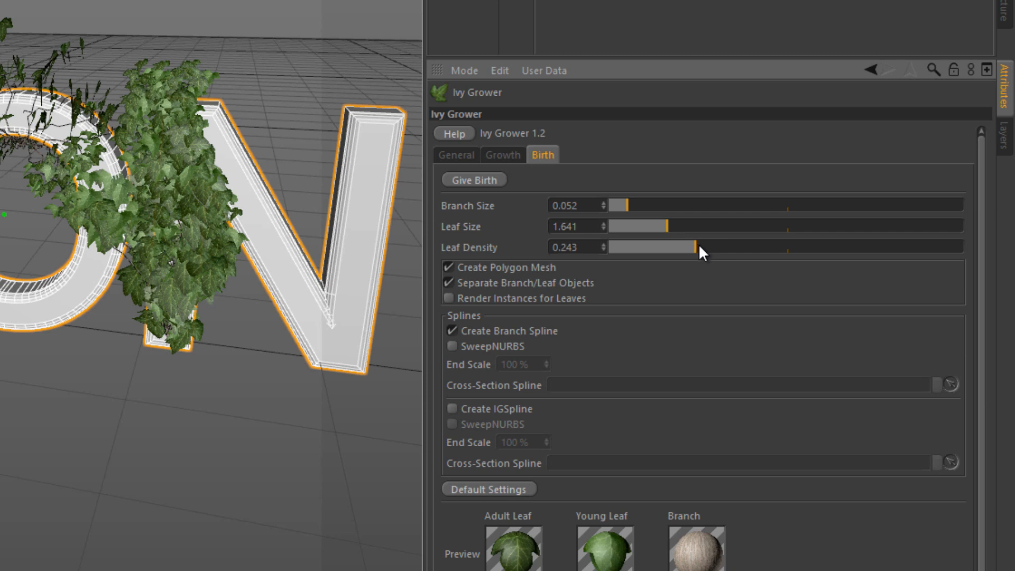
left_click_drag(699, 252, 712, 252)
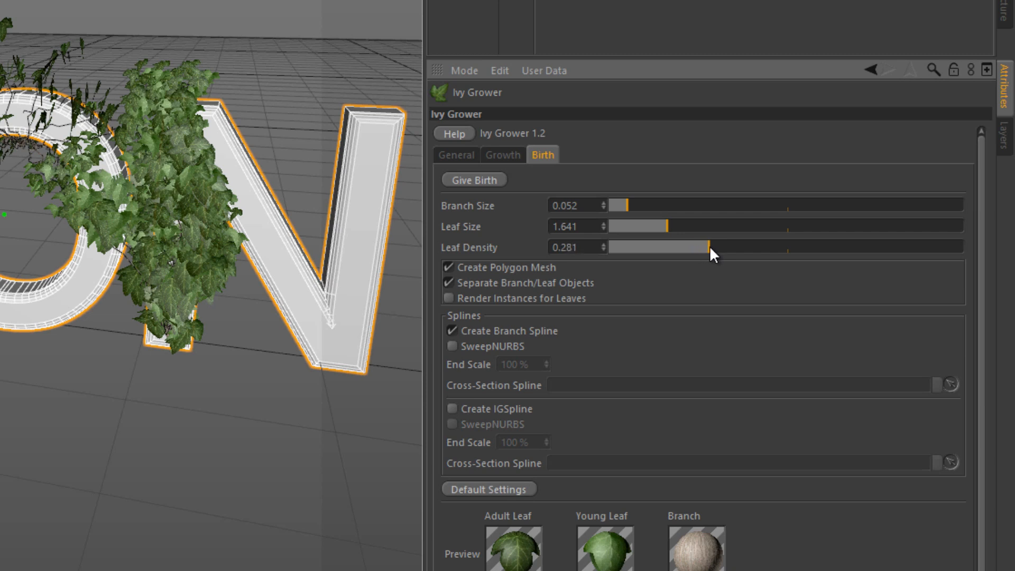
left_click_drag(712, 246, 718, 247)
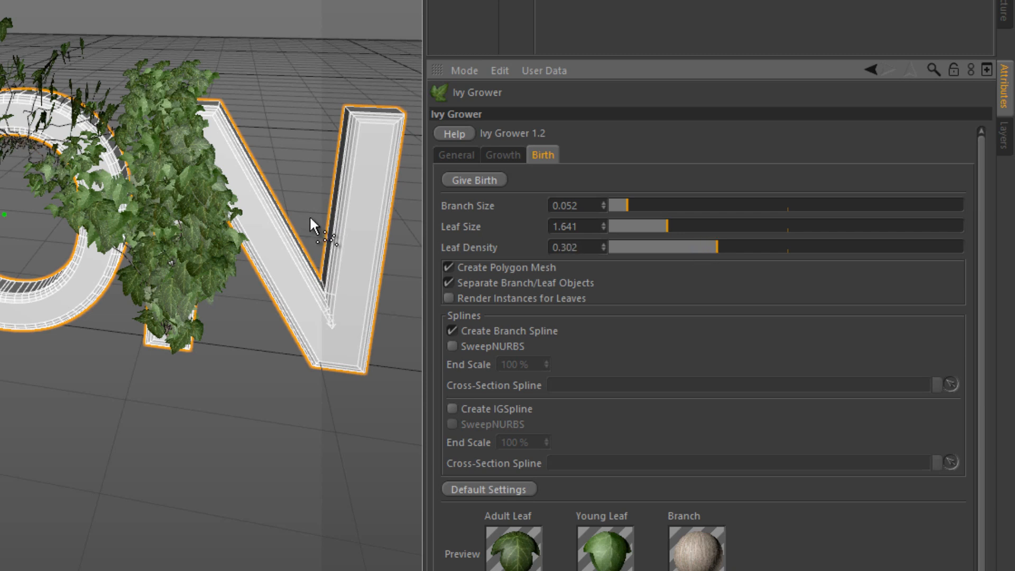
mouse_move(338, 263)
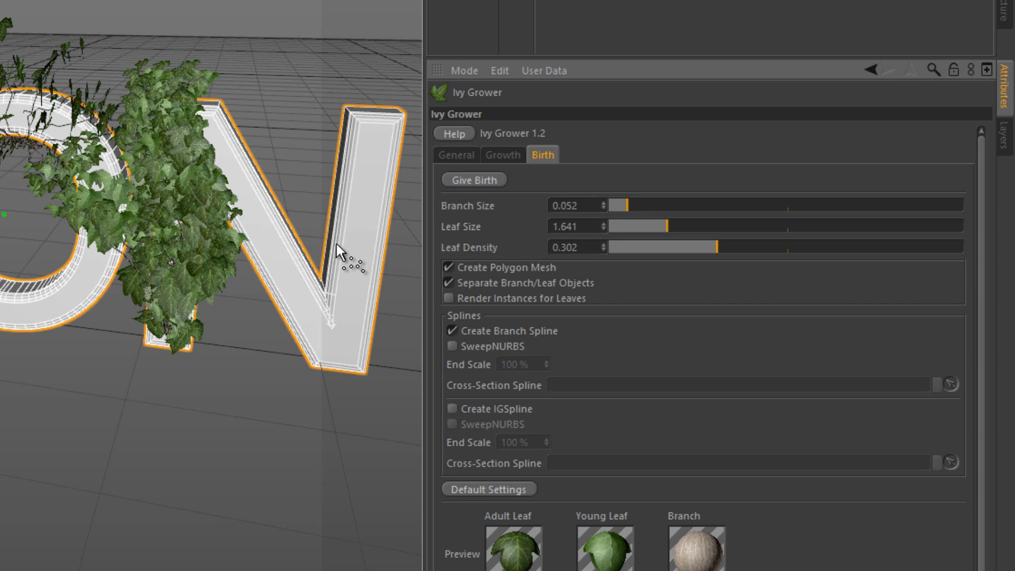
mouse_move(347, 356)
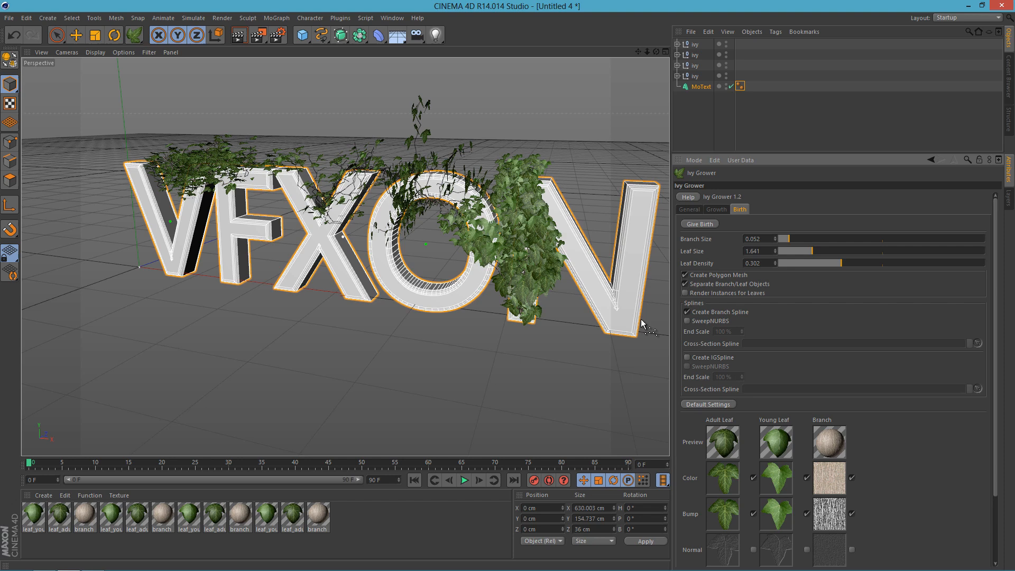
mouse_move(732, 289)
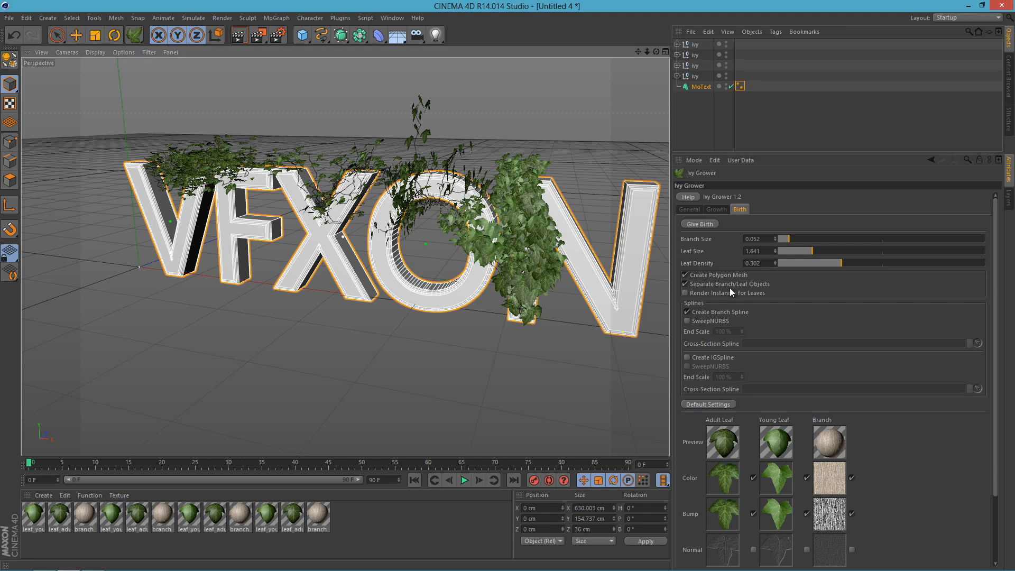
Step: Grow a fifth ivy up the N's right stroke, stop it and give it leaves
left_click(717, 209)
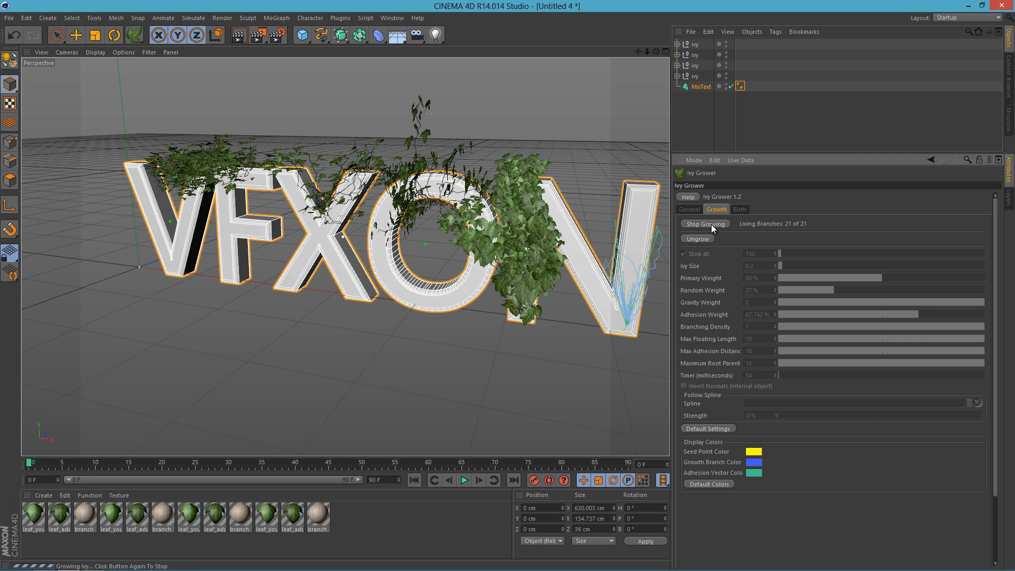
left_click(705, 224)
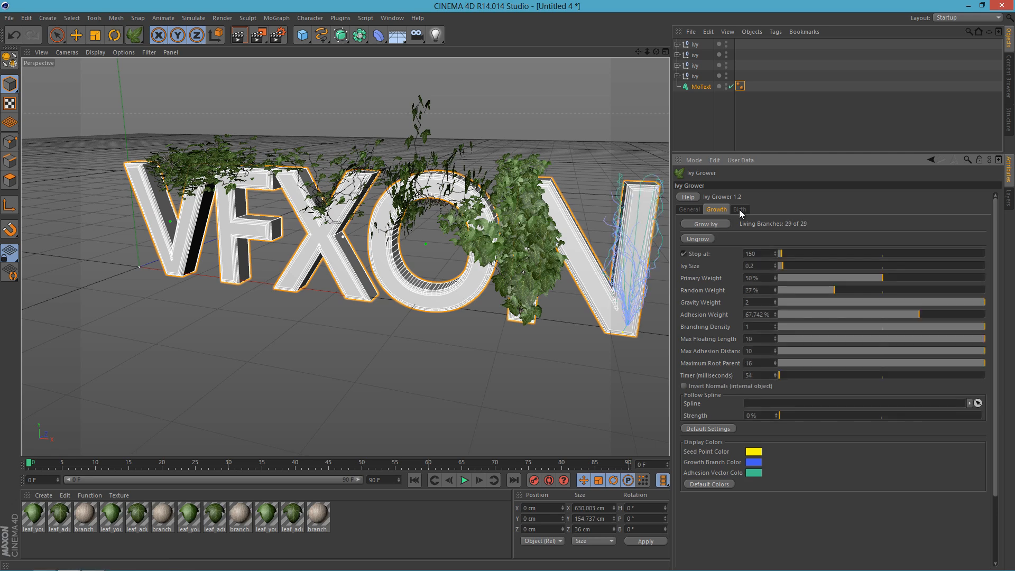
left_click(740, 210)
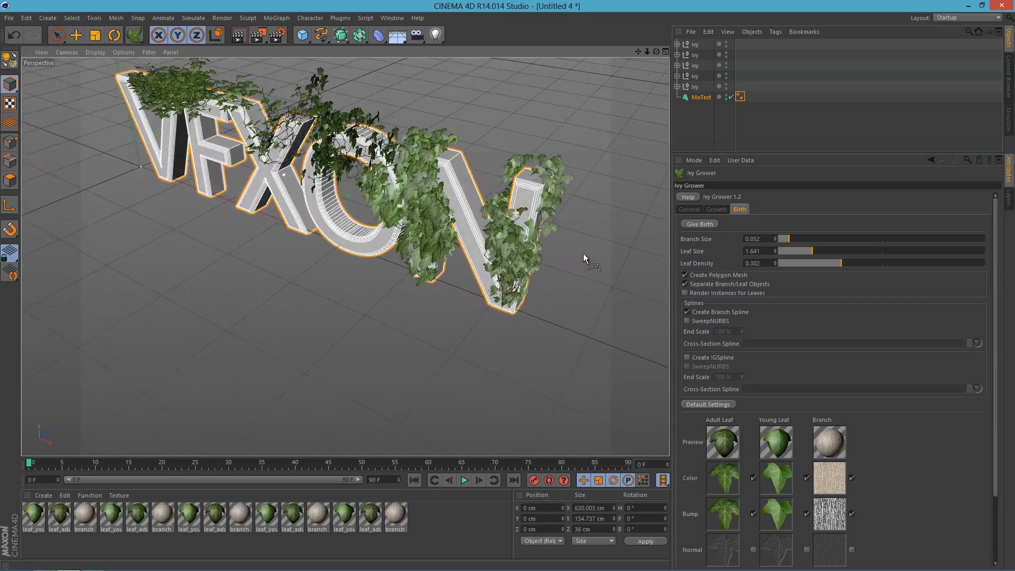
Step: Set Branch Size to 0.088 and start growing a new ivy on the V
left_click_drag(803, 238, 787, 238)
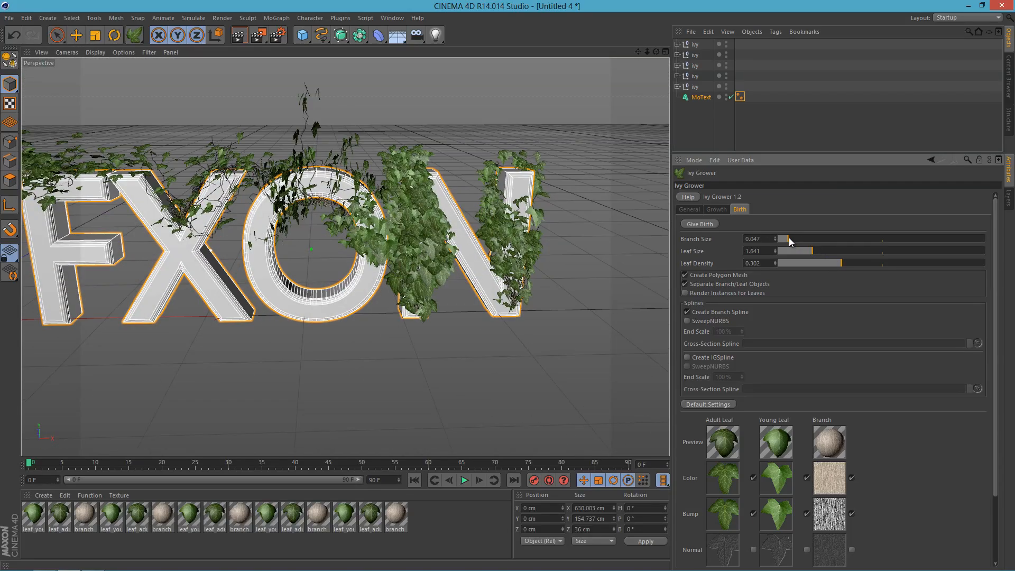
left_click_drag(796, 238, 781, 238)
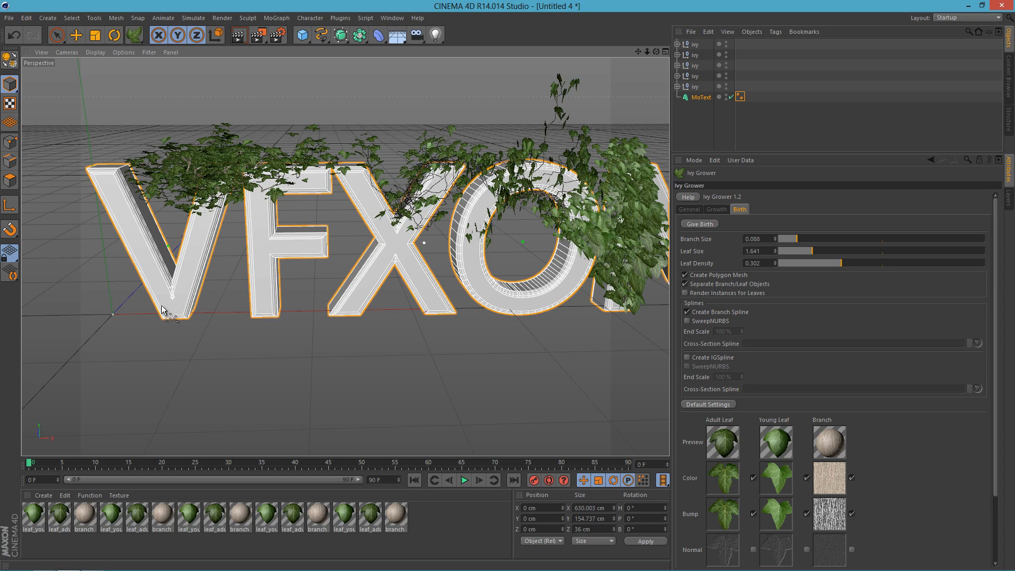
mouse_move(378, 313)
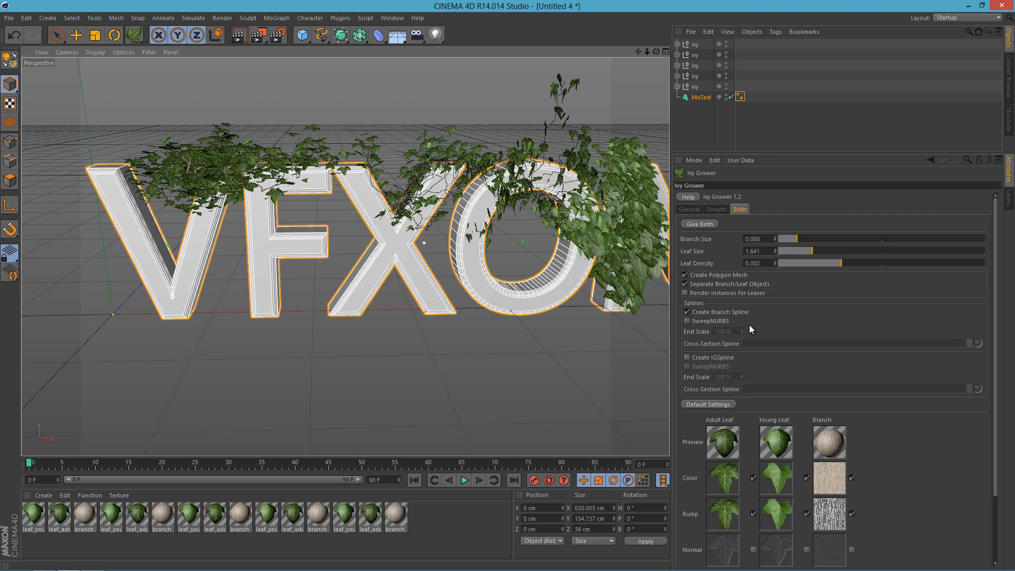
left_click(717, 208)
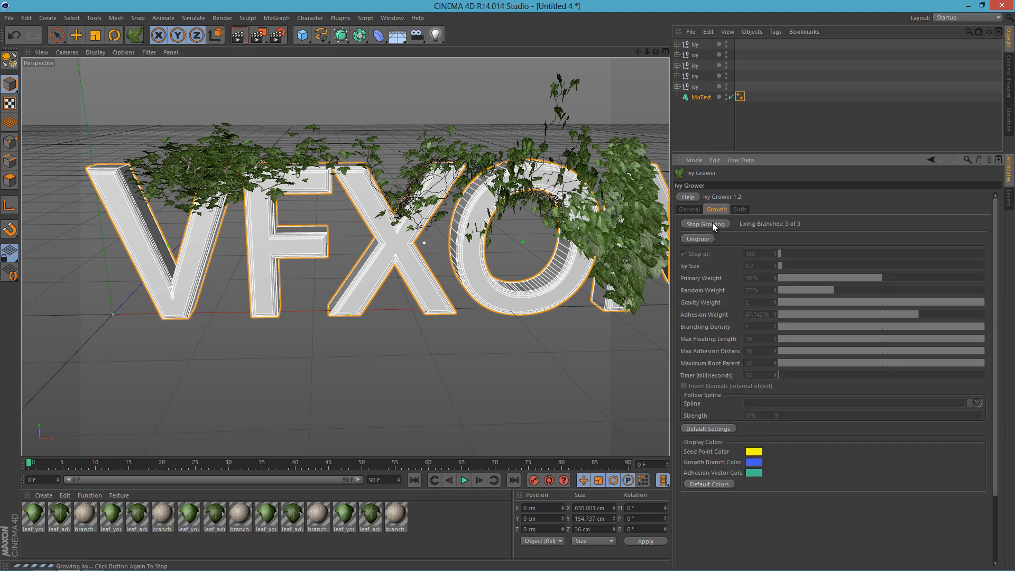
Step: Stop the sixth ivy on the V and give it branches and leaves
left_click(704, 224)
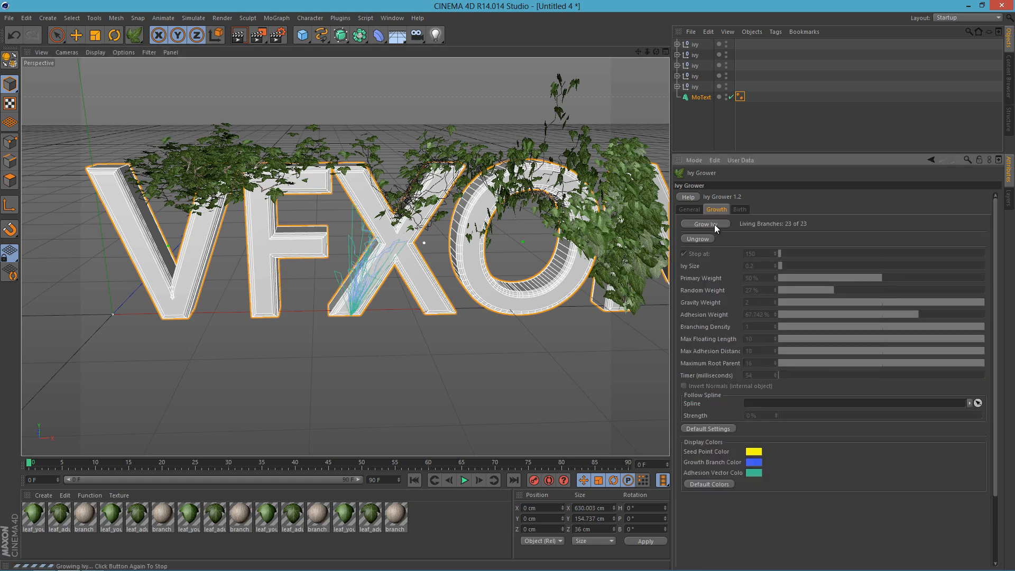
left_click(741, 209)
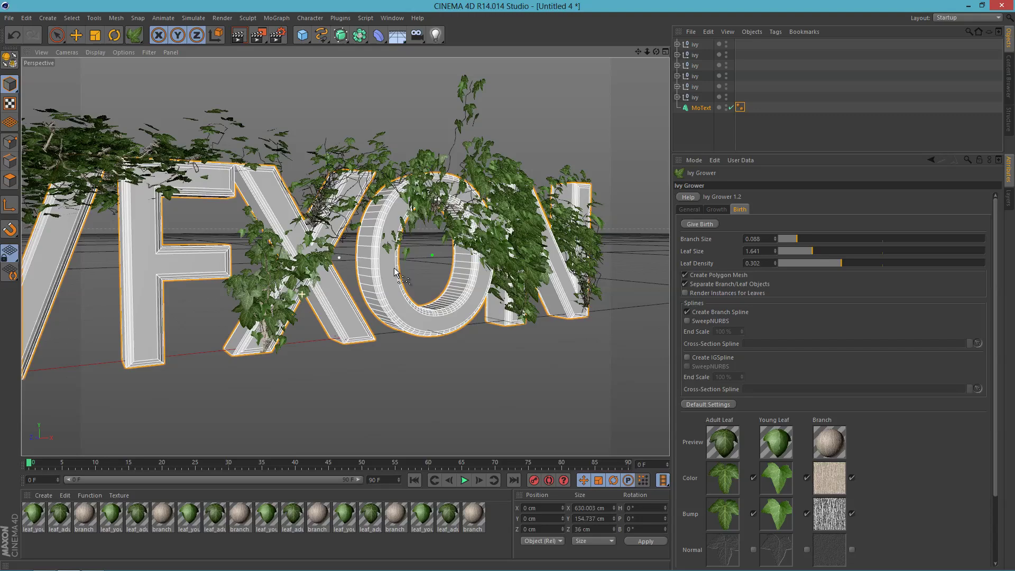
left_click_drag(395, 272, 460, 266)
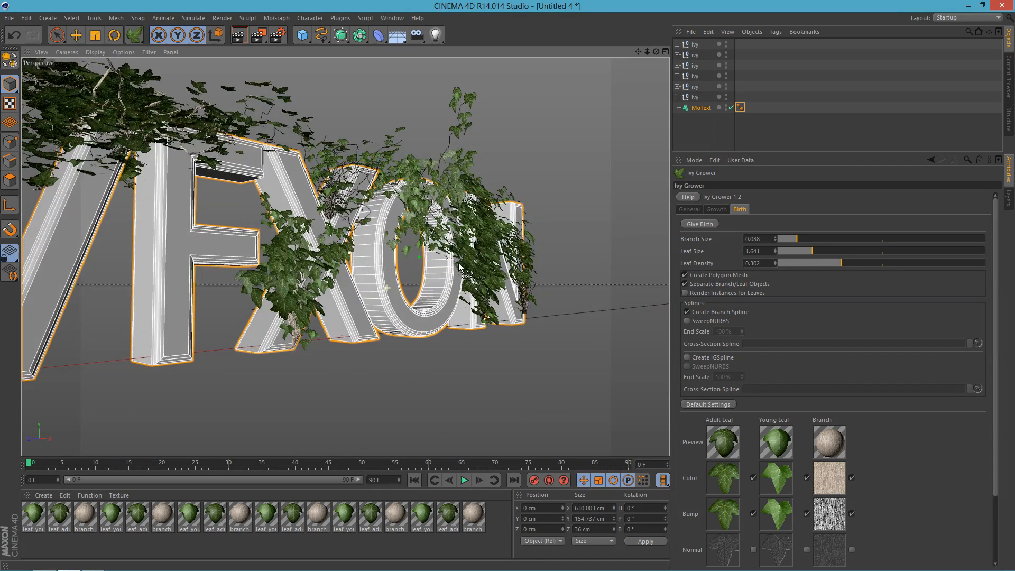
left_click_drag(460, 268, 414, 295)
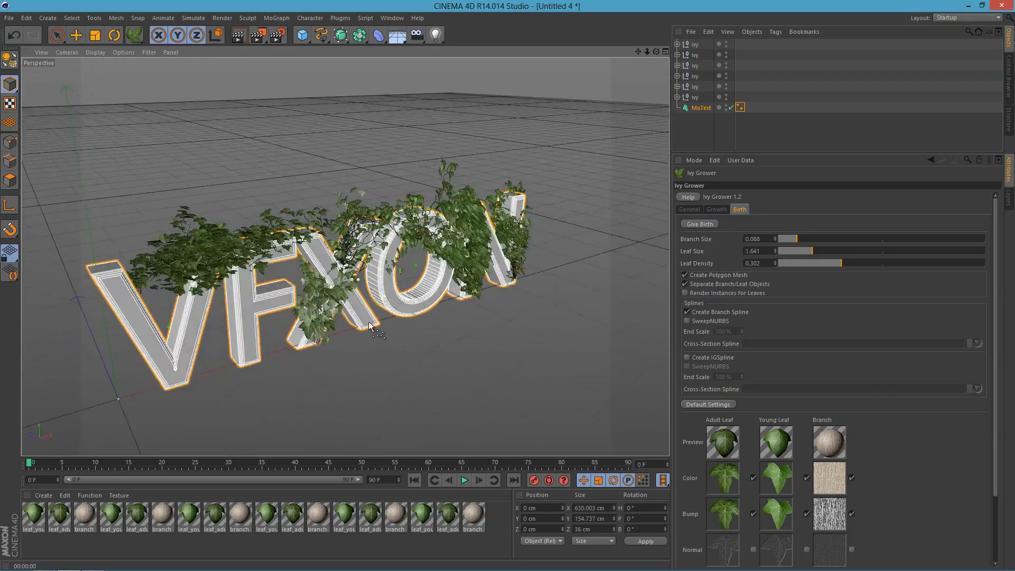
left_click_drag(369, 326, 467, 281)
type("0.7")
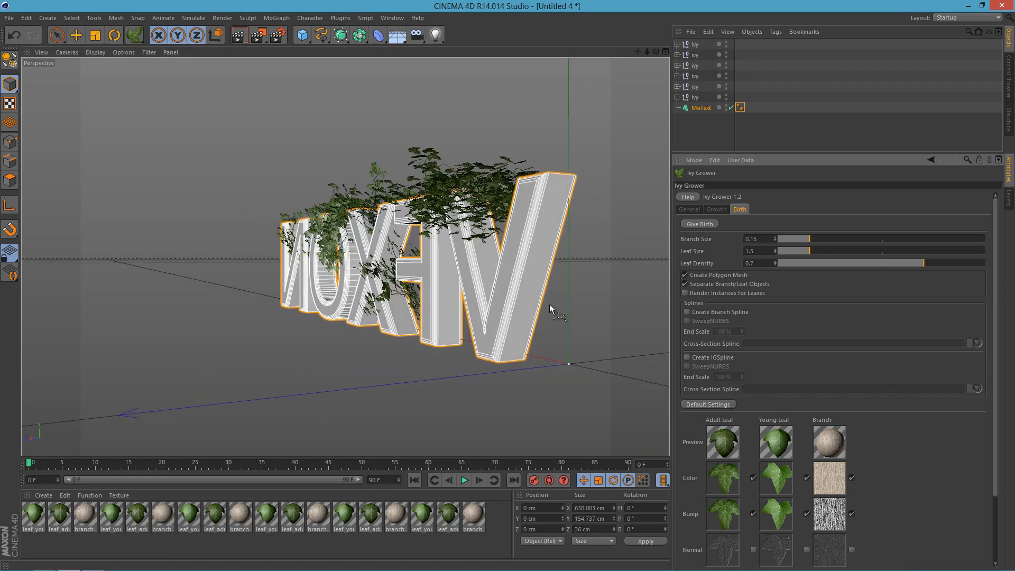
Step: Orbit the viewport to face the back of the VFXON text
left_click_drag(550, 309, 576, 330)
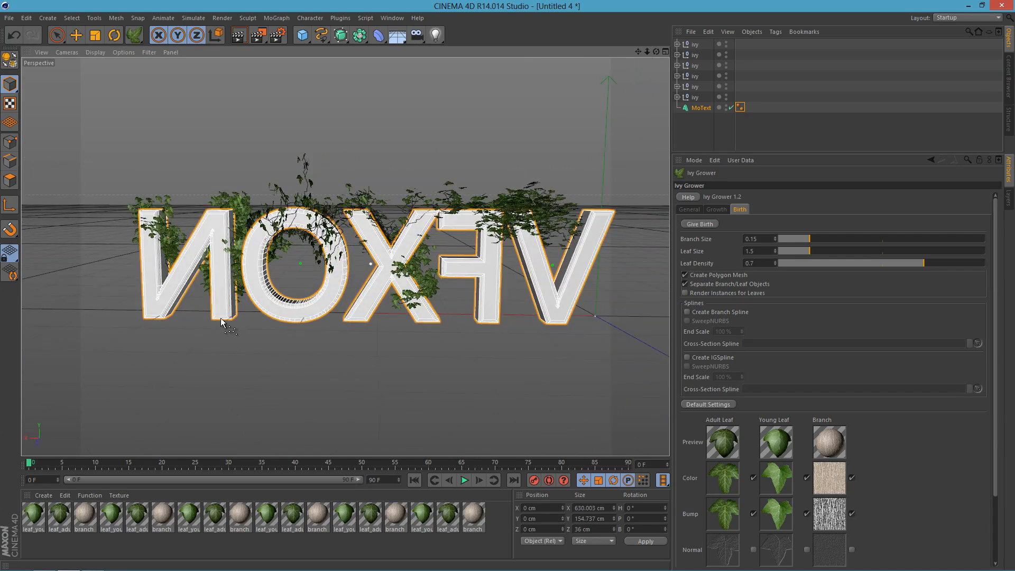
Step: Grow a seventh ivy to 21 branches on the back of the N and leaf it
left_click(717, 209)
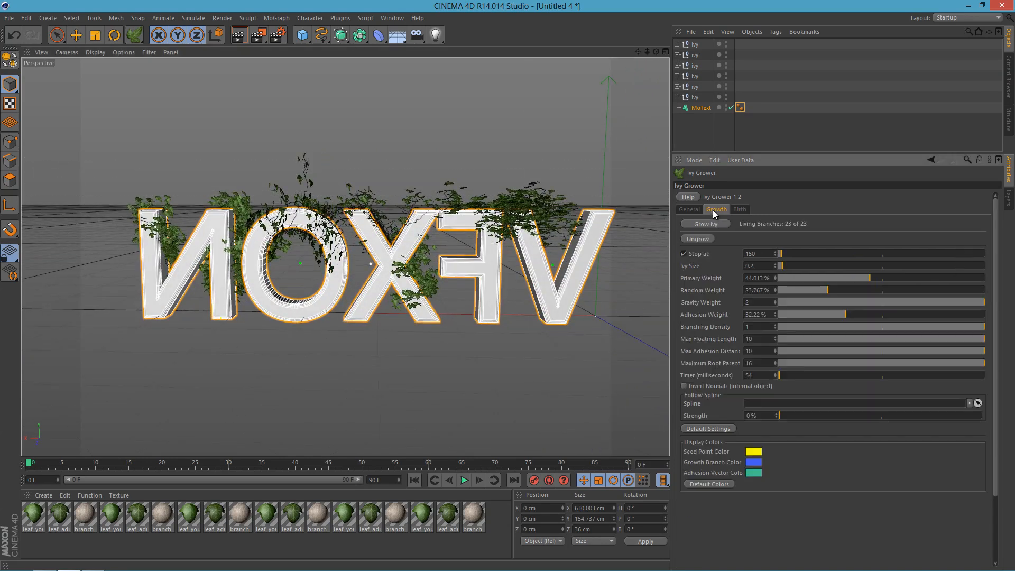
left_click(705, 224)
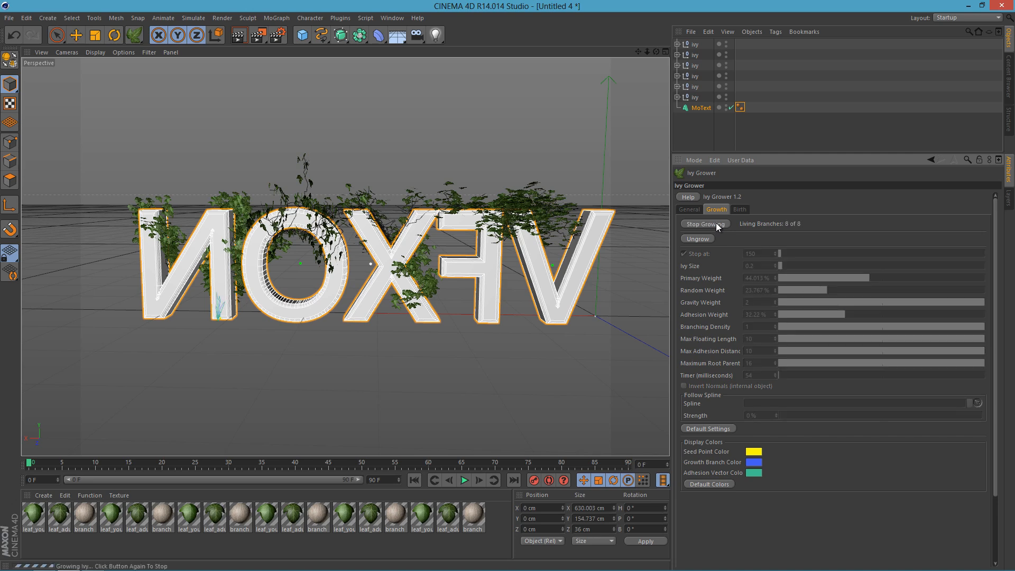
left_click(705, 224)
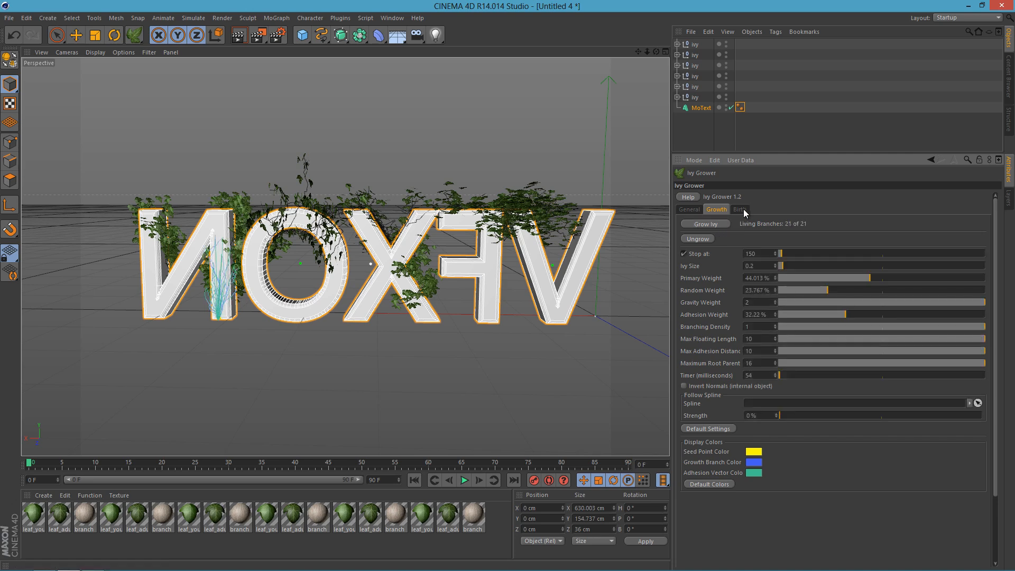
left_click(740, 208)
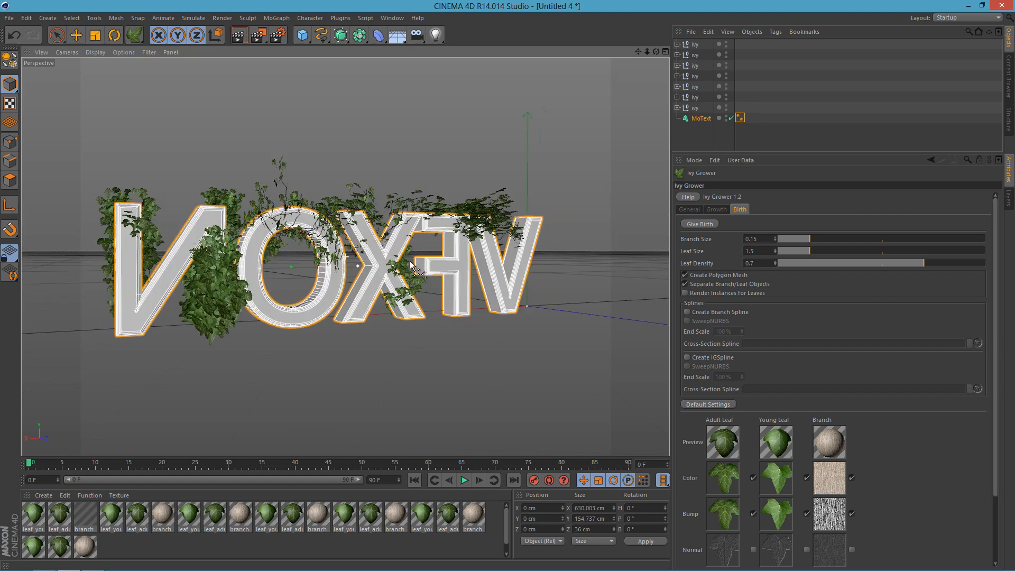
left_click_drag(412, 266, 426, 333)
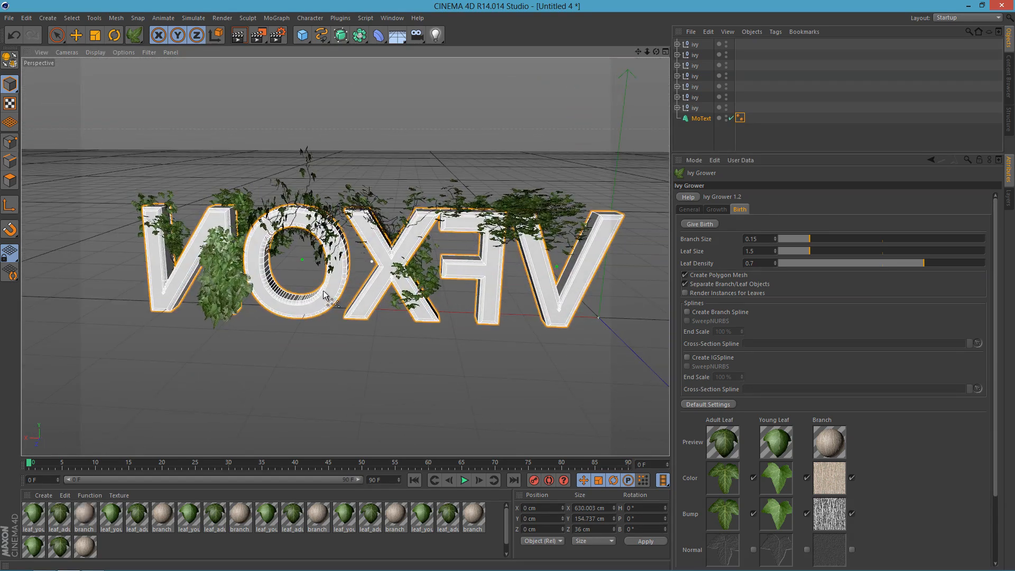
left_click_drag(323, 292, 440, 292)
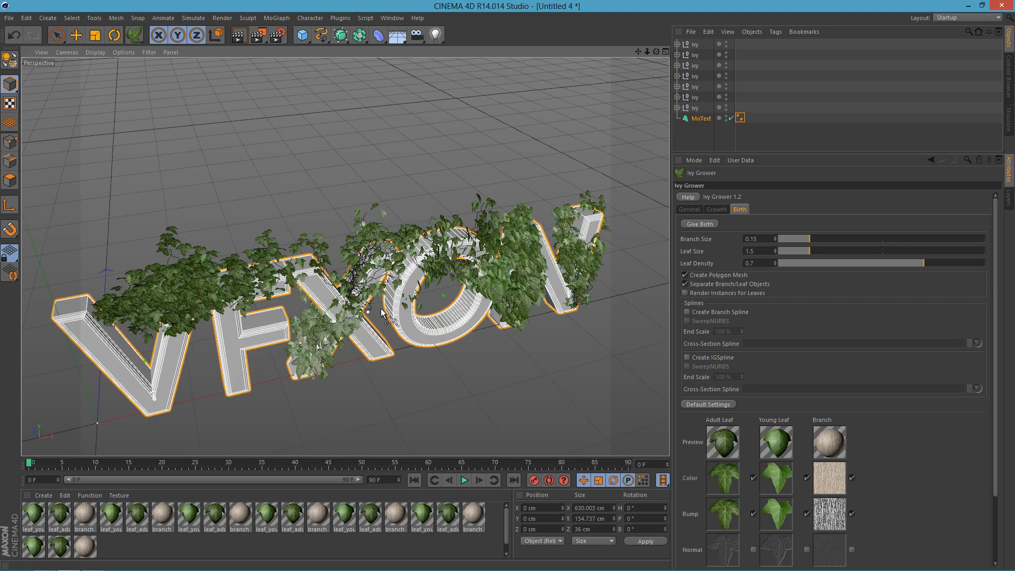
left_click_drag(382, 311, 348, 286)
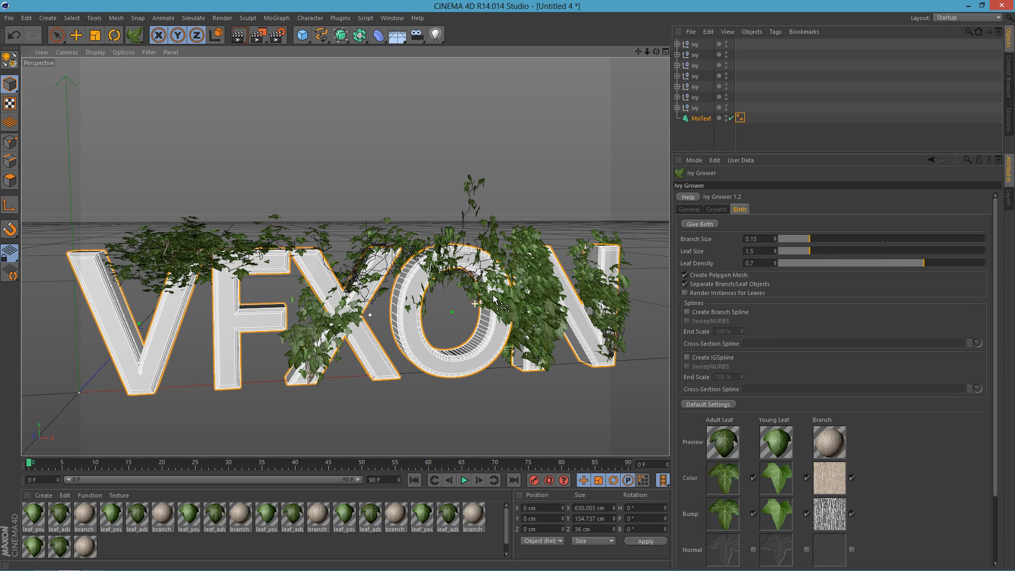
mouse_move(500, 303)
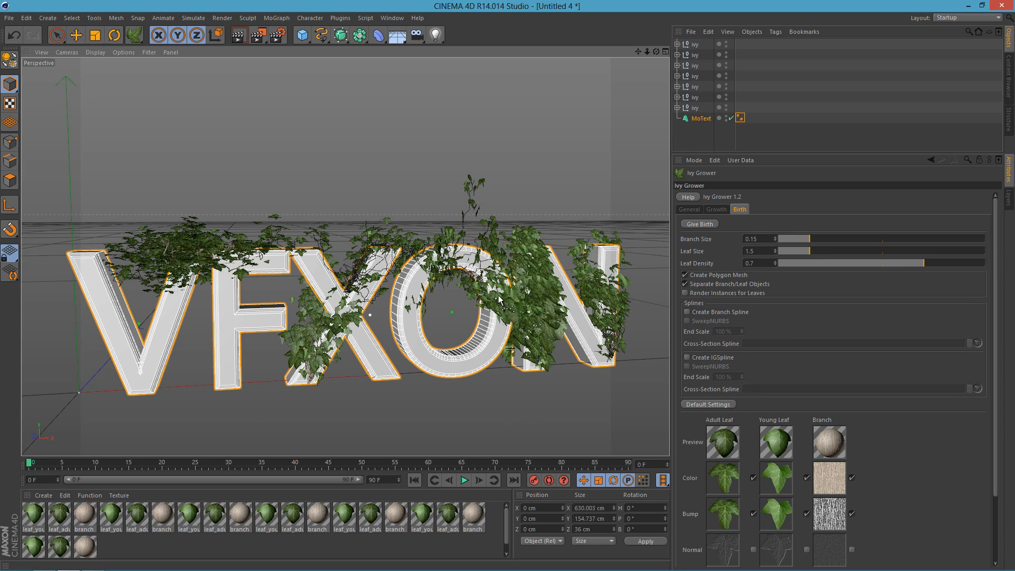